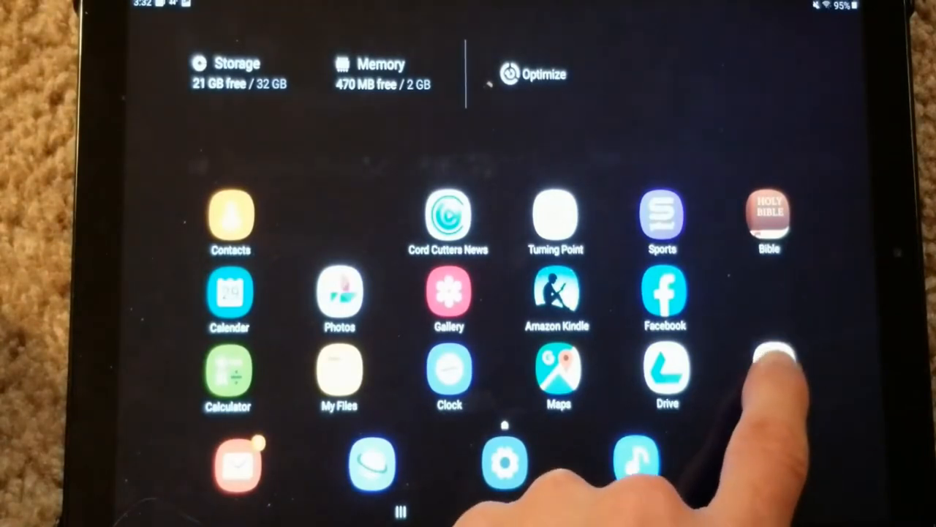
- Search Google Play for 'alexa app for echo' and install the Amazon Alexa app
{"action": "left_click", "coordinate": [768, 373]}
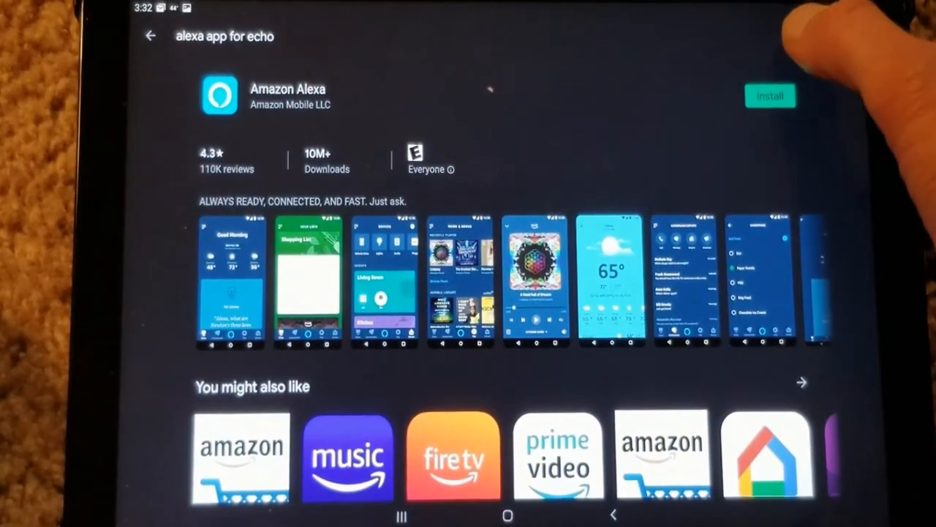
{"action": "left_click", "coordinate": [225, 37]}
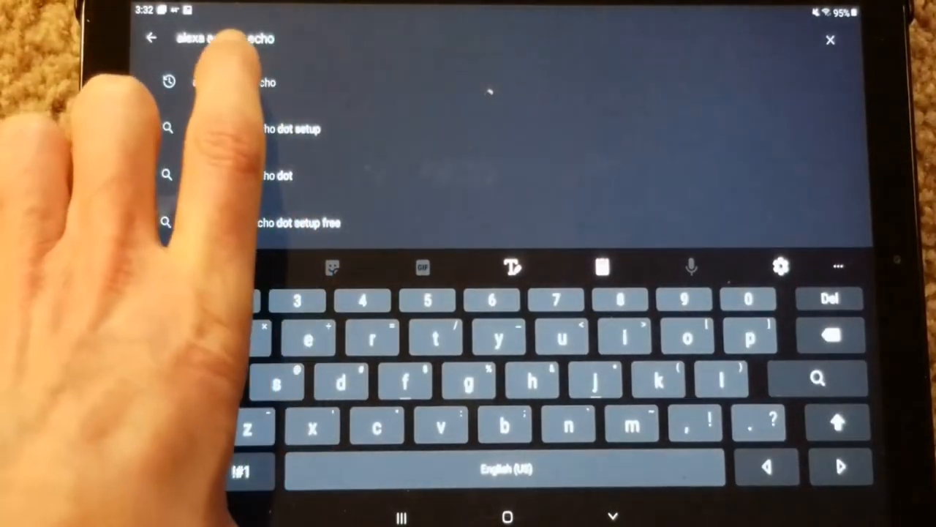
{"action": "left_click", "coordinate": [234, 82]}
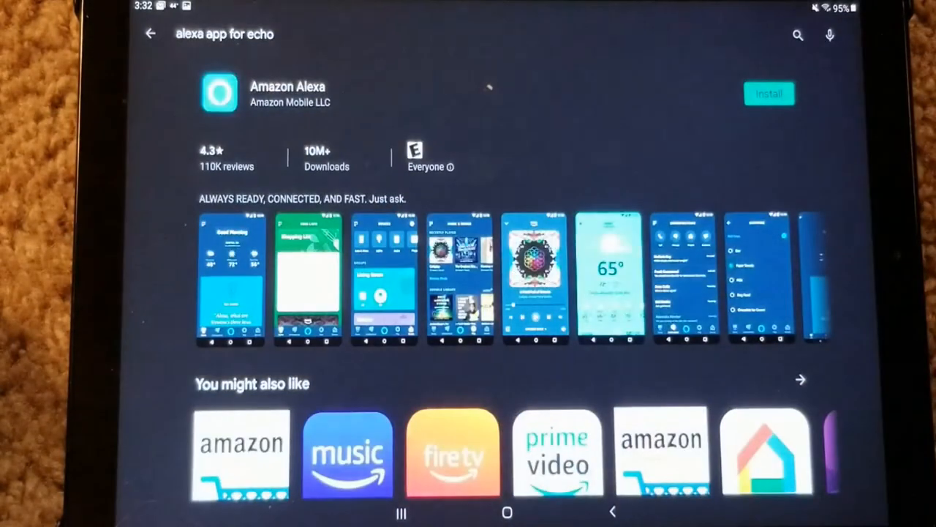
{"action": "left_click", "coordinate": [769, 94]}
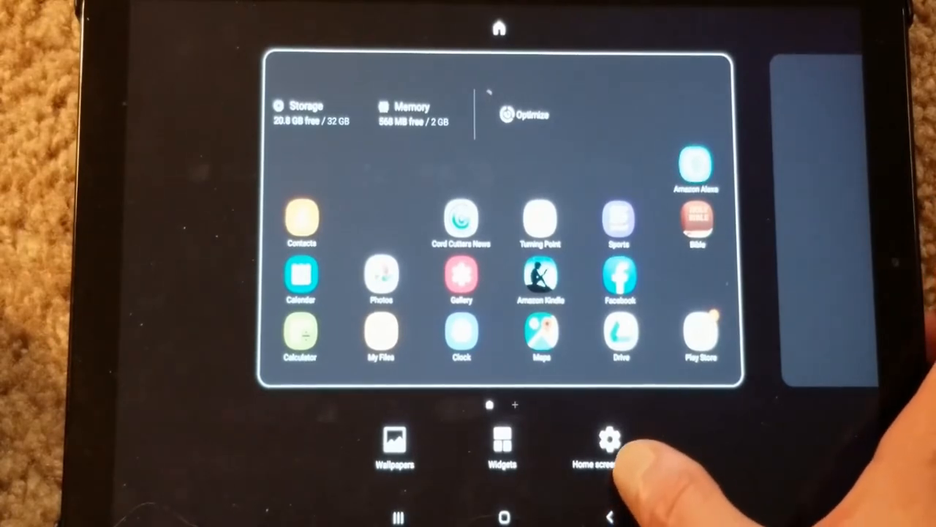
- Review the home screen settings and return to the home screen showing Amazon Alexa
{"action": "left_click", "coordinate": [609, 439]}
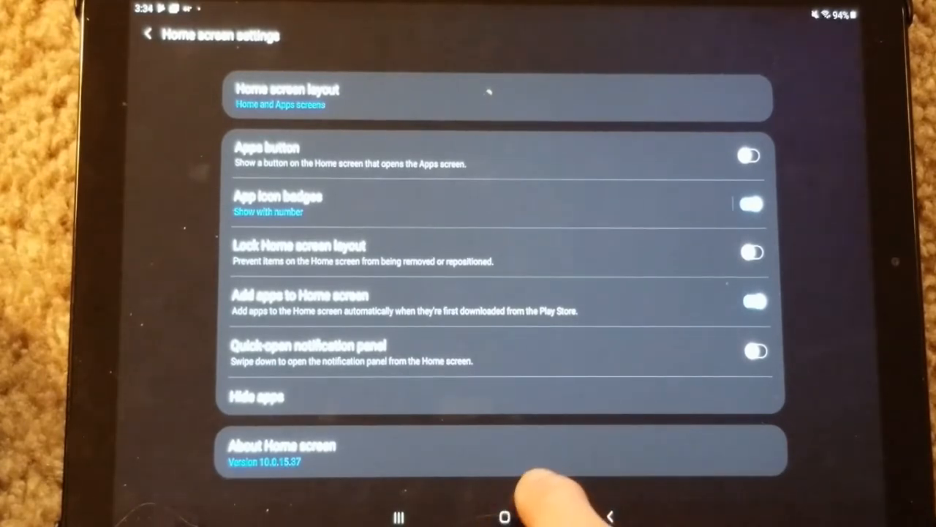
{"action": "left_click", "coordinate": [504, 517]}
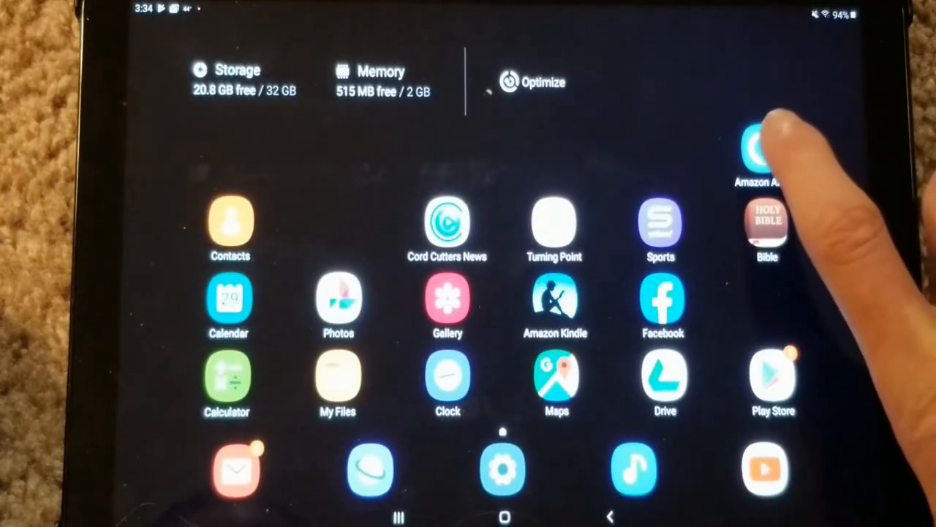
- Launch Amazon Alexa and sign in with the Amazon account email and password
{"action": "left_click", "coordinate": [758, 146]}
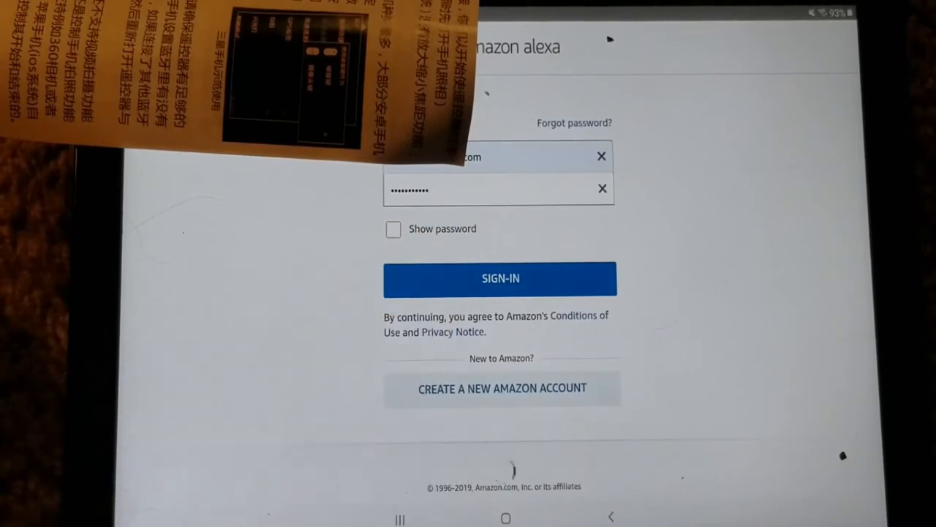
{"action": "left_click", "coordinate": [500, 278]}
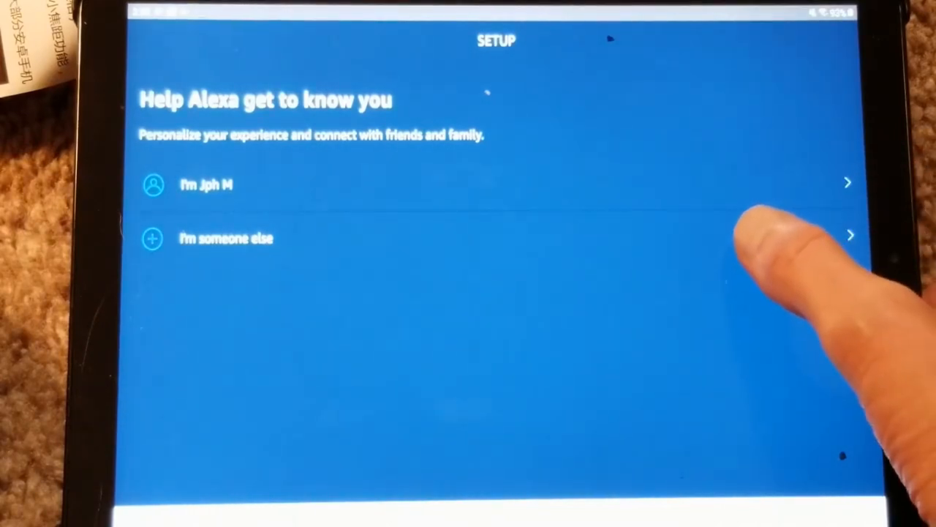
- Choose your profile, confirm the name and allow Alexa access to contacts
{"action": "left_click", "coordinate": [205, 184]}
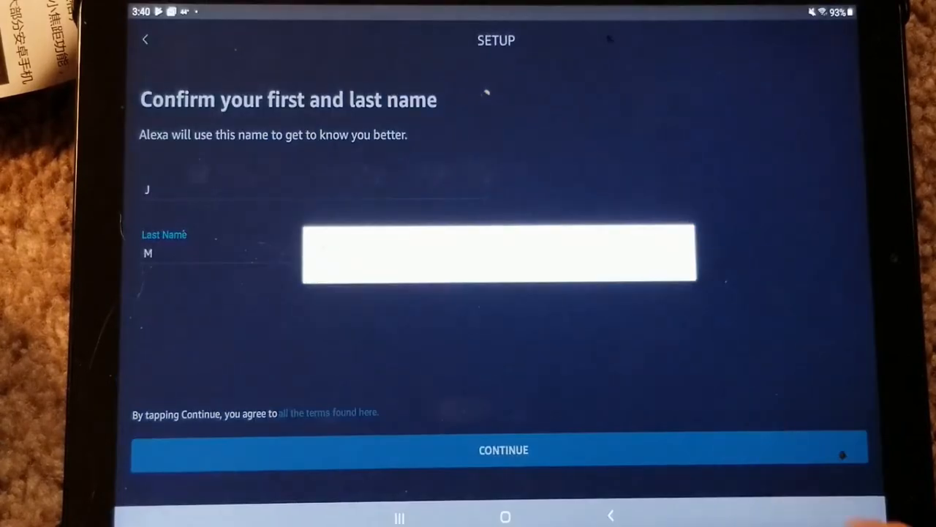
{"action": "left_click", "coordinate": [503, 449]}
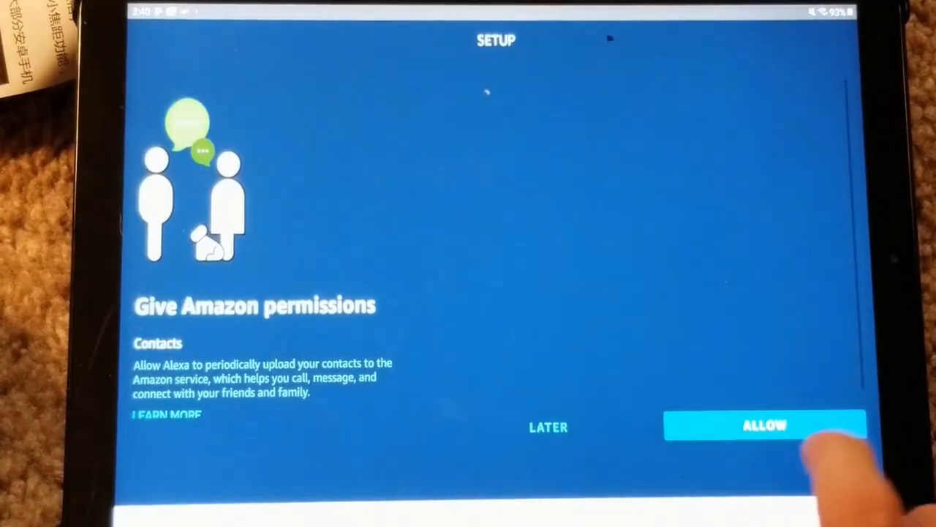
{"action": "left_click", "coordinate": [765, 424]}
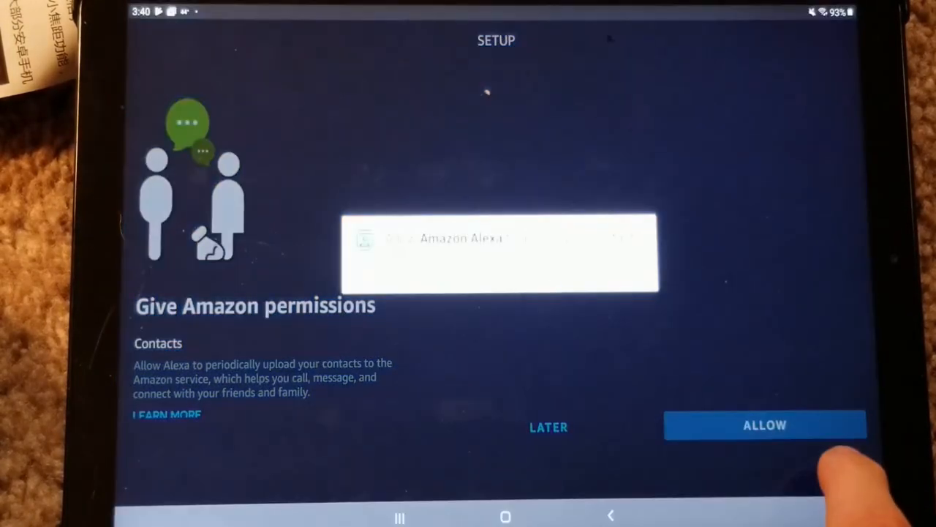
{"action": "left_click", "coordinate": [763, 425]}
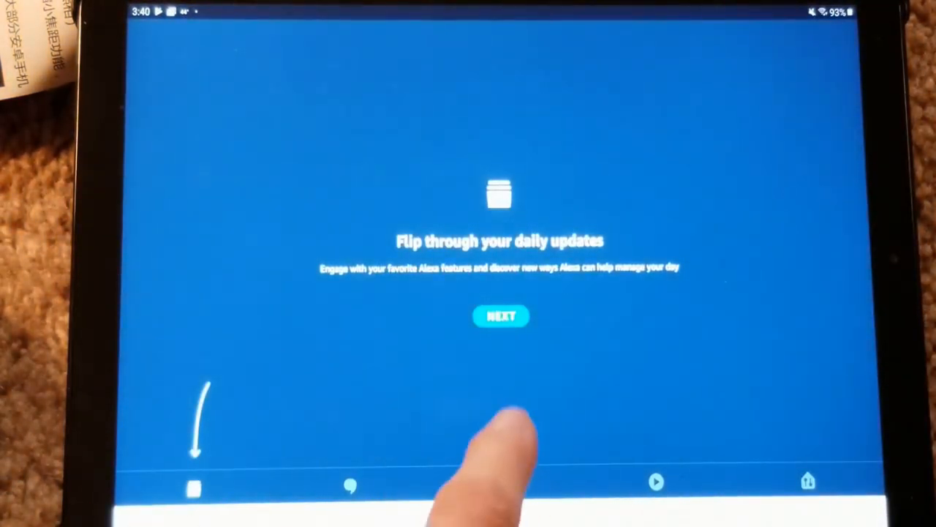
- Dismiss the introductory tips to reach the Alexa home feed
{"action": "left_click", "coordinate": [501, 316]}
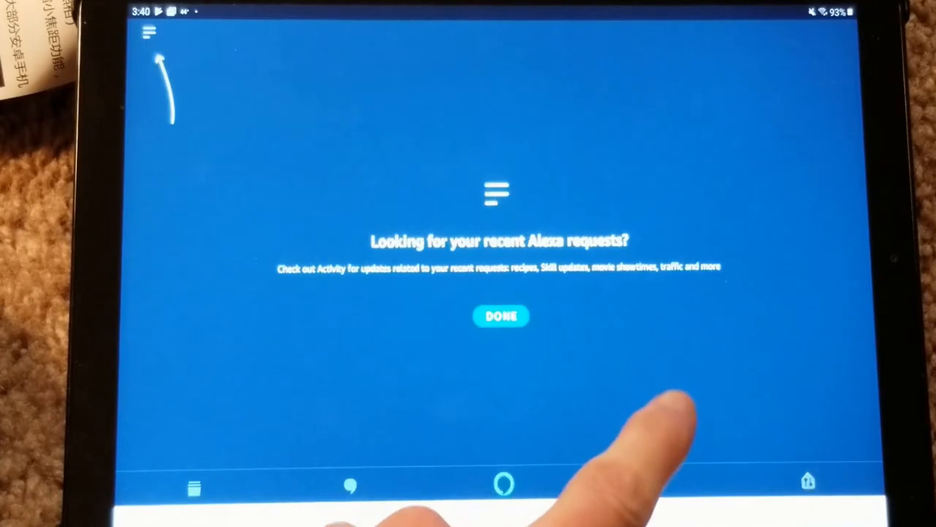
{"action": "left_click", "coordinate": [501, 316]}
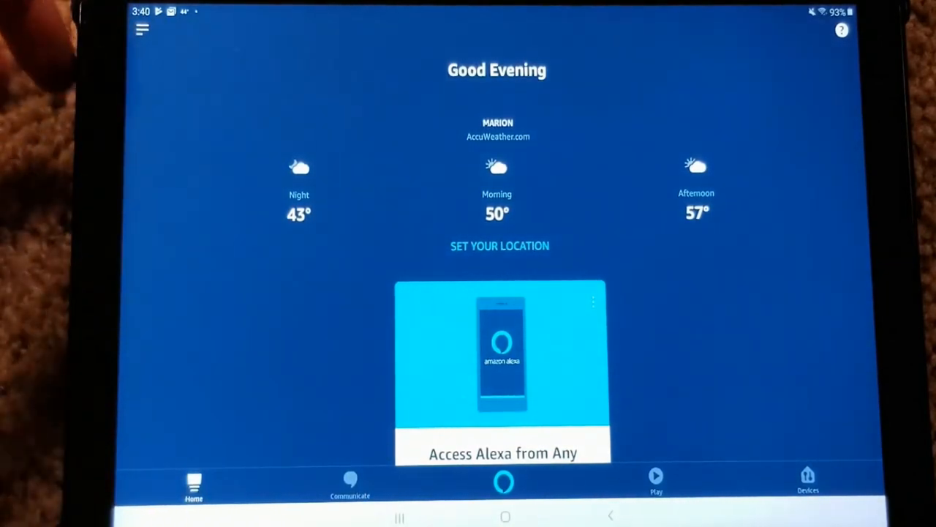
- Start adding a new device and browse the device type list
{"action": "left_click", "coordinate": [144, 29]}
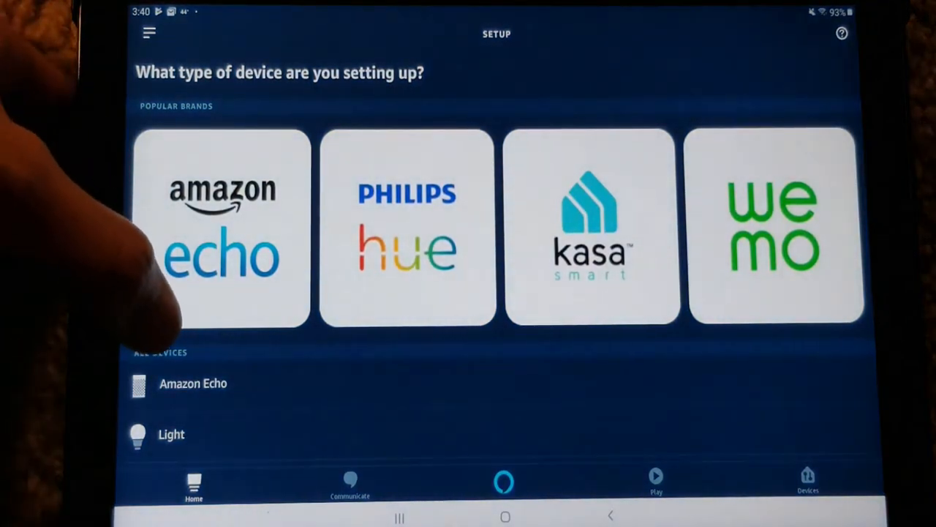
{"action": "scroll", "scroll_direction": "down", "scroll_amount": 3}
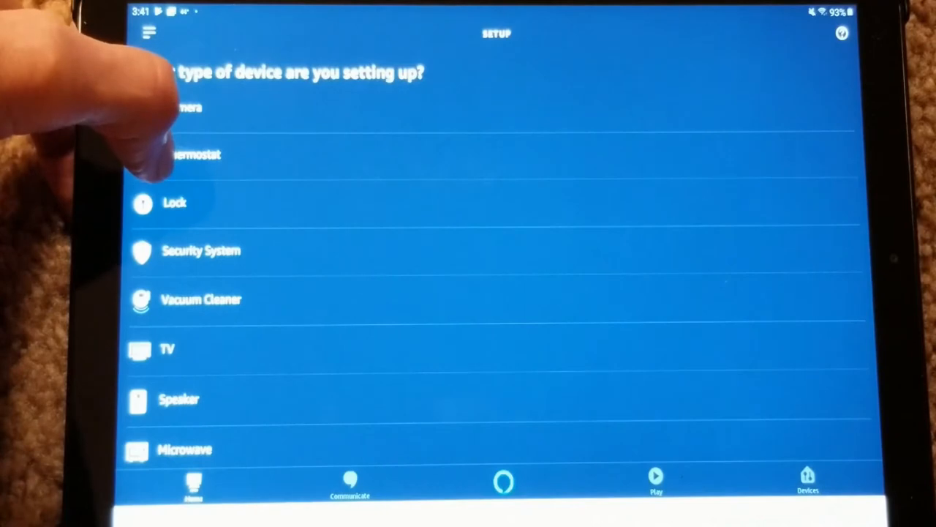
{"action": "scroll", "scroll_direction": "down", "scroll_amount": 3}
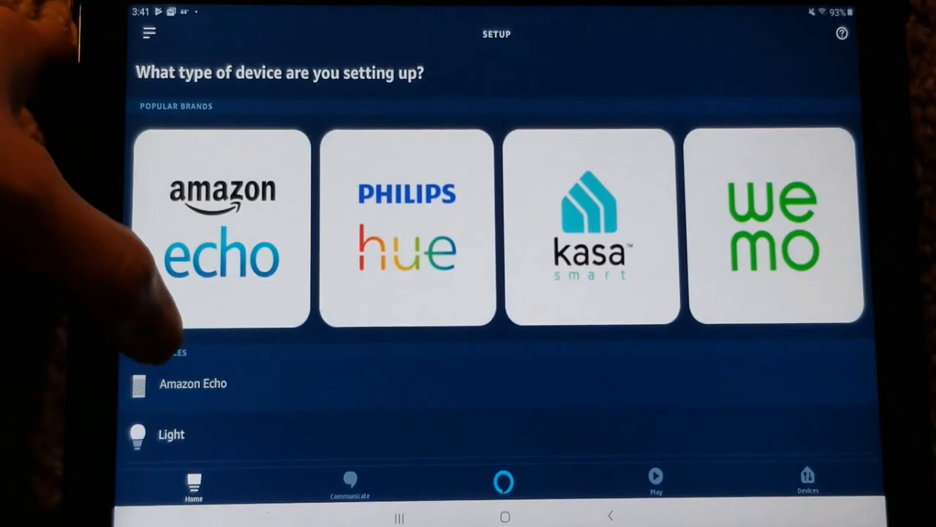
- Select Amazon Echo, Echo Dot 3rd generation, and confirm the orange light is showing
{"action": "left_click", "coordinate": [222, 226]}
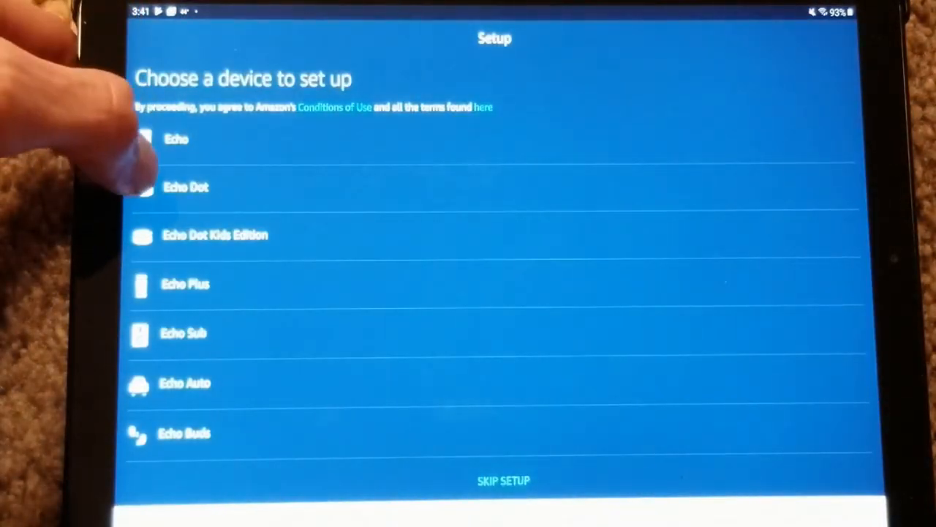
{"action": "left_click", "coordinate": [186, 187]}
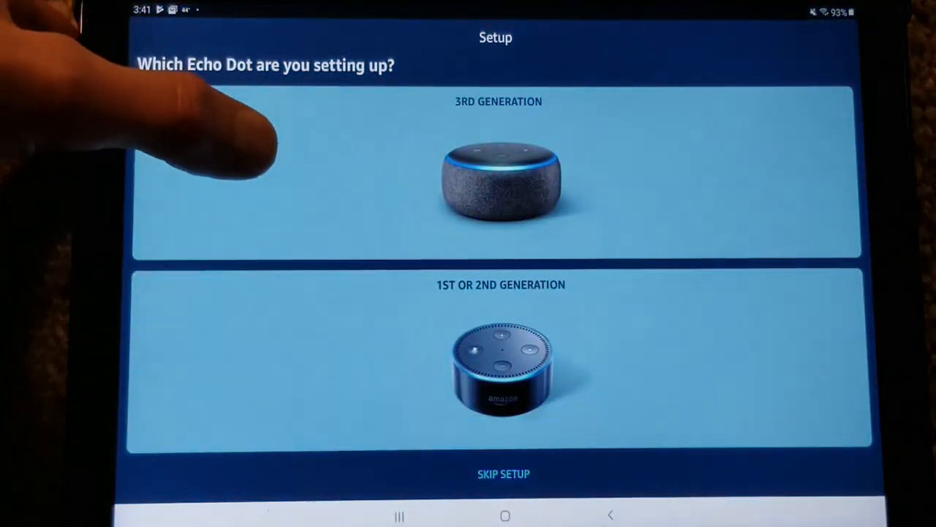
{"action": "left_click", "coordinate": [497, 175]}
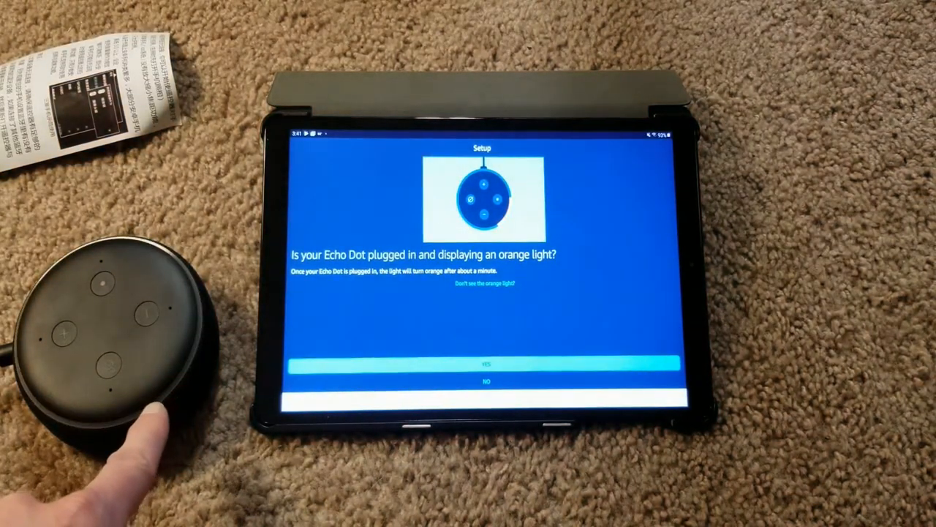
{"action": "left_click", "coordinate": [483, 363]}
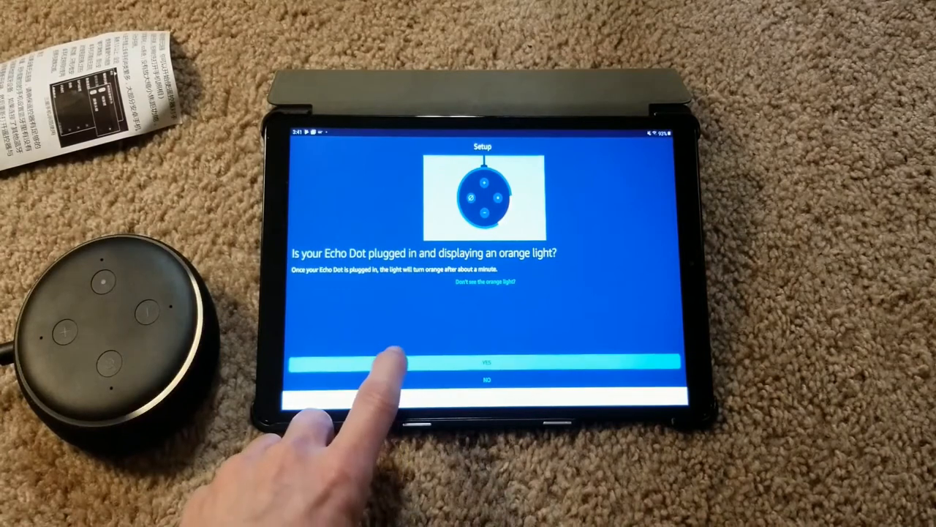
{"action": "left_click", "coordinate": [483, 363]}
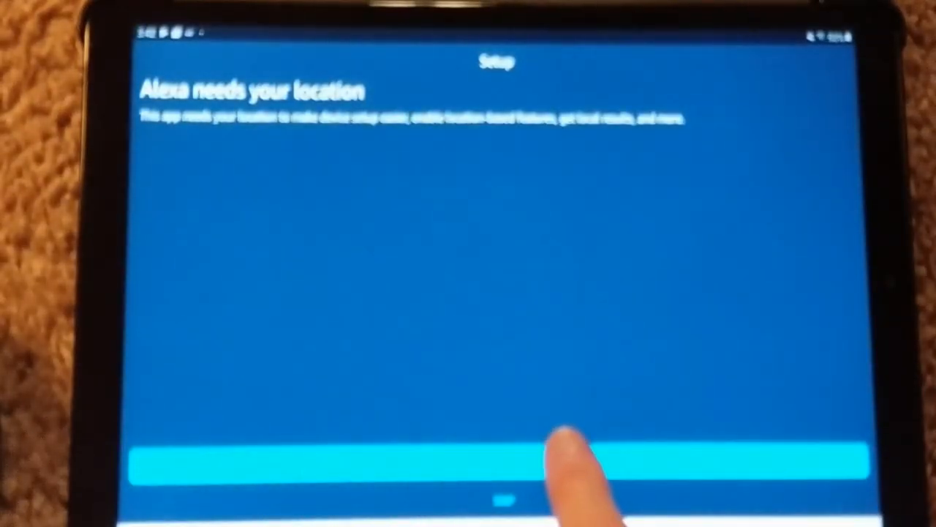
- Agree to share location and continue through the location permission prompt
{"action": "left_click", "coordinate": [503, 465]}
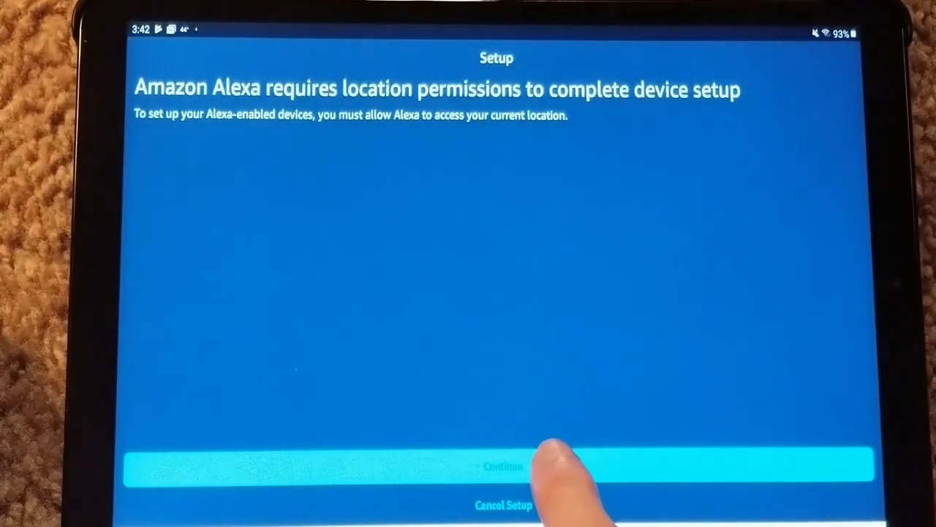
{"action": "left_click", "coordinate": [503, 465]}
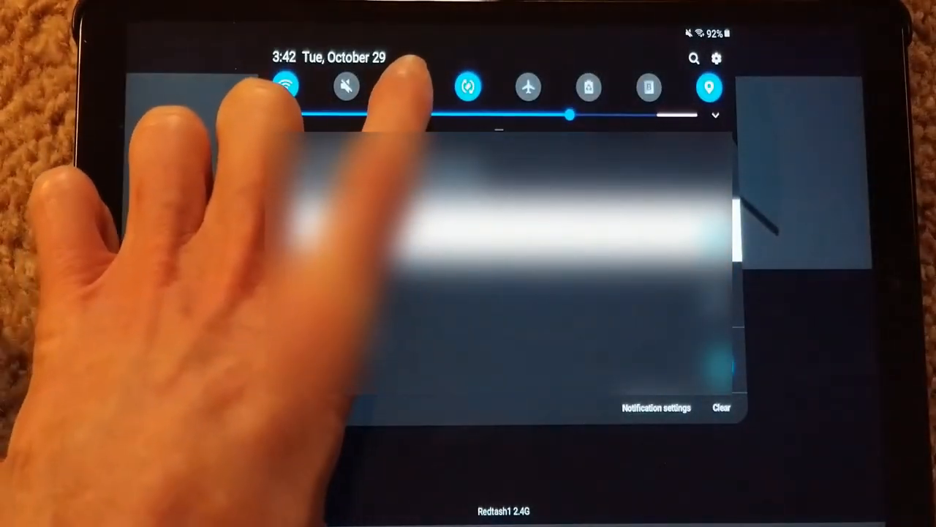
- Pick Echo Dot-AVE from the tablet's available Bluetooth devices
{"action": "left_click", "coordinate": [406, 86]}
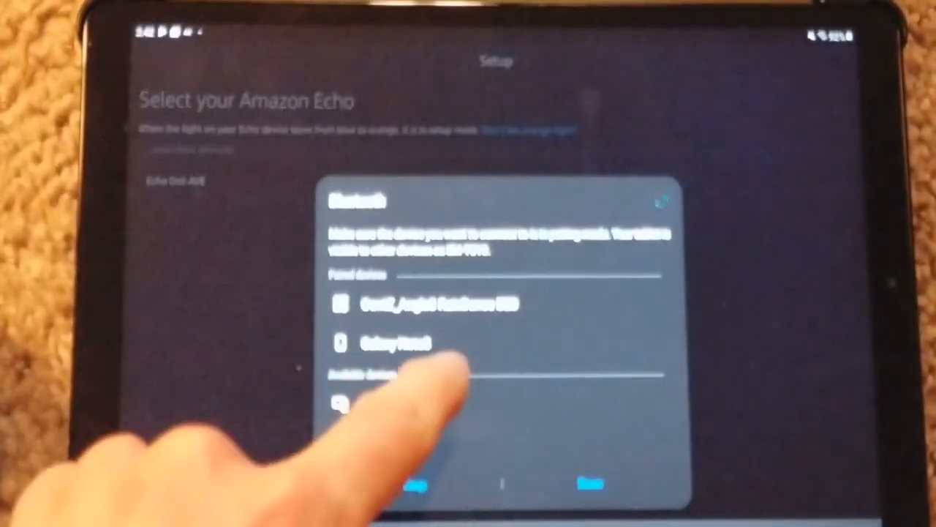
{"action": "left_click", "coordinate": [395, 406]}
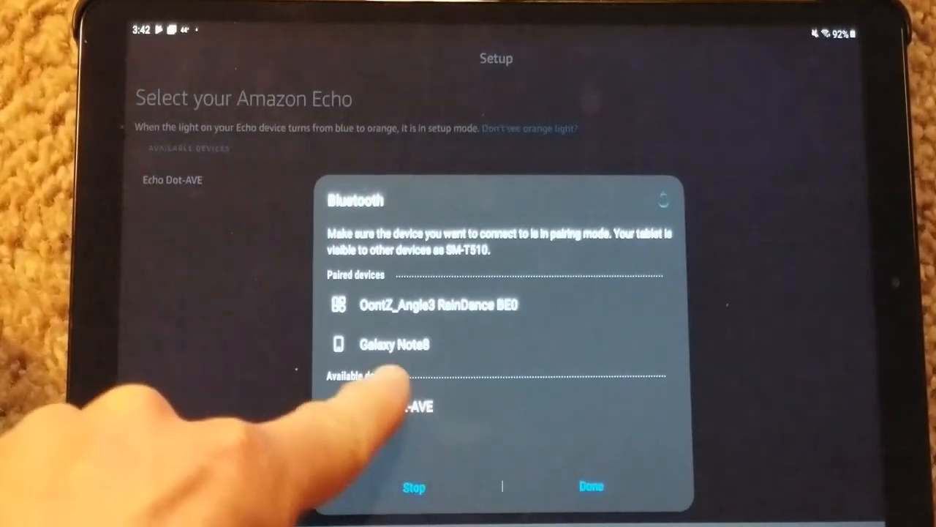
{"action": "left_click", "coordinate": [396, 407]}
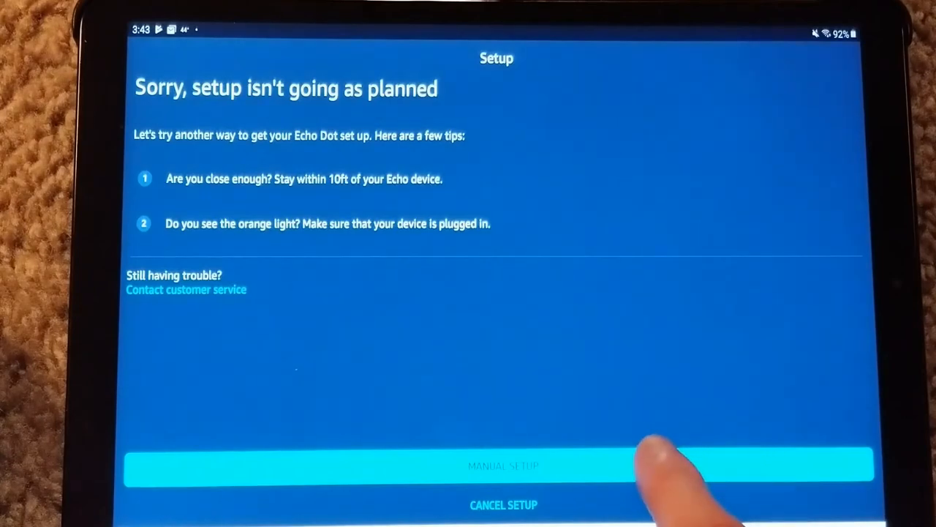
- Start Manual Setup from the 'setup isn't going as planned' screen
{"action": "left_click", "coordinate": [503, 466]}
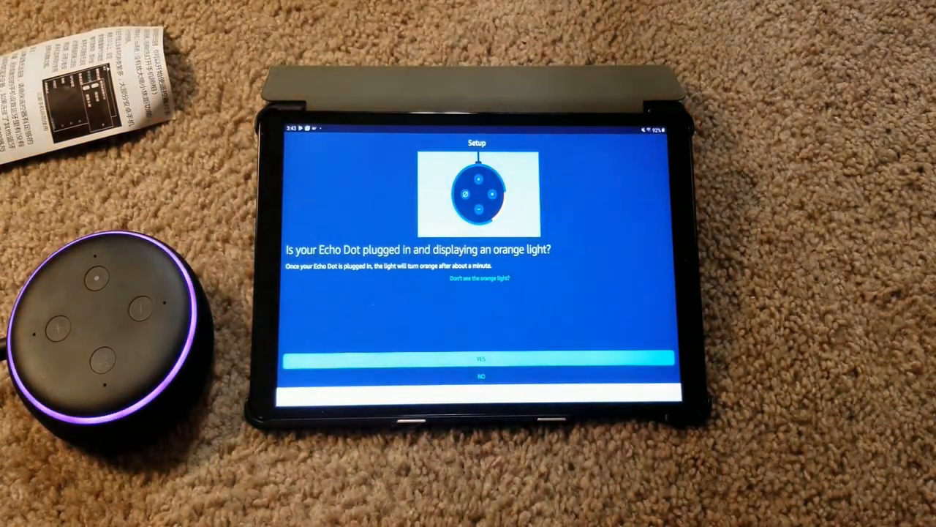
- Confirm the Echo Dot's orange light and continue past the Action button step to Wi-Fi selection
{"action": "left_click", "coordinate": [480, 358]}
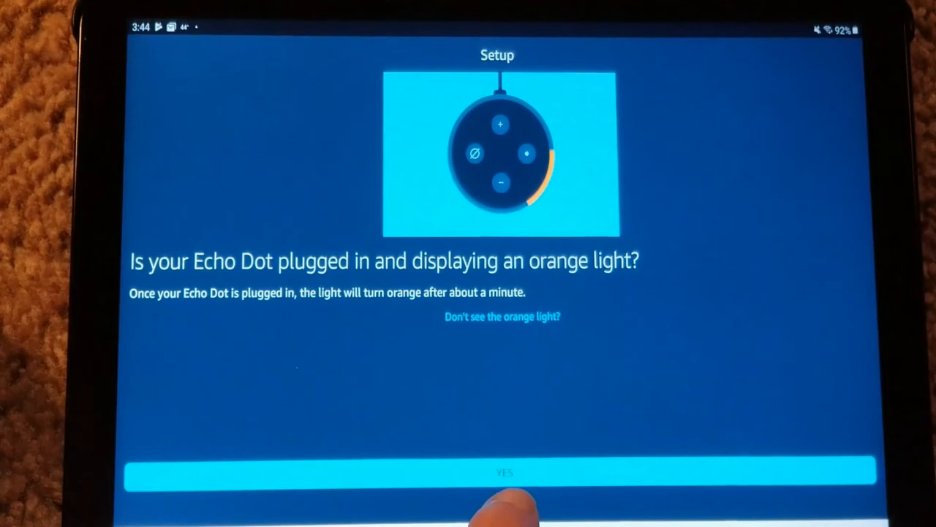
{"action": "left_click", "coordinate": [497, 471]}
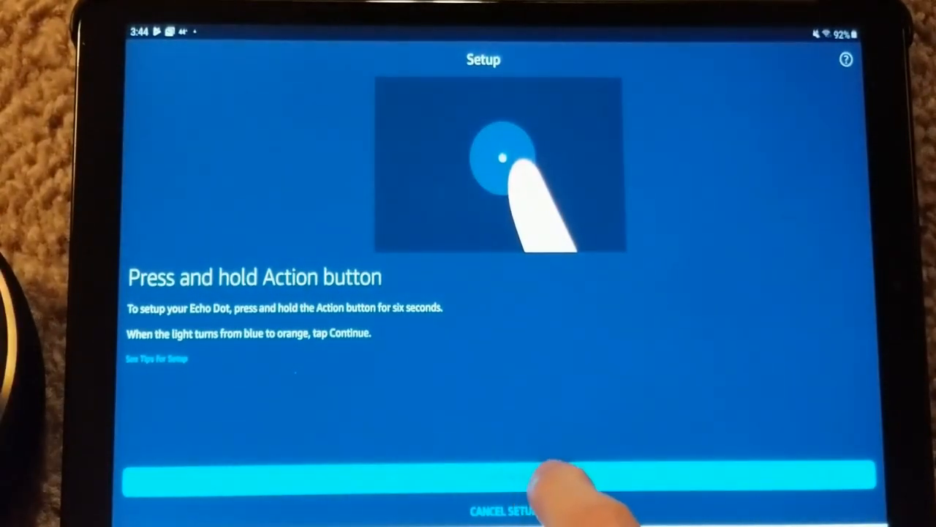
{"action": "left_click", "coordinate": [482, 480]}
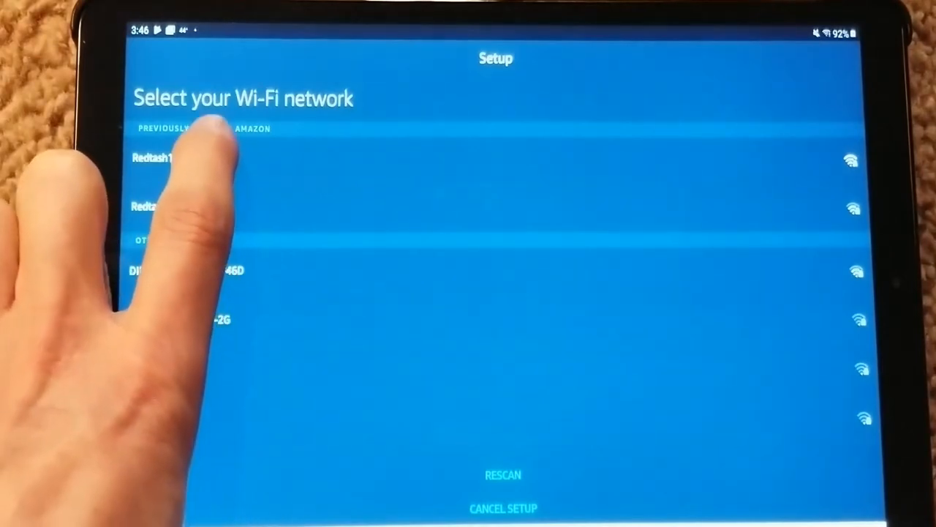
- Connect the Echo Dot to the previously saved home Wi-Fi network
{"action": "left_click", "coordinate": [154, 158]}
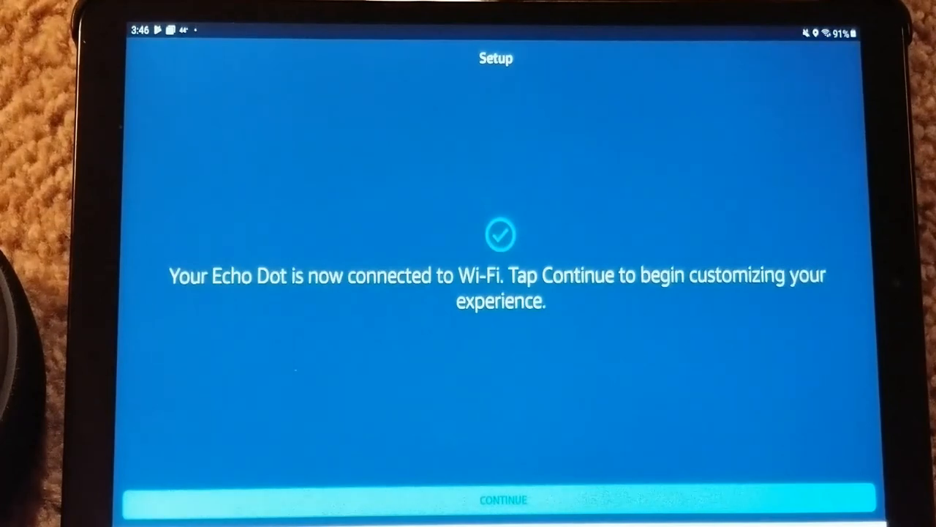
- Continue past the Wi-Fi confirmation and the 'Where is your Echo Dot?' room-group list
{"action": "left_click", "coordinate": [502, 500]}
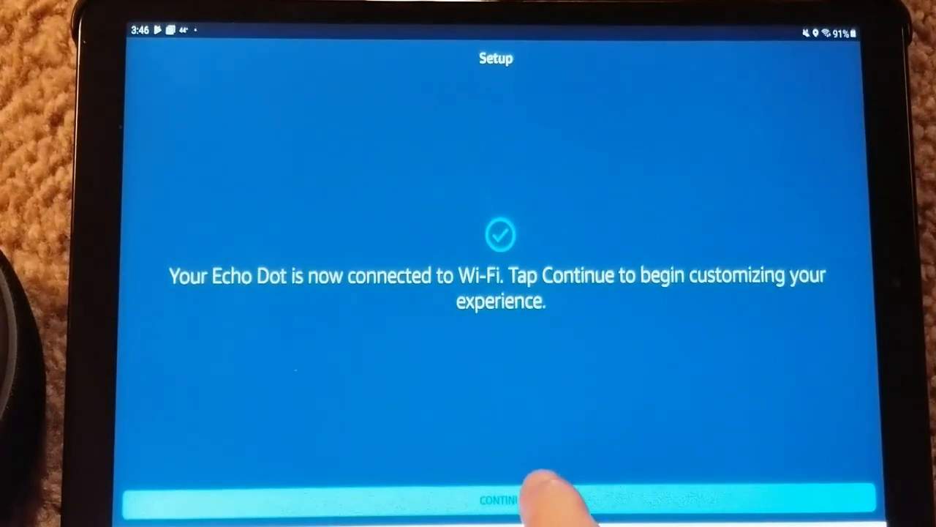
{"action": "left_click", "coordinate": [501, 500]}
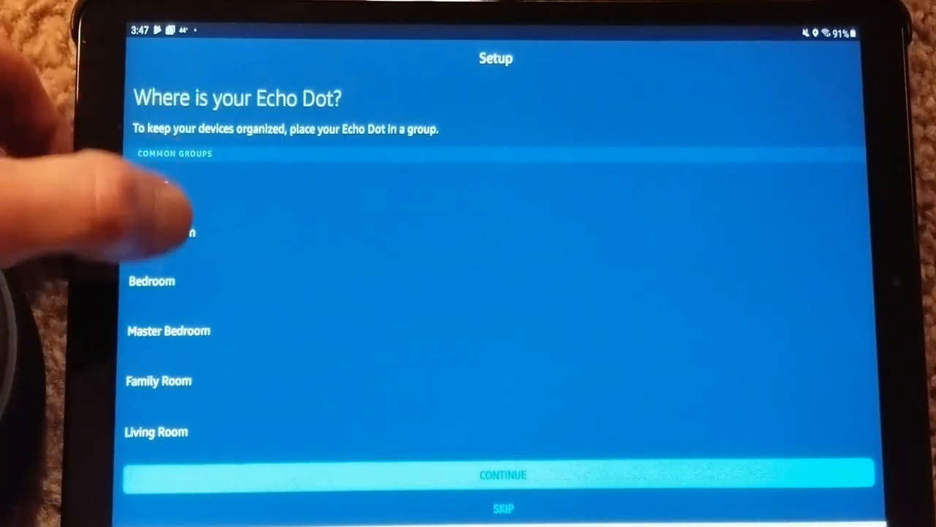
{"action": "scroll", "scroll_direction": "down", "scroll_amount": 3}
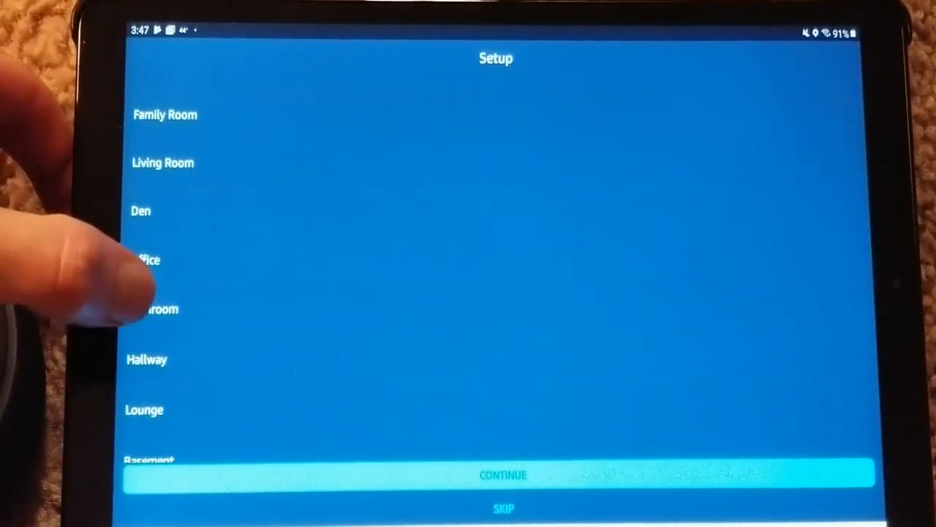
{"action": "scroll", "scroll_direction": "down", "scroll_amount": 3}
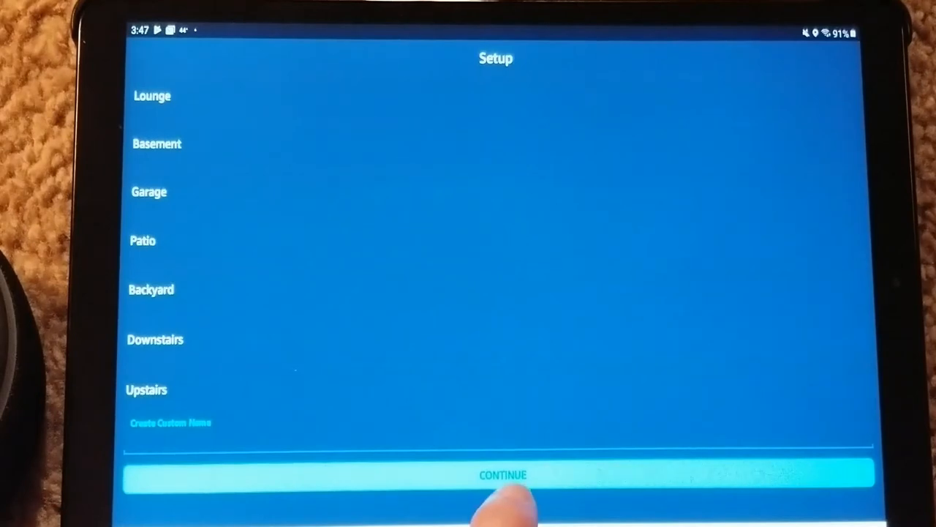
{"action": "left_click", "coordinate": [503, 474]}
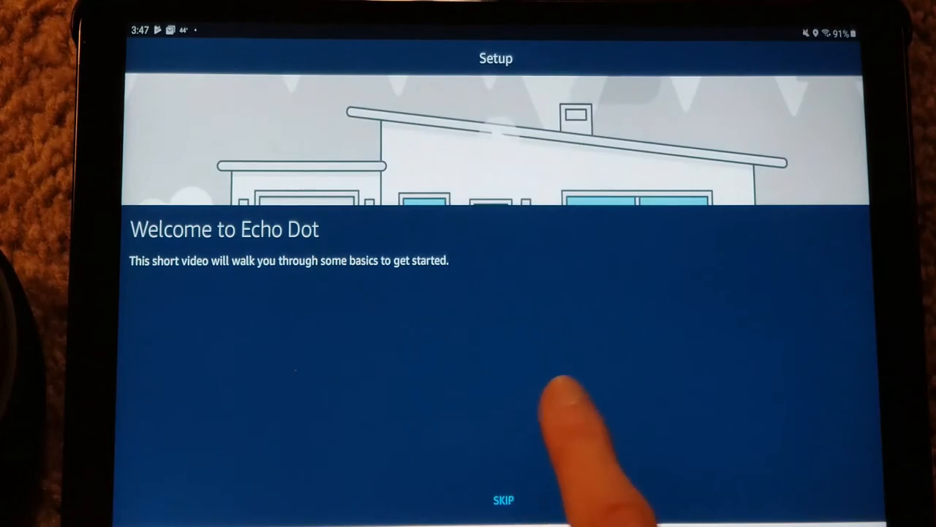
- Skip the intro video and Audible offer, then go to Home from Setup Complete
{"action": "left_click", "coordinate": [503, 500]}
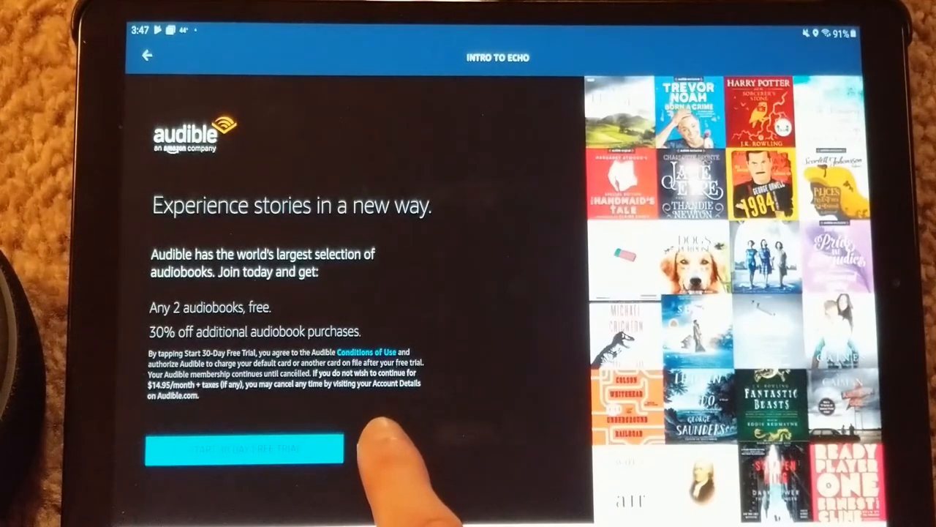
{"action": "left_click", "coordinate": [243, 447]}
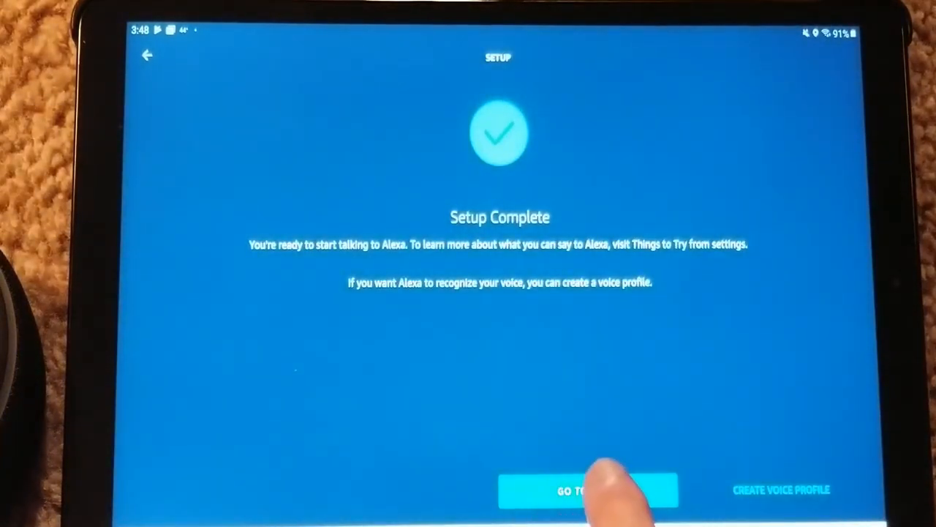
{"action": "left_click", "coordinate": [585, 490]}
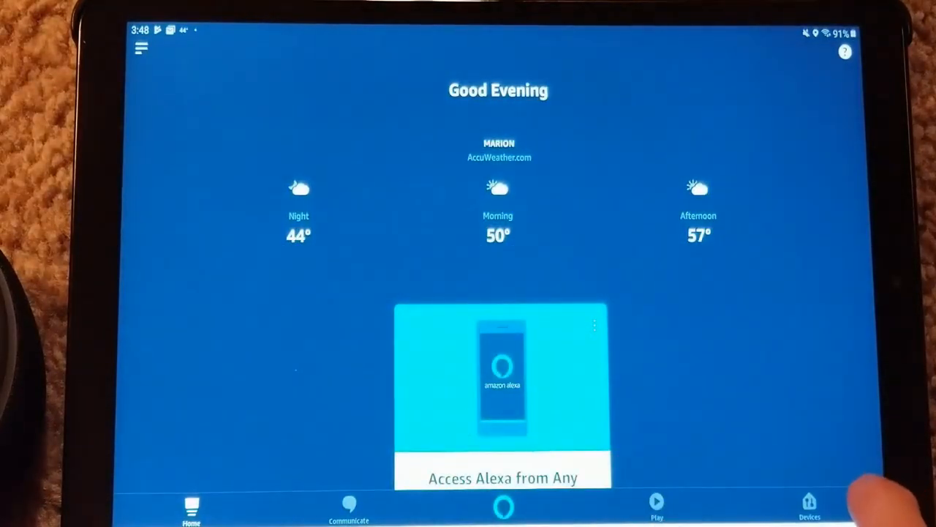
{"action": "mouse_move", "coordinate": [811, 505]}
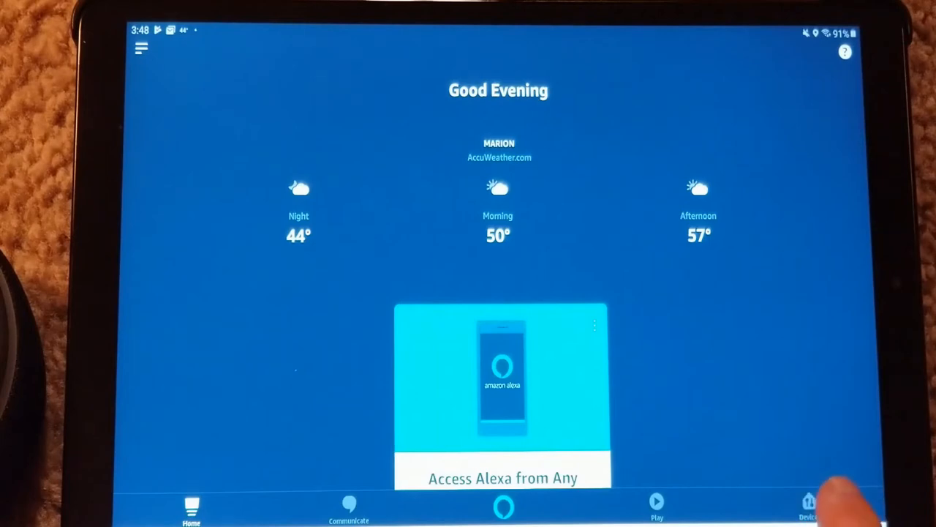
- Show the Echo & Alexa device list from the Devices section
{"action": "left_click", "coordinate": [807, 509]}
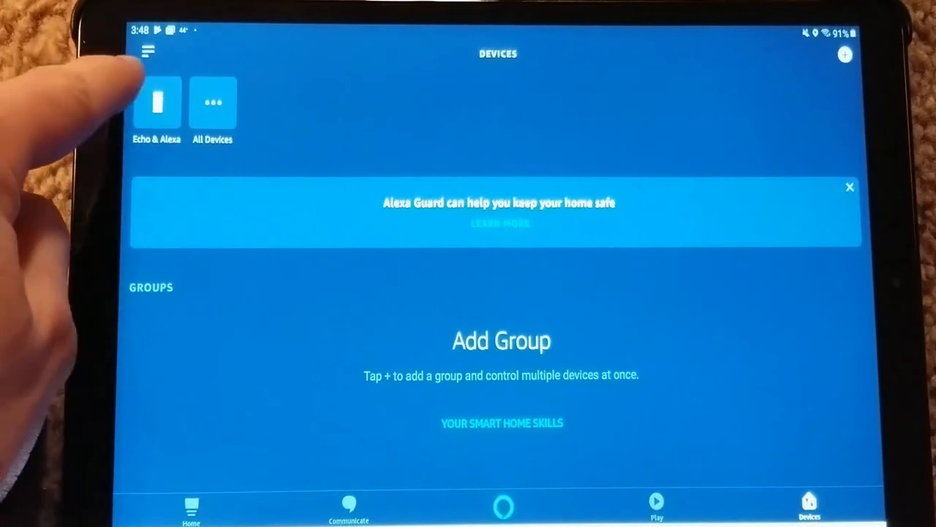
{"action": "left_click", "coordinate": [158, 102]}
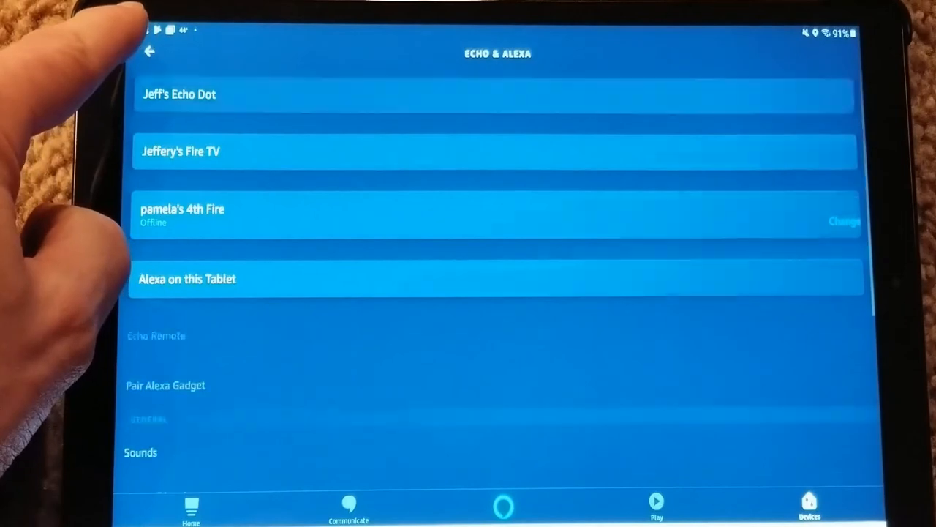
- From Jeff's Echo Dot settings, bring up the Stereo Pair 'Create a speaker set' screen
{"action": "left_click", "coordinate": [179, 94]}
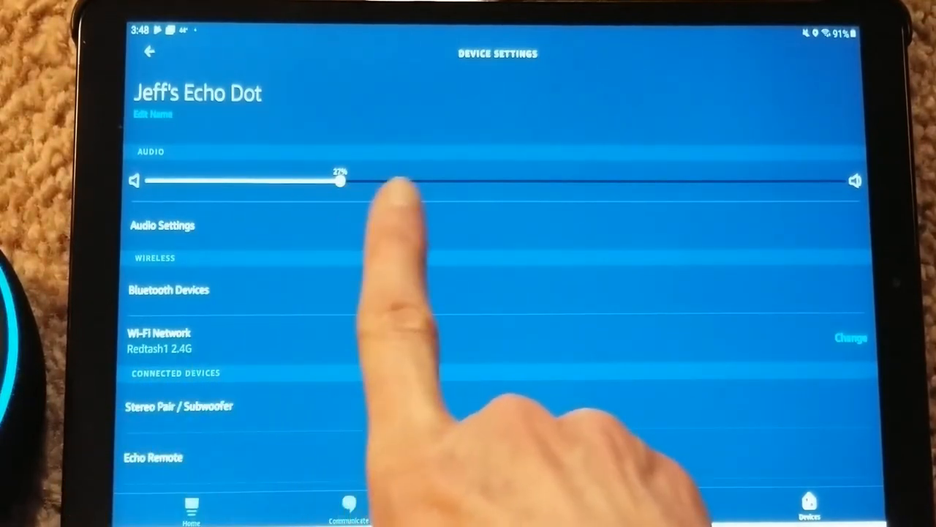
{"action": "mouse_move", "coordinate": [248, 307]}
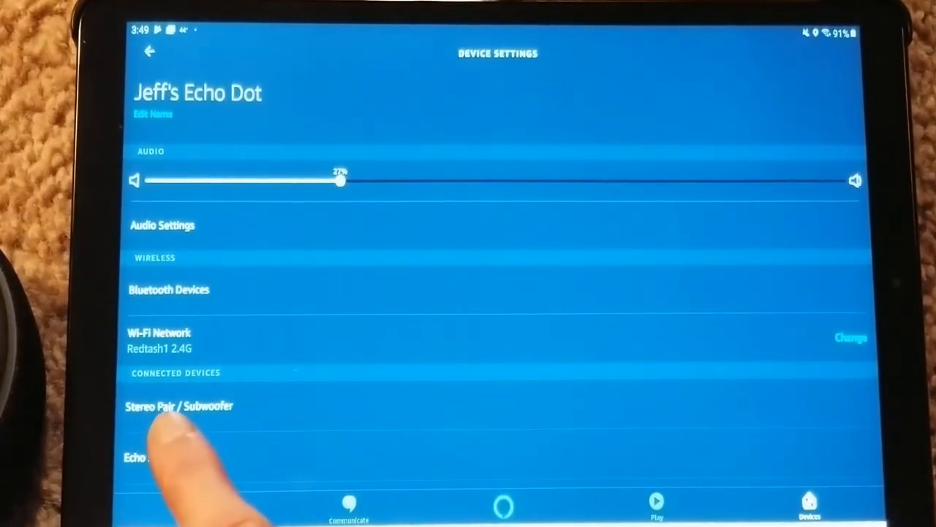
{"action": "left_click", "coordinate": [179, 407]}
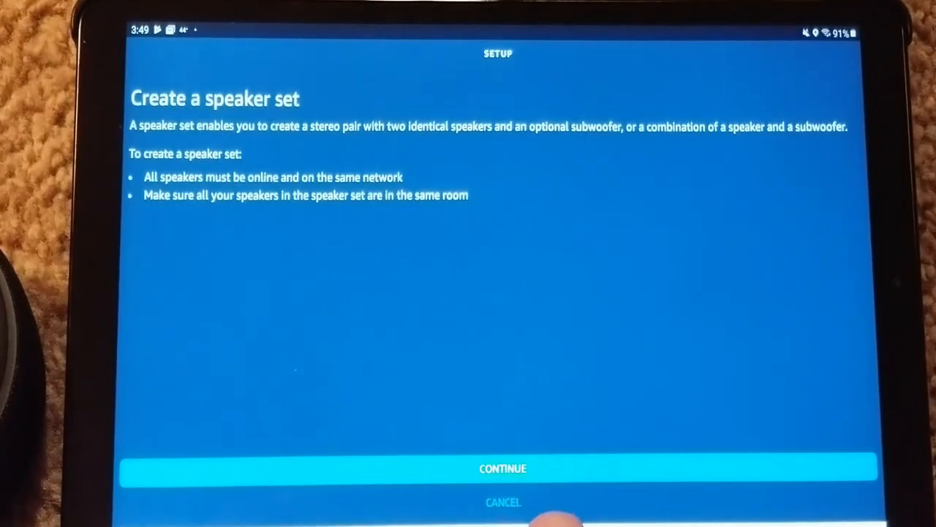
- Cancel the speaker set and return to Jeff's Echo Dot device settings
{"action": "left_click", "coordinate": [503, 501]}
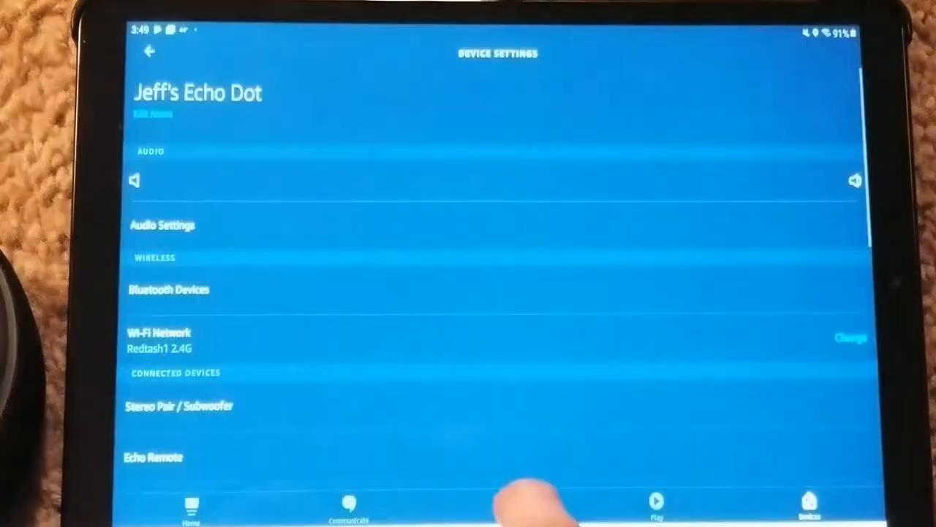
{"action": "left_click", "coordinate": [153, 457]}
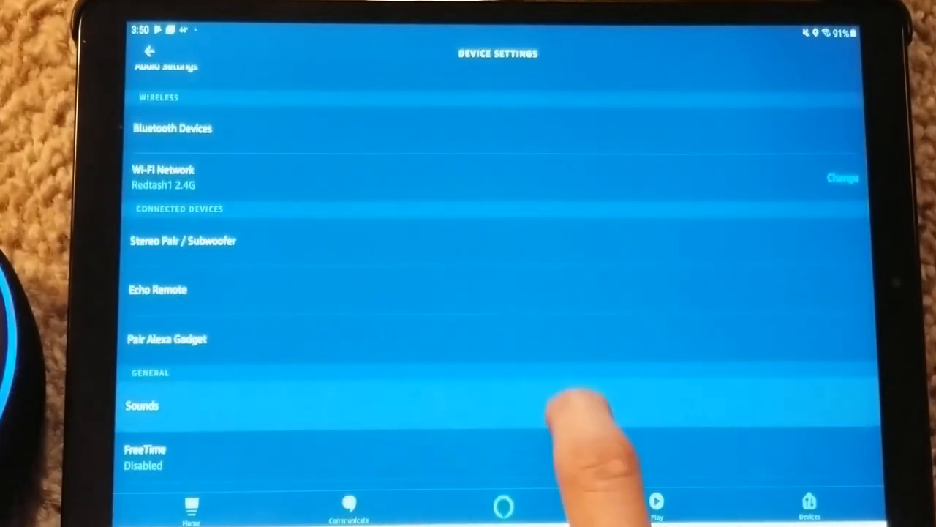
- Bring up the Echo Dot's Sounds settings under General
{"action": "left_click", "coordinate": [141, 405]}
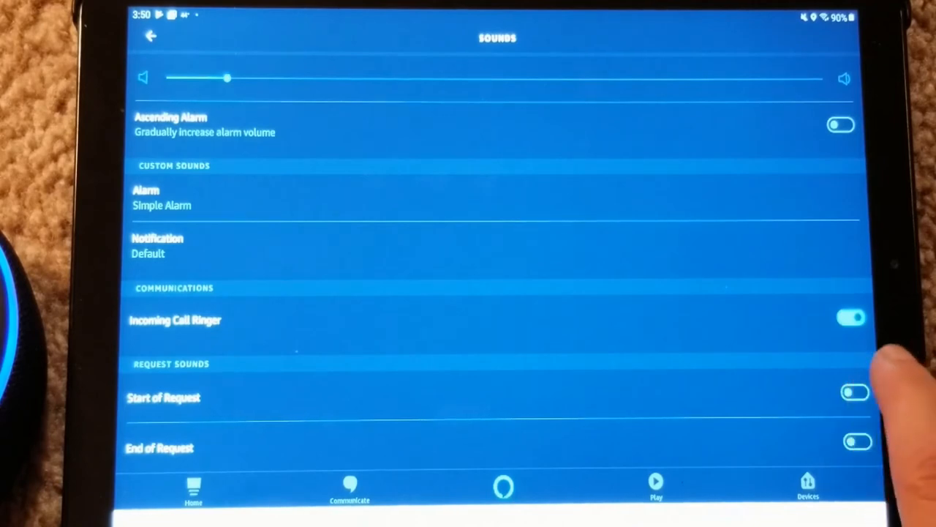
- Turn on both Start of Request and End of Request sounds, then leave Sounds
{"action": "left_click", "coordinate": [854, 392]}
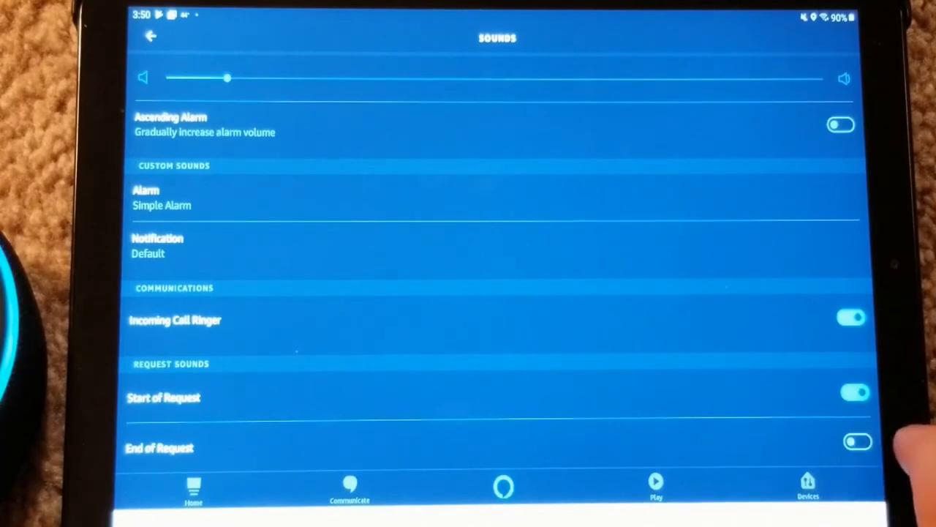
{"action": "left_click", "coordinate": [858, 442]}
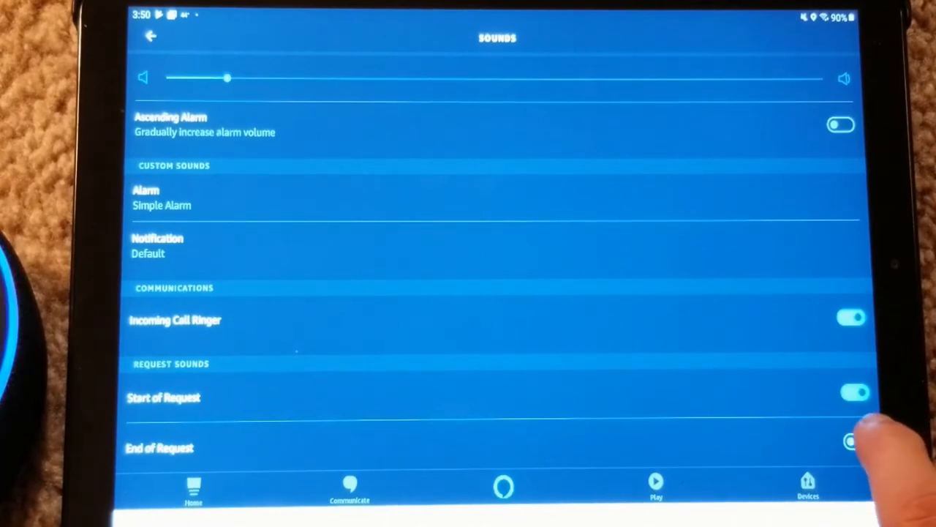
{"action": "left_click", "coordinate": [852, 442]}
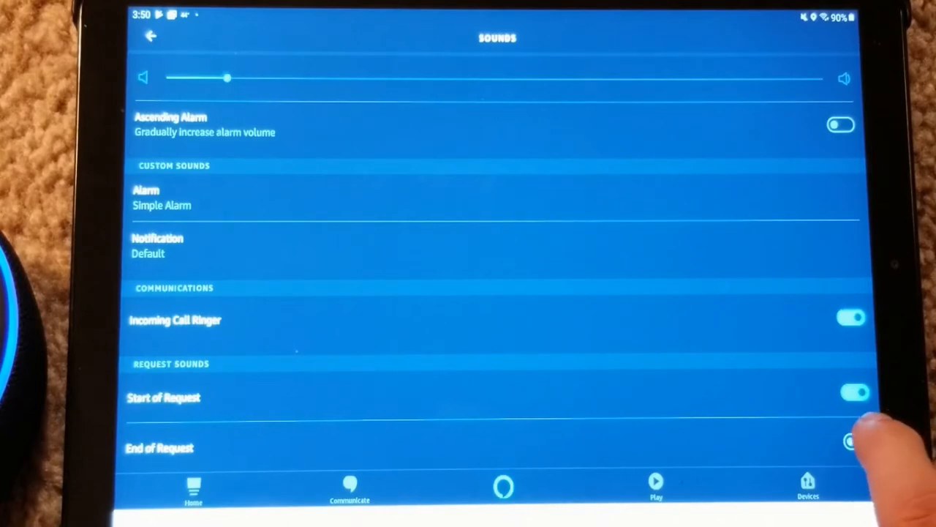
{"action": "left_click", "coordinate": [856, 442]}
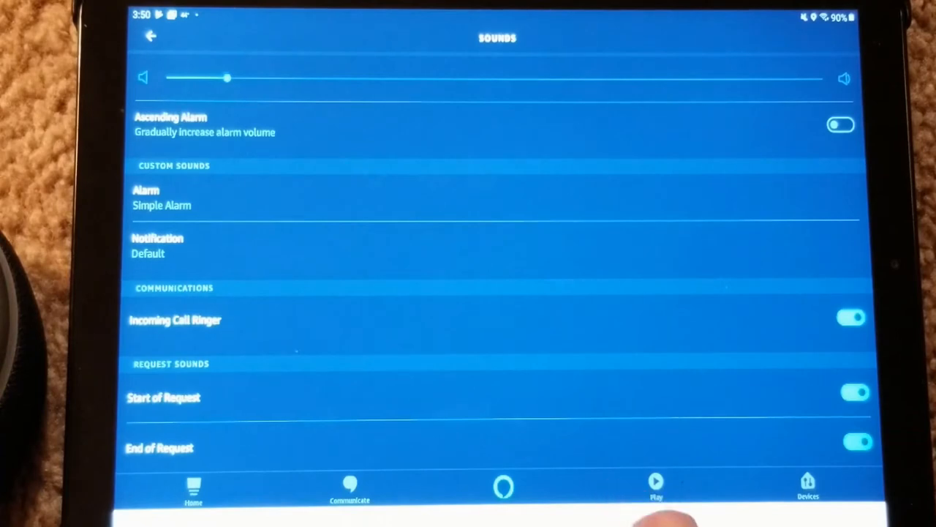
{"action": "left_click", "coordinate": [151, 36]}
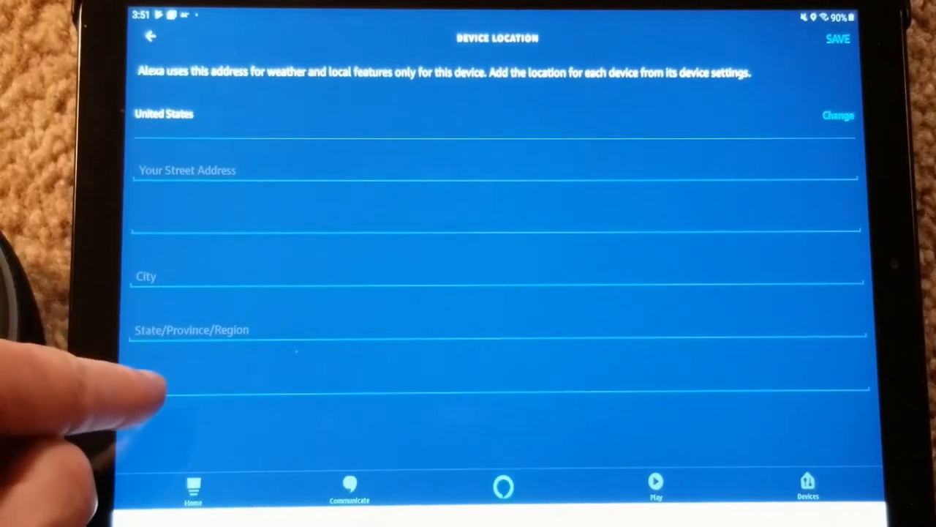
- Set the Echo Dot's Device Location ZIP to 43302 and return to Device Settings
{"action": "type", "text": "43302"}
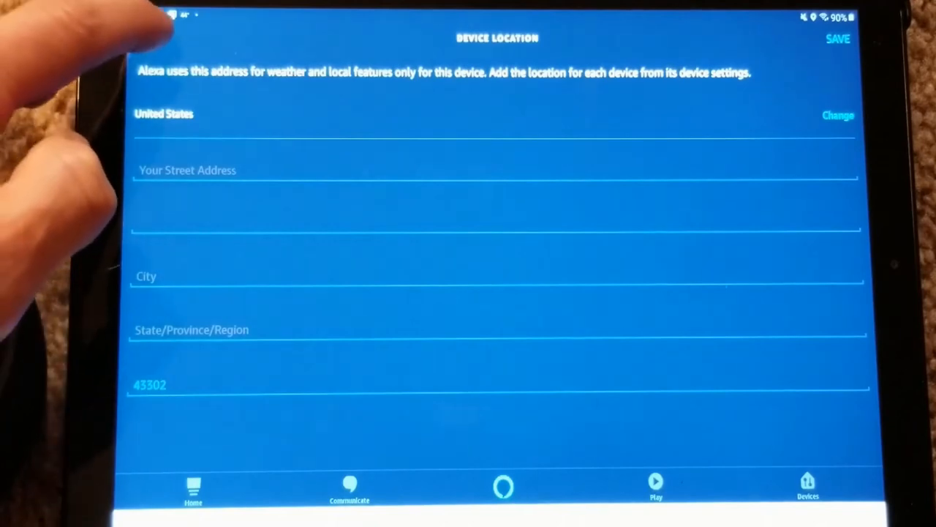
{"action": "left_click", "coordinate": [149, 37]}
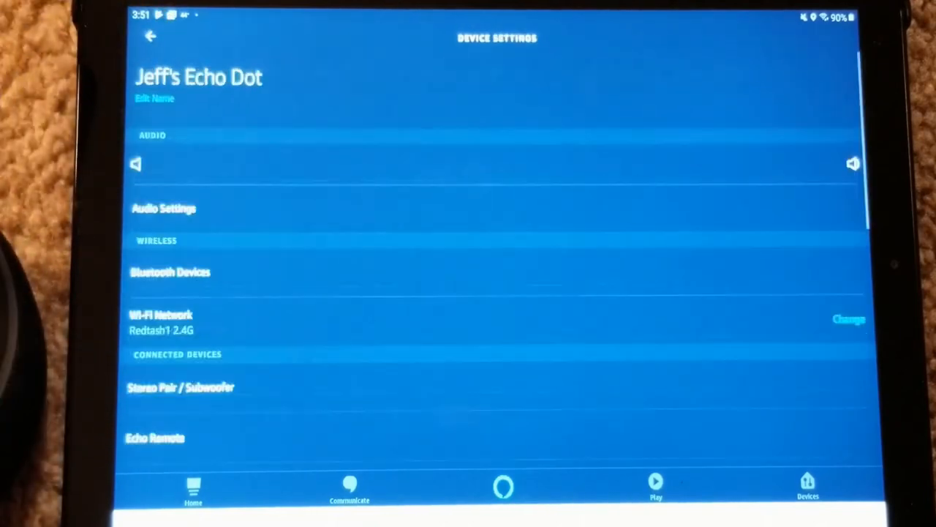
{"action": "scroll", "scroll_direction": "down", "scroll_amount": 3}
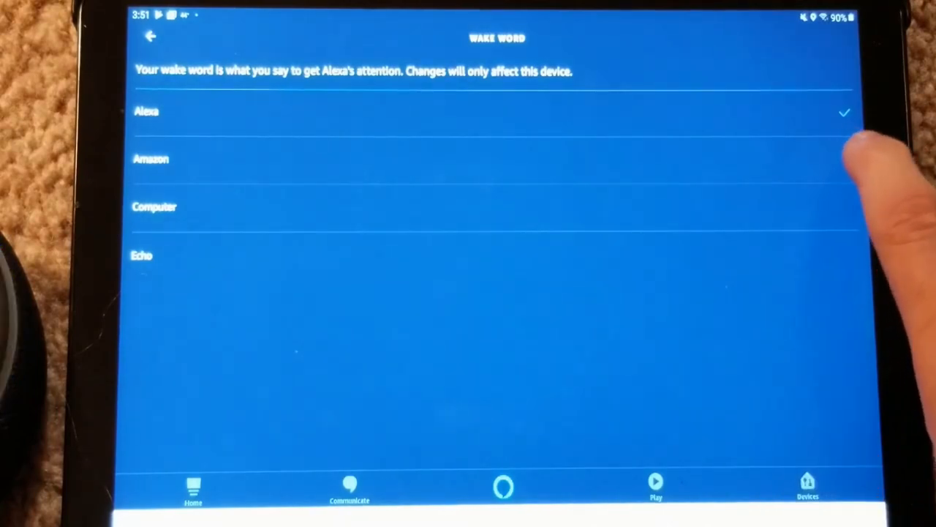
- Set the wake word to Computer, accepting the update notice, and return to device settings
{"action": "left_click", "coordinate": [151, 158]}
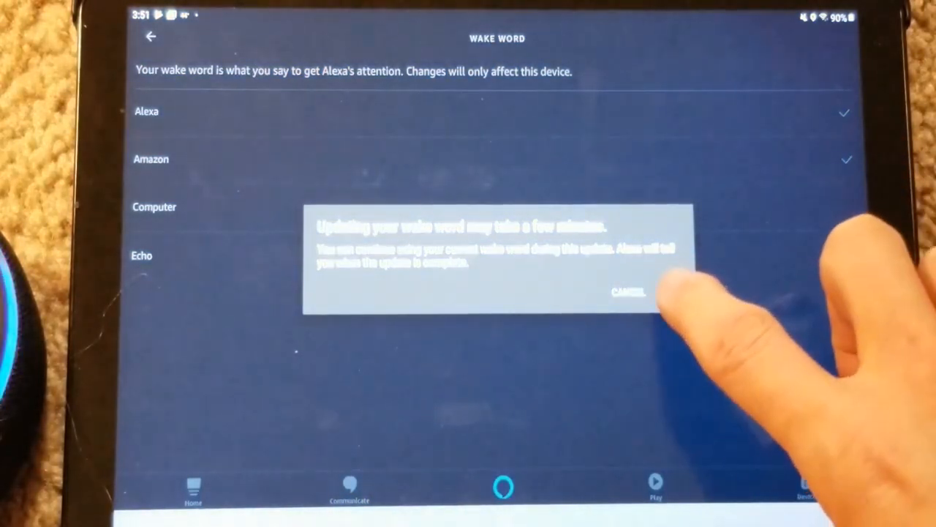
{"action": "left_click", "coordinate": [627, 292]}
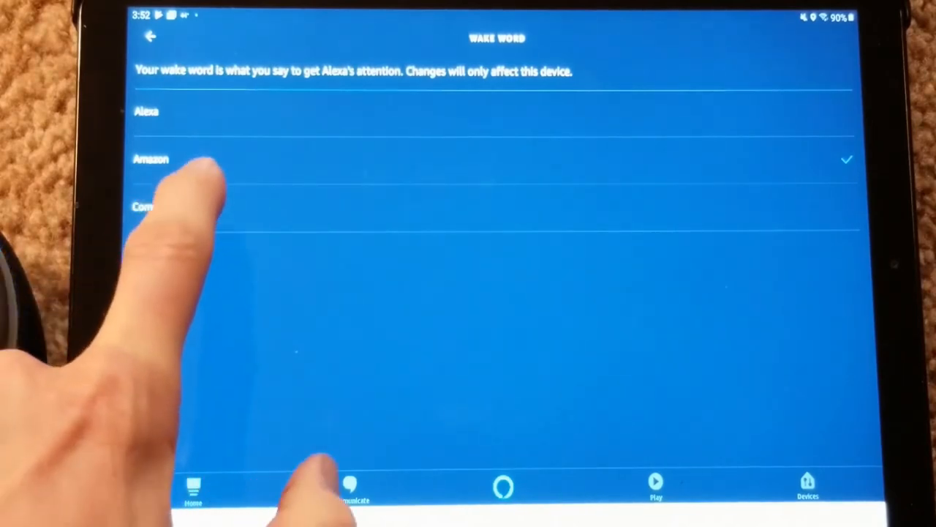
{"action": "left_click", "coordinate": [154, 206]}
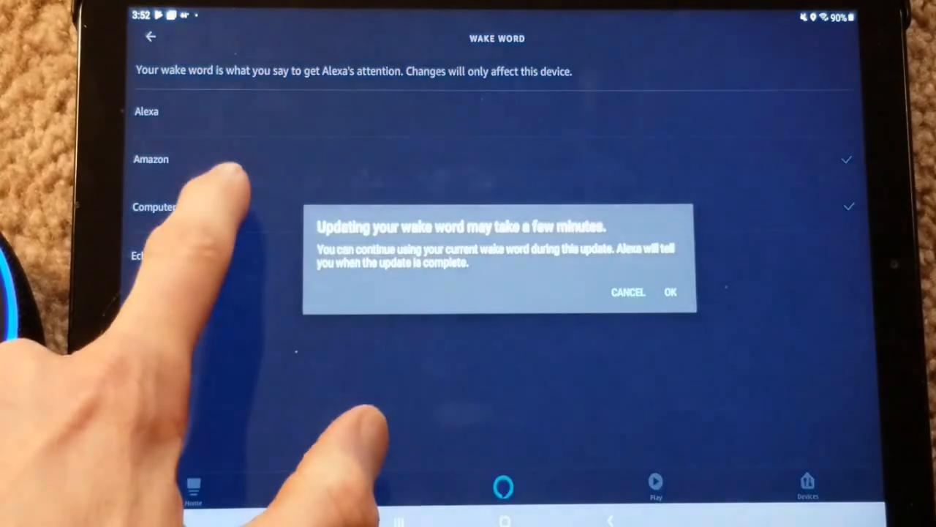
{"action": "left_click", "coordinate": [670, 293]}
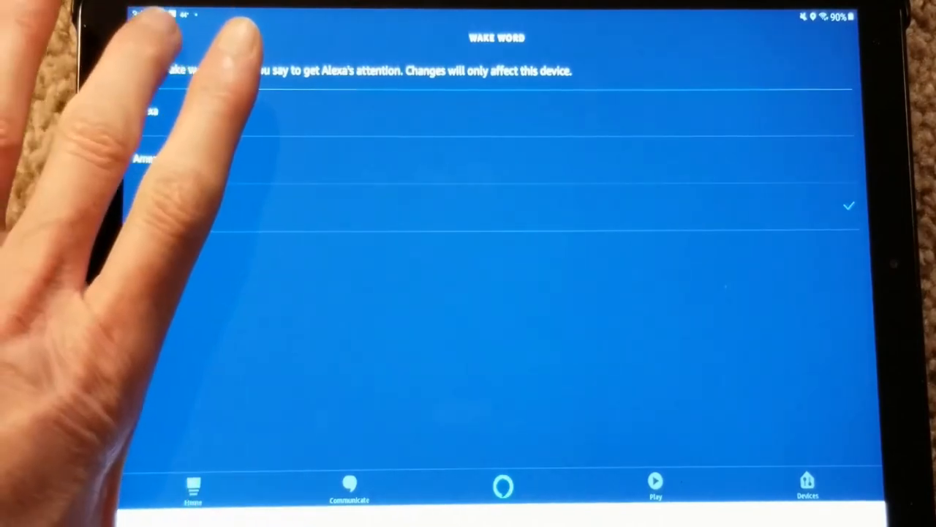
{"action": "left_click", "coordinate": [151, 36]}
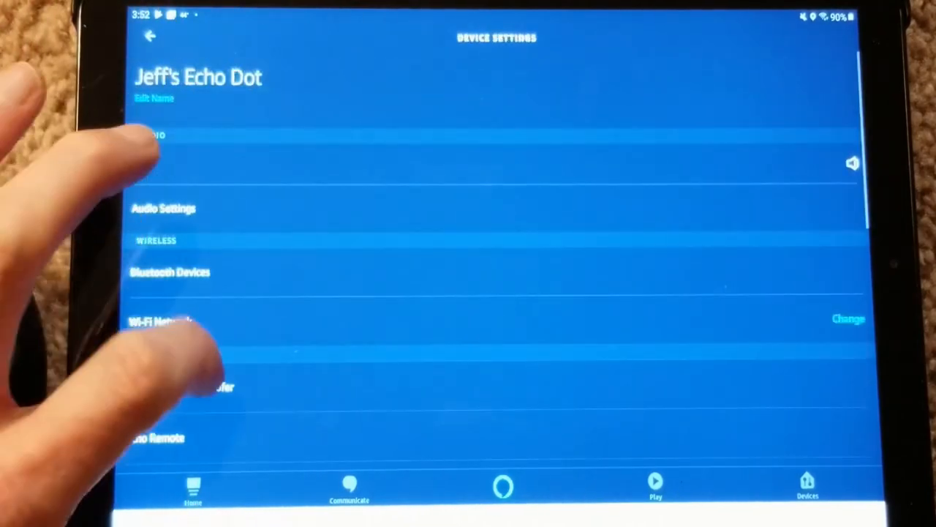
- Scroll through Device Settings and go into Measurement Units for the Echo Dot
{"action": "scroll", "scroll_direction": "down", "scroll_amount": 3}
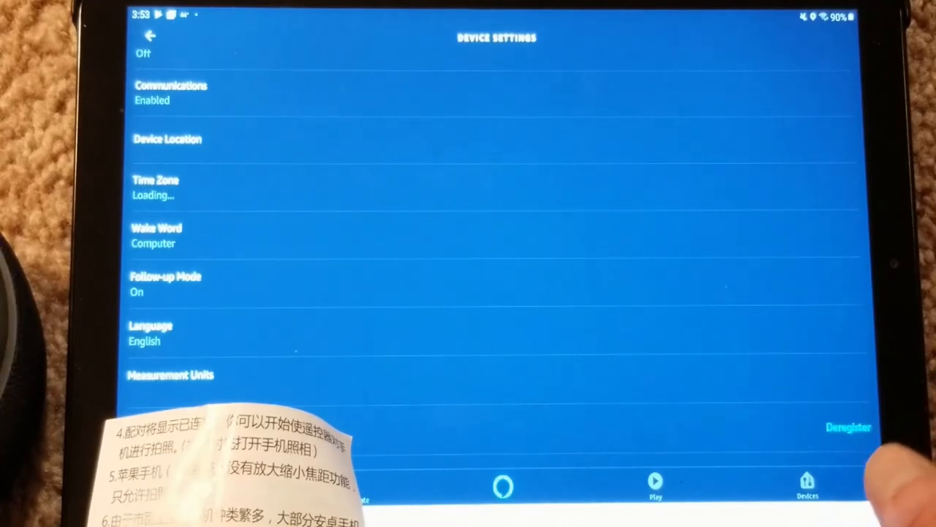
{"action": "mouse_move", "coordinate": [841, 468]}
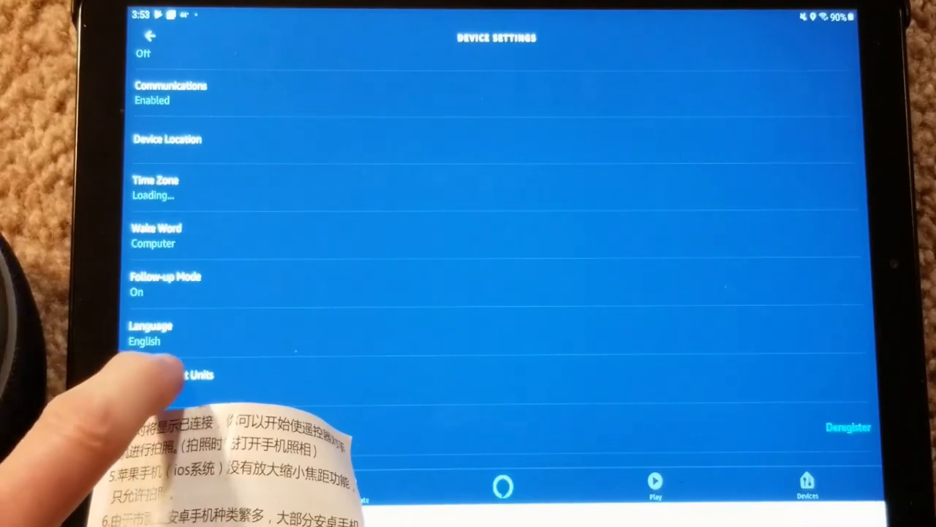
{"action": "left_click", "coordinate": [178, 375]}
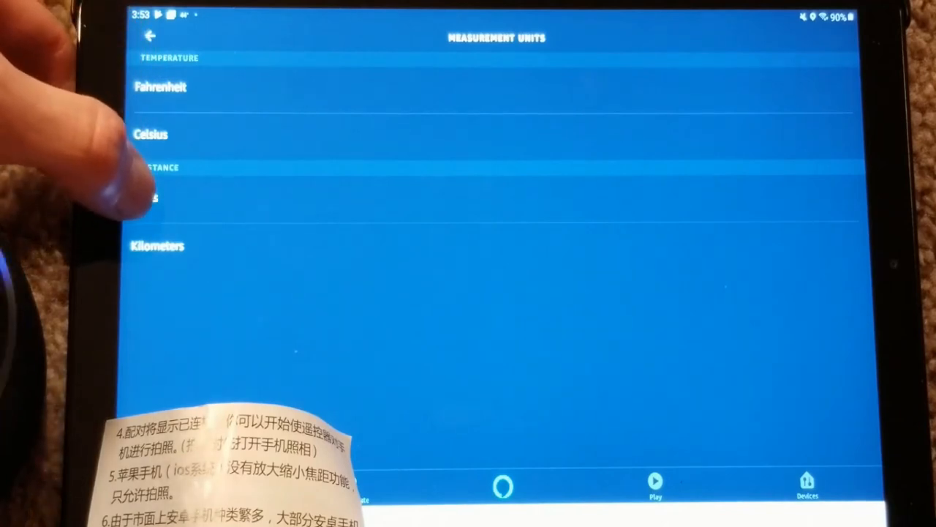
- Choose Fahrenheit as the Echo Dot's temperature unit and leave the units screen
{"action": "left_click", "coordinate": [143, 198]}
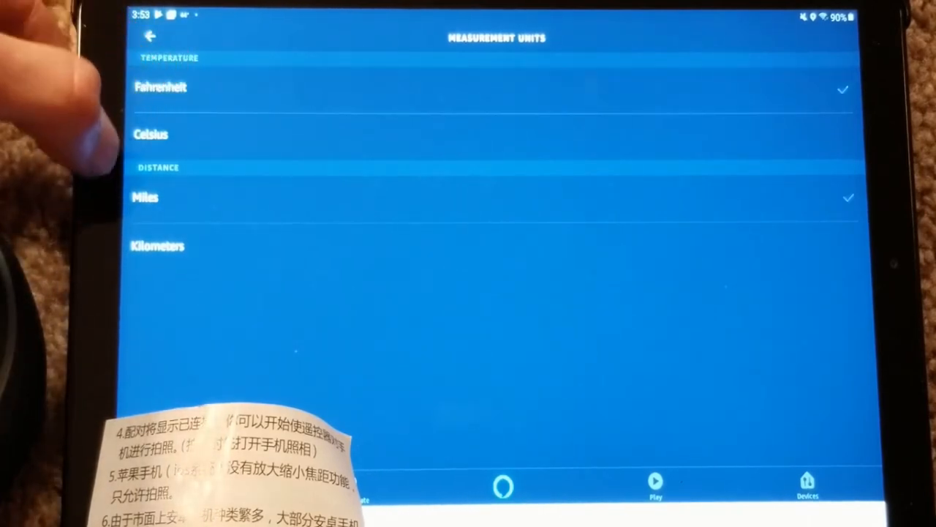
{"action": "left_click", "coordinate": [149, 37]}
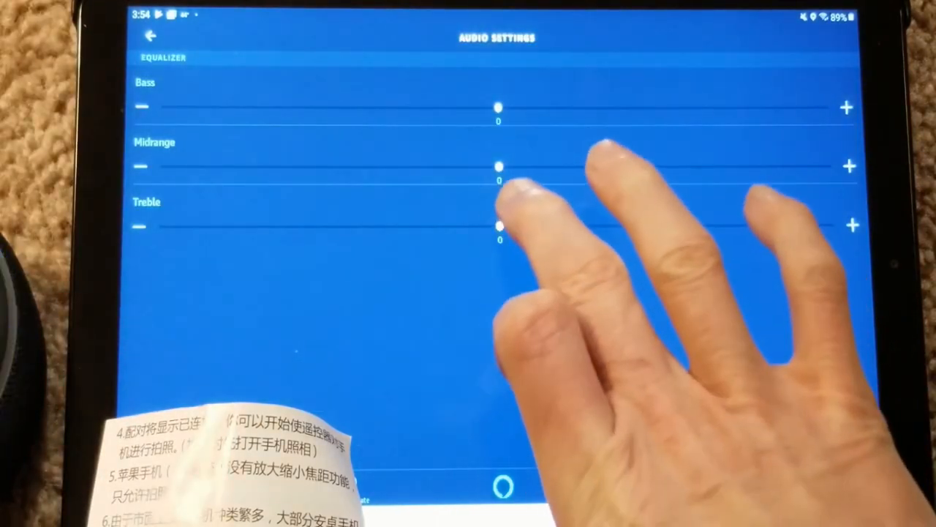
- Raise bass and treble fully, nudge midrange up slightly, and return to device settings
{"action": "left_click_drag", "start_coordinate": [501, 225], "coordinate": [834, 226]}
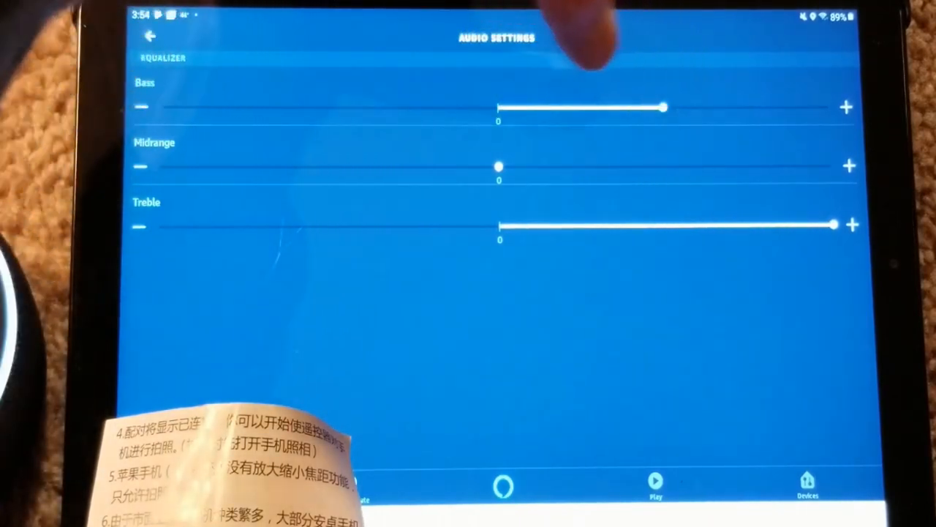
{"action": "left_click_drag", "start_coordinate": [500, 167], "coordinate": [555, 166]}
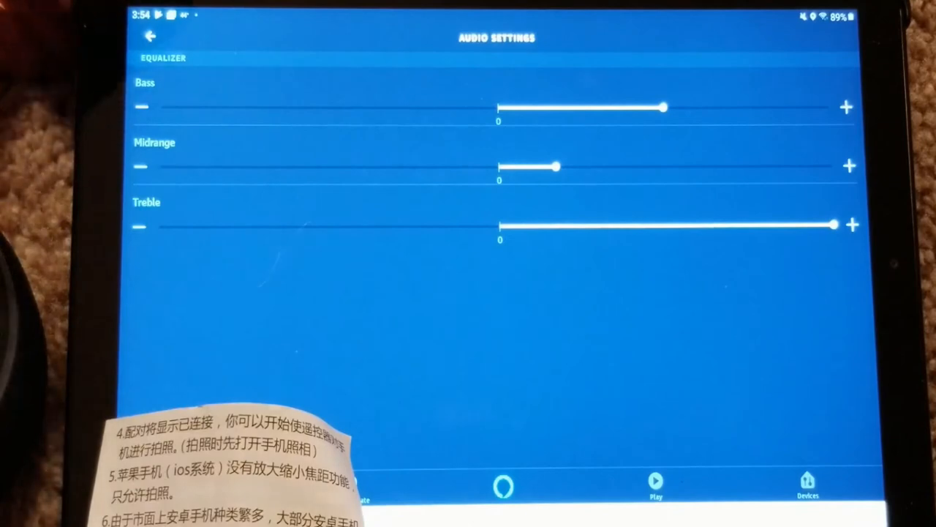
{"action": "left_click", "coordinate": [149, 36]}
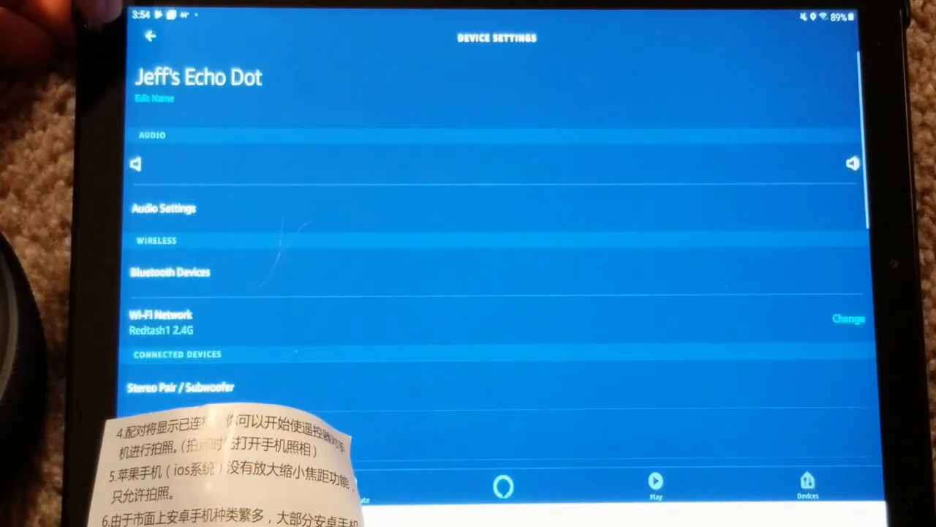
- Back out of Jeff's Echo Dot settings to the main Devices page
{"action": "left_click", "coordinate": [149, 37]}
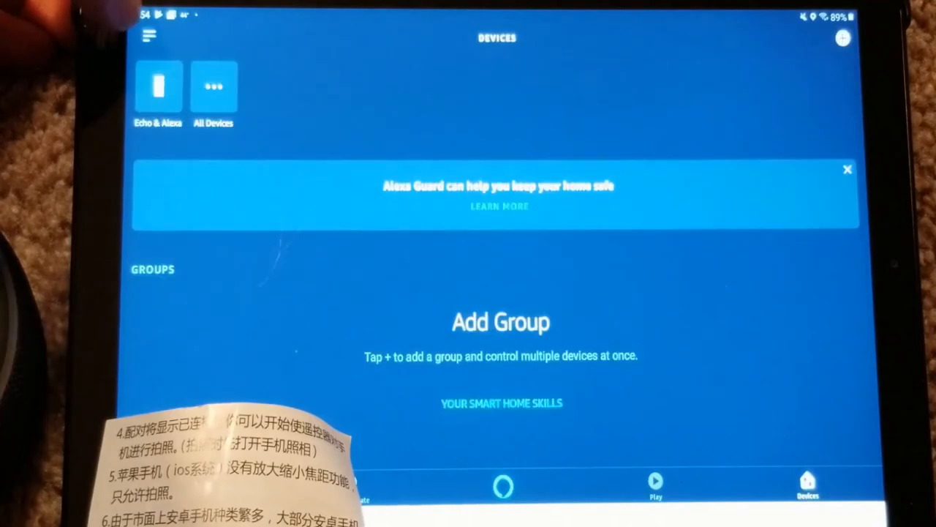
{"action": "left_click", "coordinate": [149, 35]}
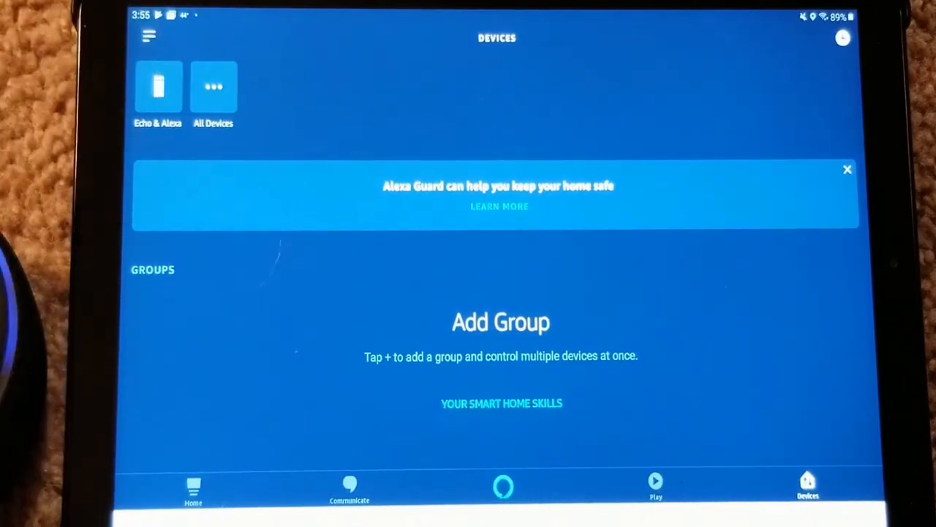
- Leave the Devices tab toward the Skills & Games catalogue
{"action": "left_click", "coordinate": [193, 490]}
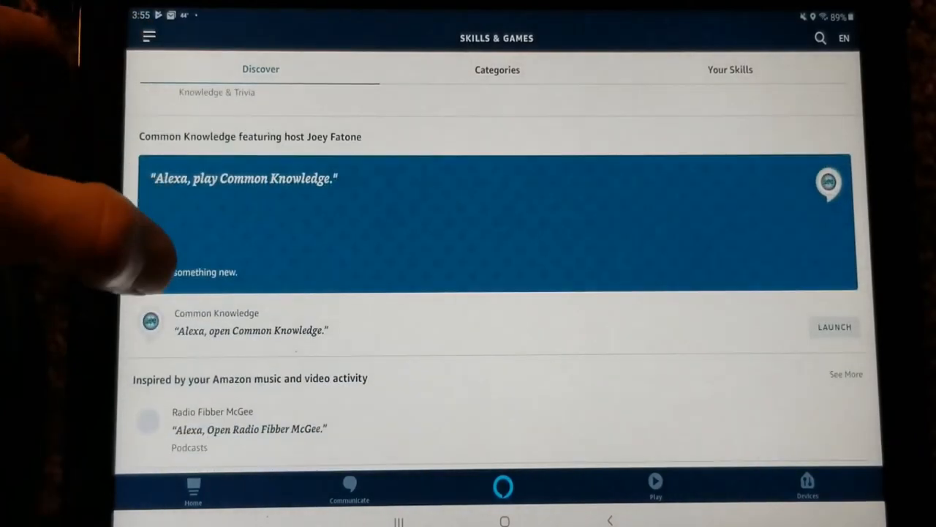
{"action": "scroll", "scroll_direction": "down", "scroll_amount": 3}
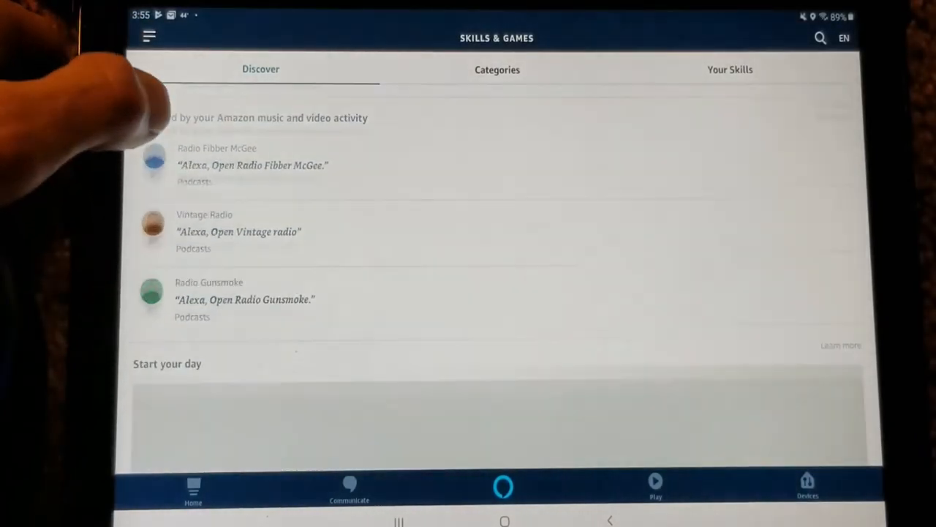
{"action": "scroll", "scroll_direction": "down", "scroll_amount": 3}
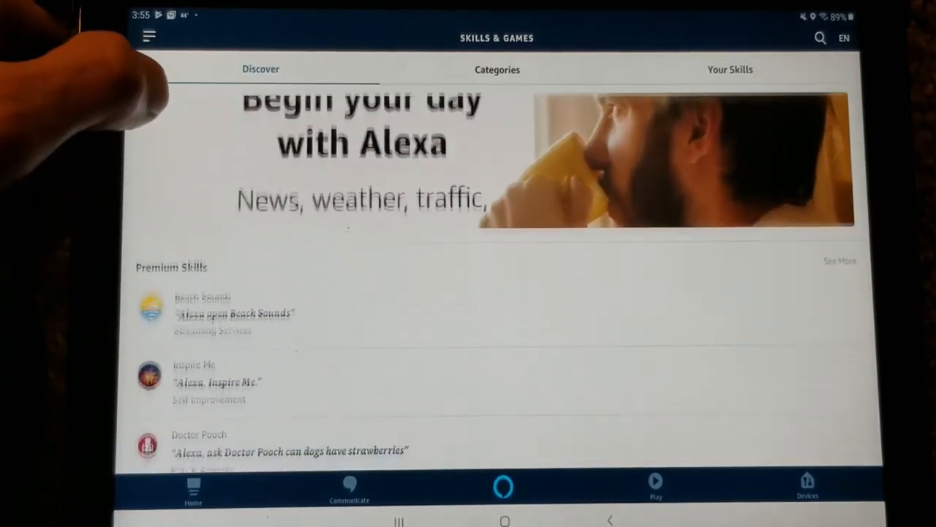
{"action": "scroll", "scroll_direction": "down", "scroll_amount": 3}
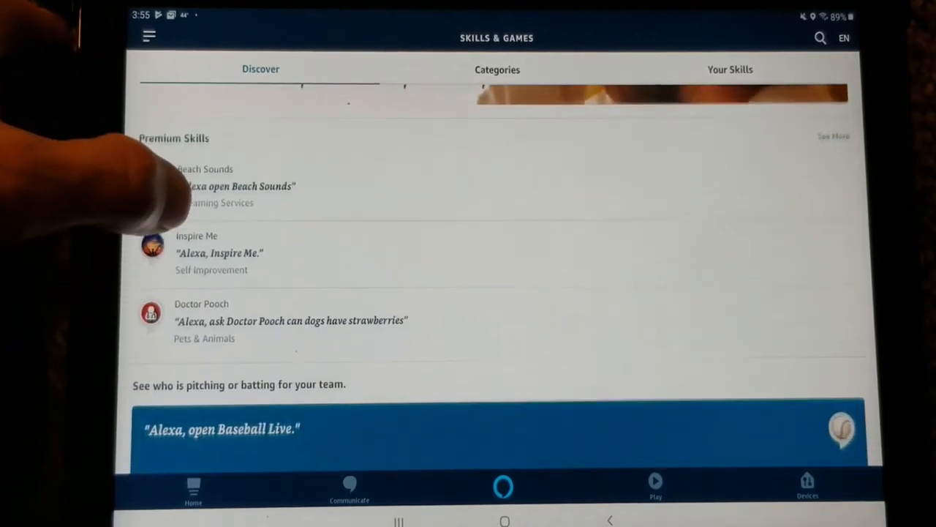
{"action": "scroll", "scroll_direction": "down", "scroll_amount": 3}
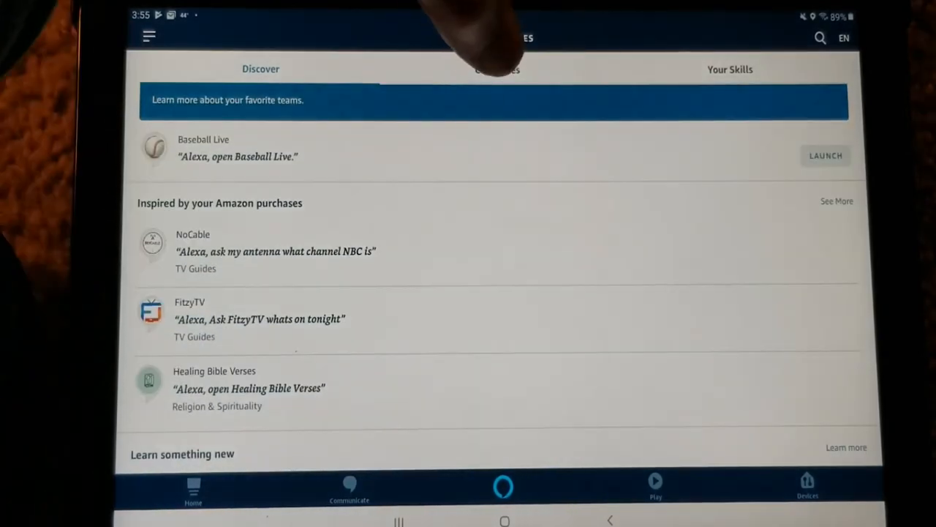
- Browse the skill Categories list, then bring up the empty skills search page
{"action": "left_click", "coordinate": [498, 68]}
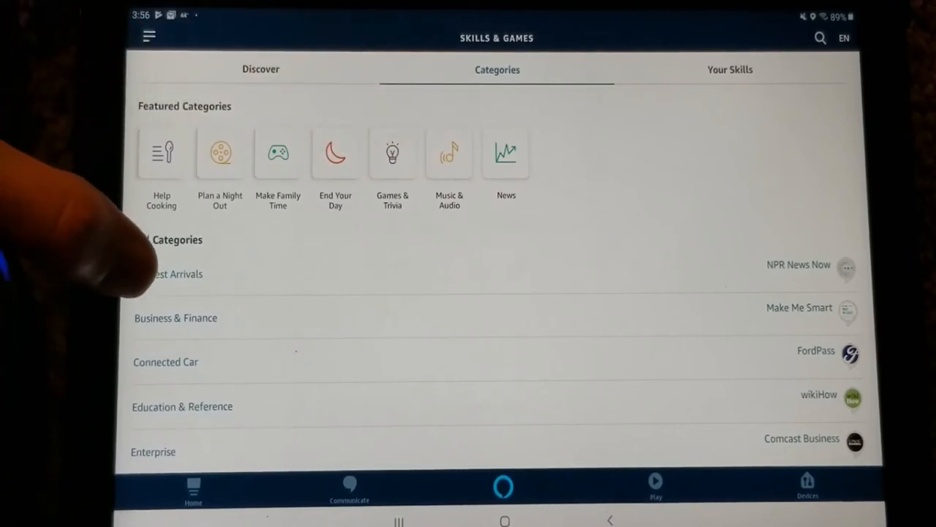
{"action": "scroll", "scroll_direction": "down", "scroll_amount": 3}
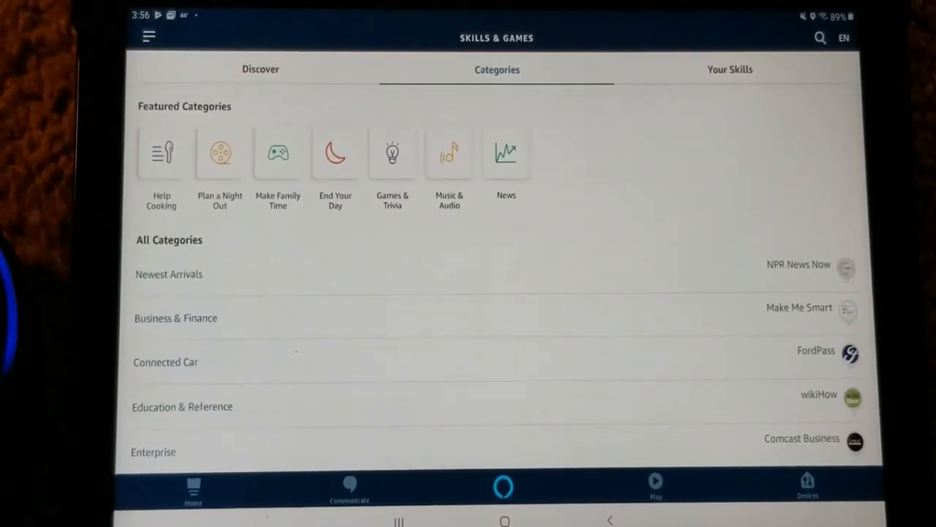
{"action": "left_click", "coordinate": [819, 38]}
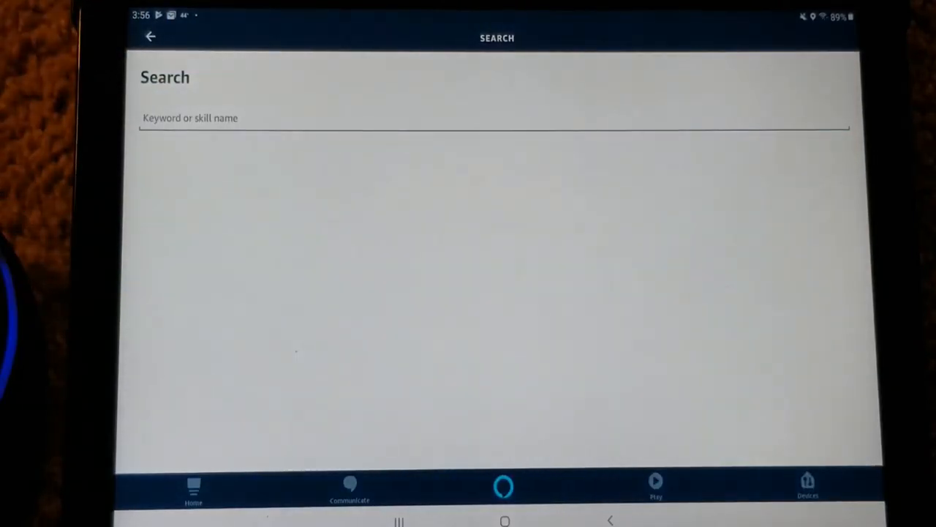
- Search the skills catalogue for 'bible' to reach the YouVersion Bible skill
{"action": "left_click", "coordinate": [495, 117]}
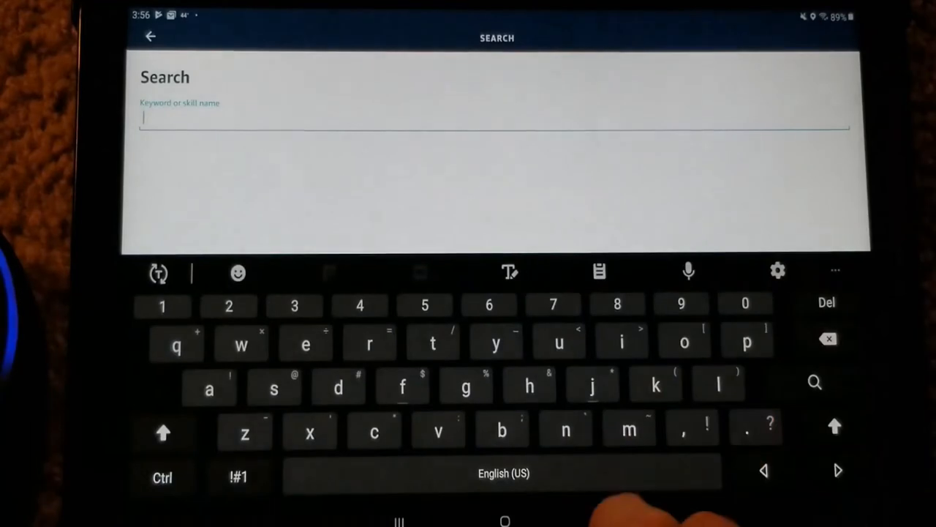
{"action": "type", "text": "bibl"}
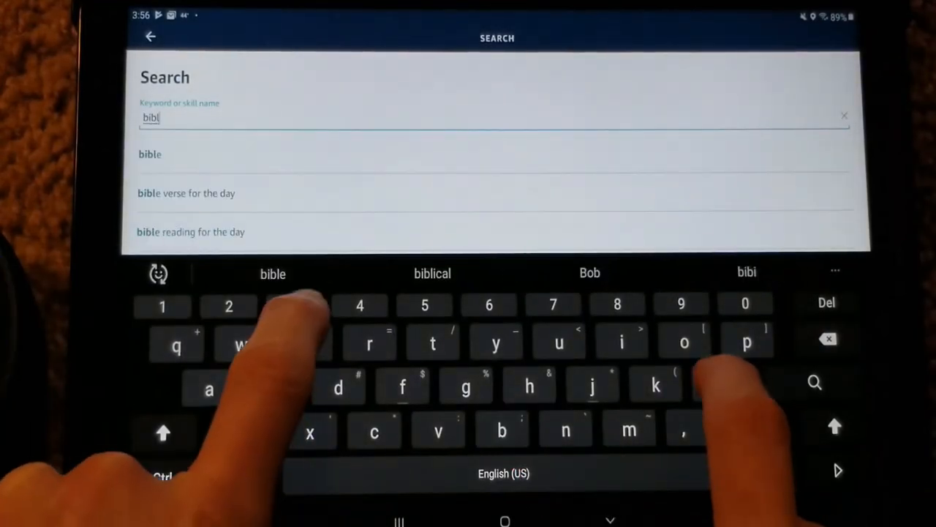
{"action": "type", "text": "e"}
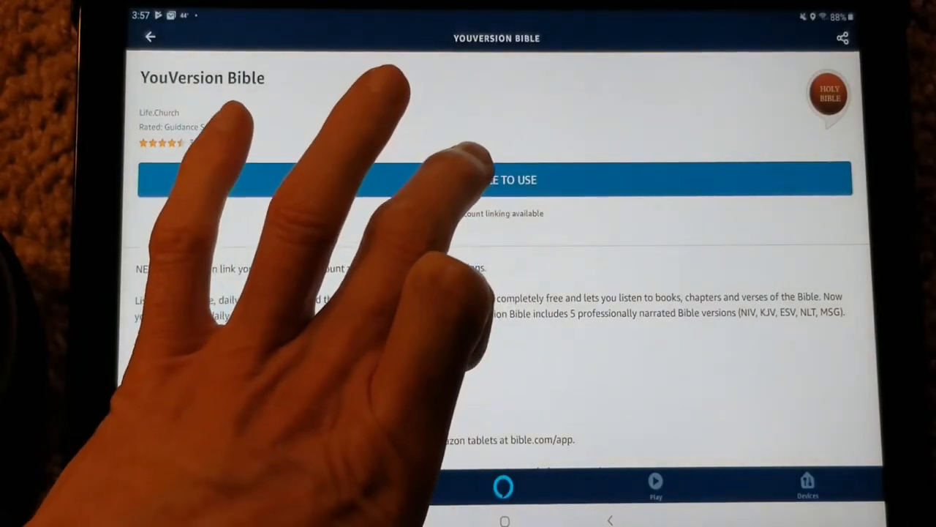
- Enable YouVersion Bible and save its Reminders permission
{"action": "left_click", "coordinate": [497, 179]}
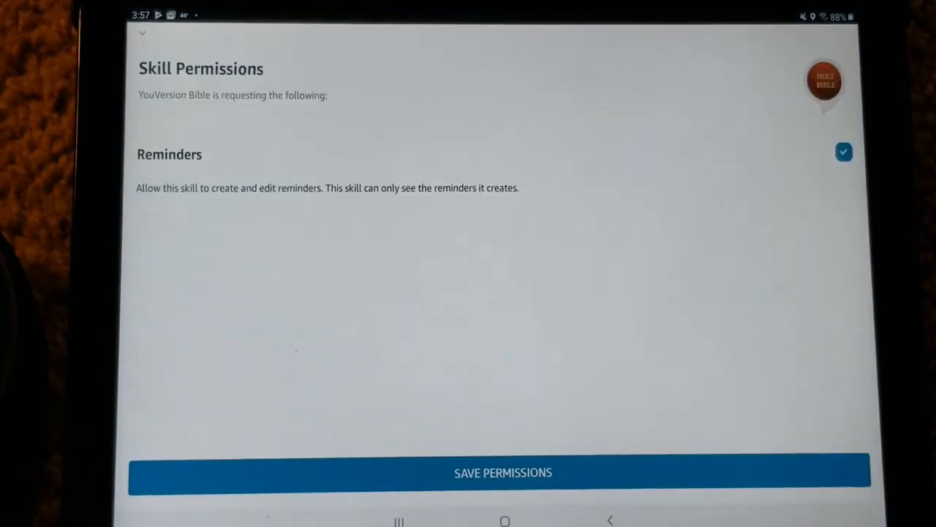
{"action": "left_click", "coordinate": [503, 472]}
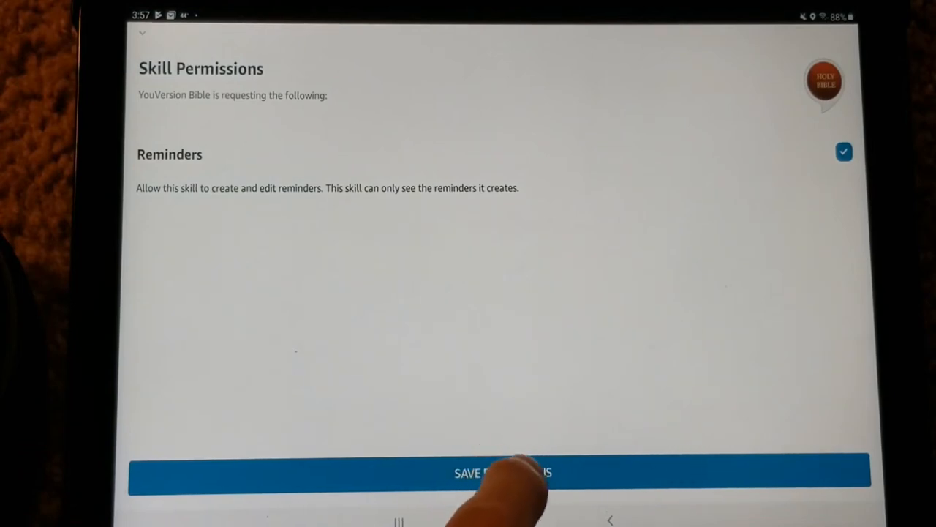
{"action": "left_click", "coordinate": [502, 471]}
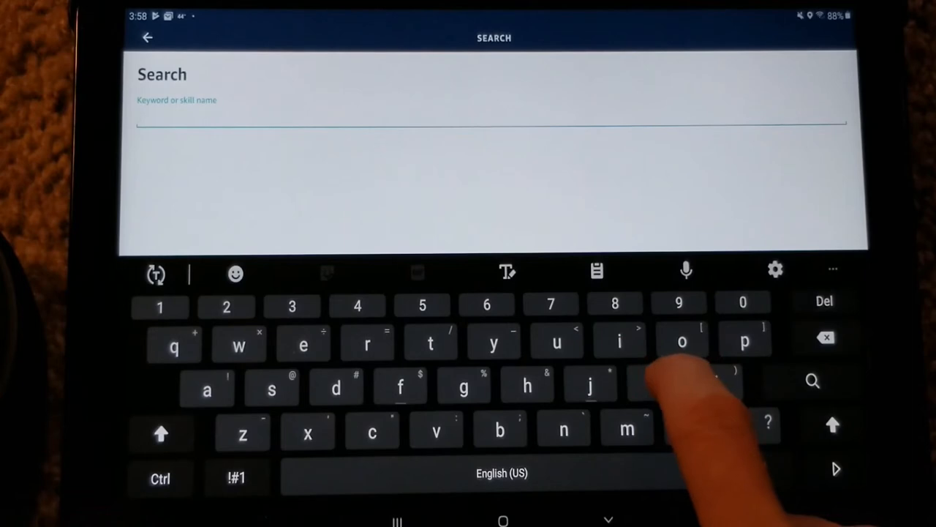
- Search 'klove', select the K-LOVE Radio skill and enable it
{"action": "type", "text": "klo"}
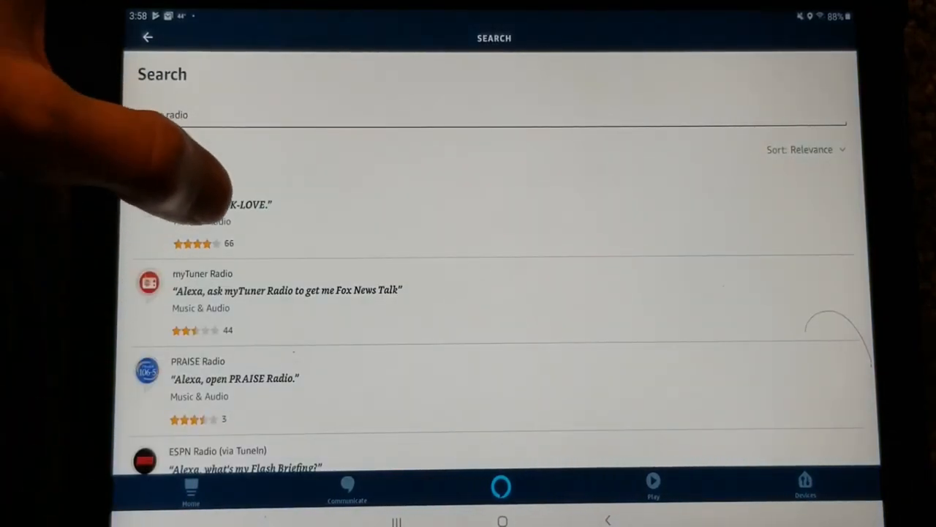
{"action": "left_click", "coordinate": [220, 212]}
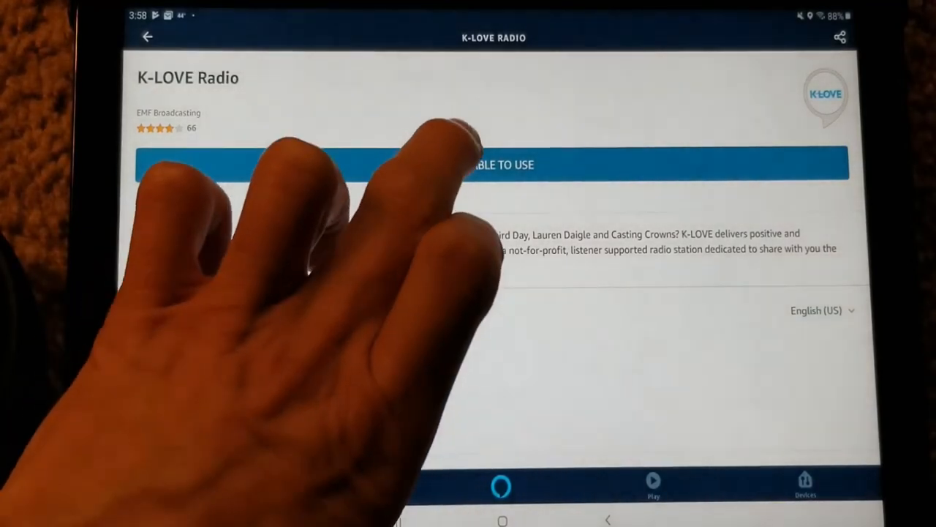
{"action": "left_click", "coordinate": [493, 164]}
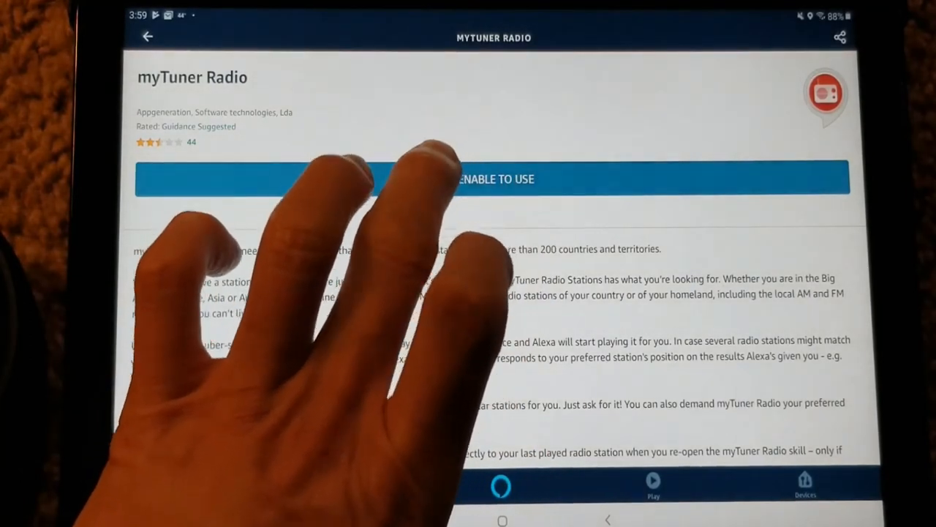
- Enable the myTuner Radio skill and return to the radio search
{"action": "left_click", "coordinate": [495, 179]}
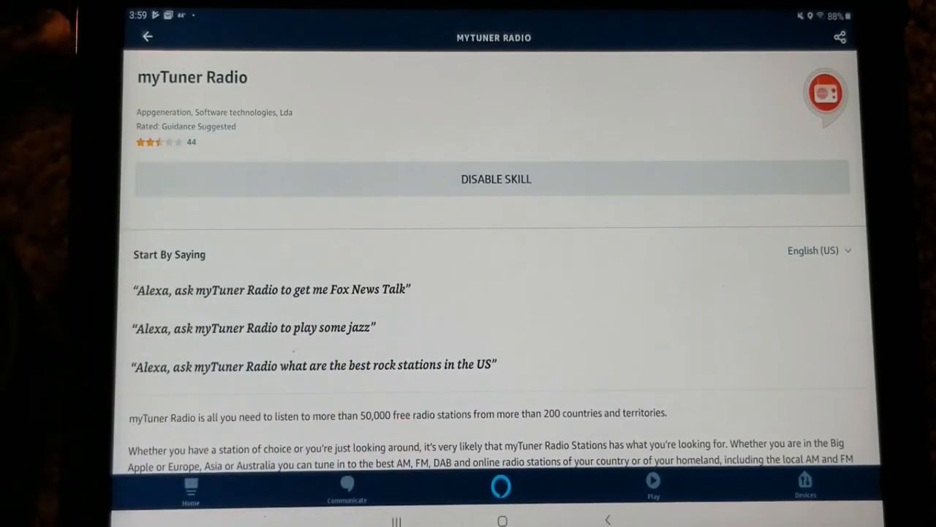
{"action": "left_click", "coordinate": [147, 37]}
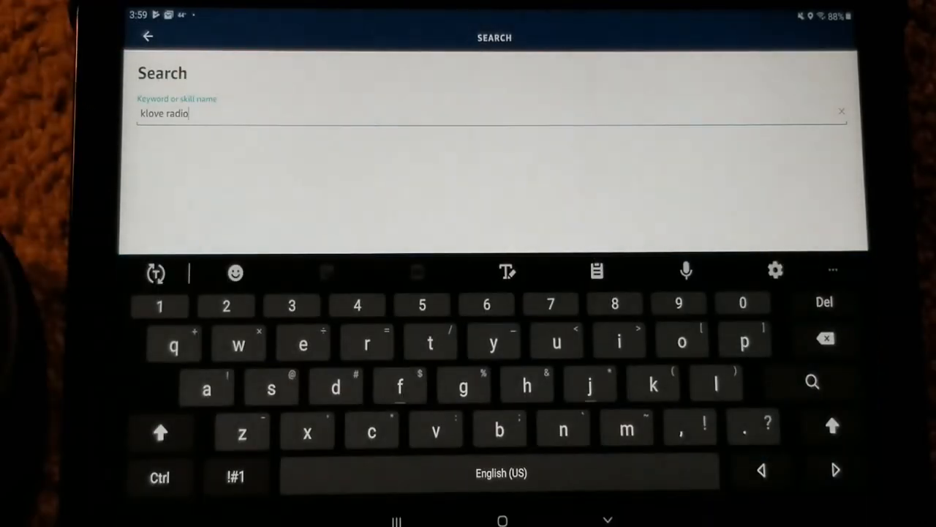
{"action": "left_click", "coordinate": [826, 338]}
{"action": "type", "text": "t"}
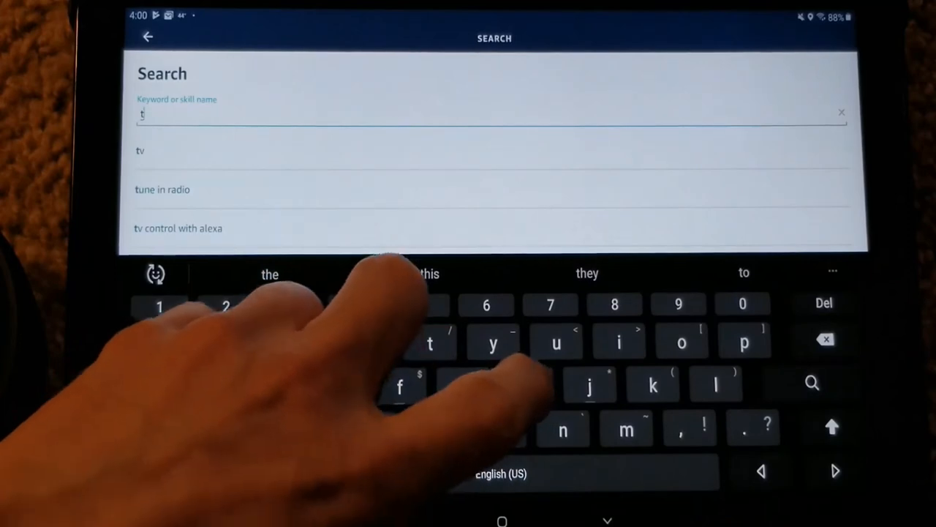
{"action": "type", "text": "hu"}
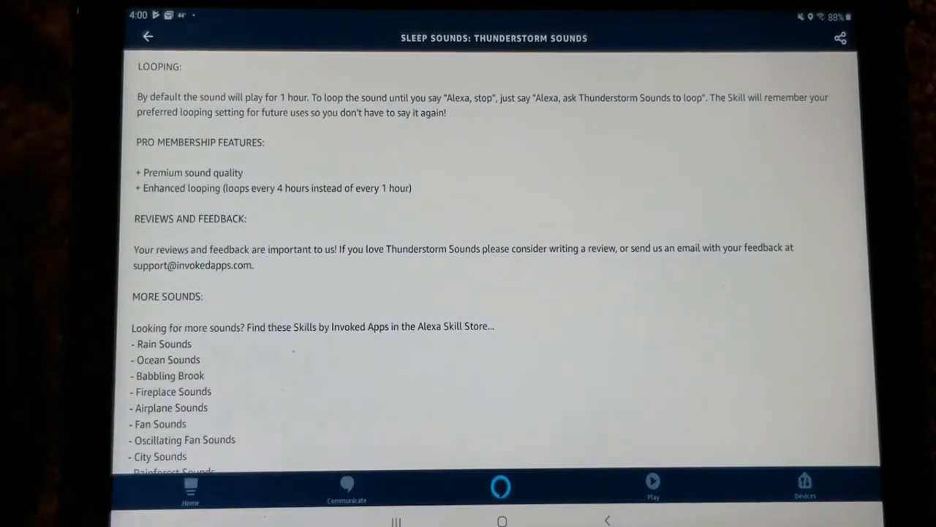
{"action": "scroll", "scroll_direction": "down", "scroll_amount": 3}
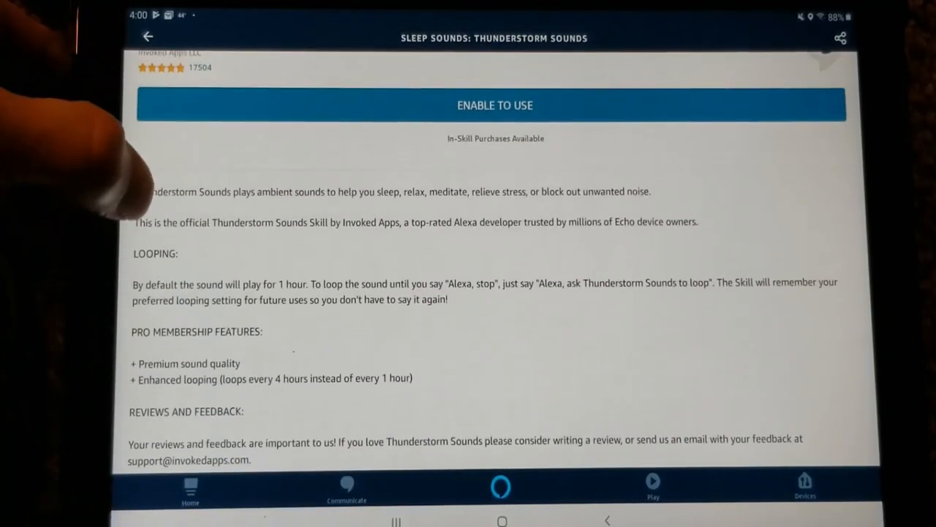
{"action": "scroll", "scroll_direction": "down", "scroll_amount": 3}
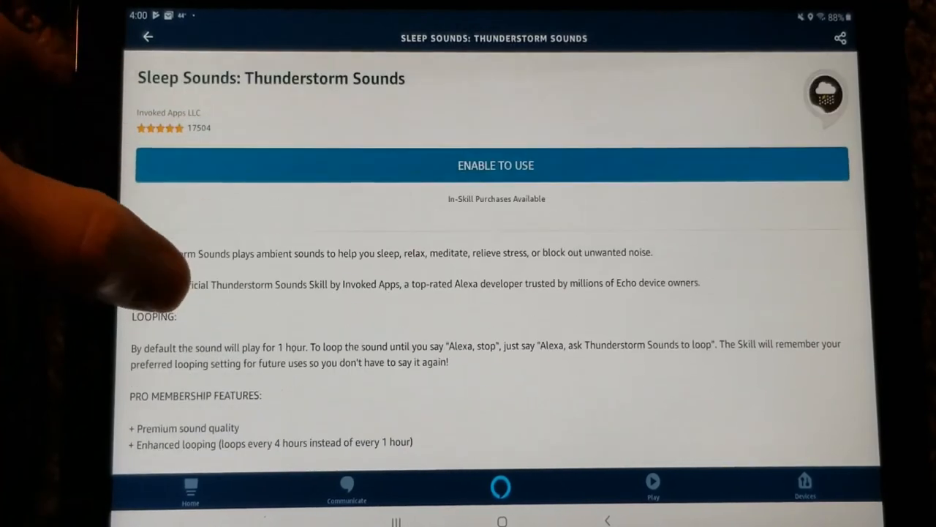
{"action": "scroll", "scroll_direction": "down", "scroll_amount": 3}
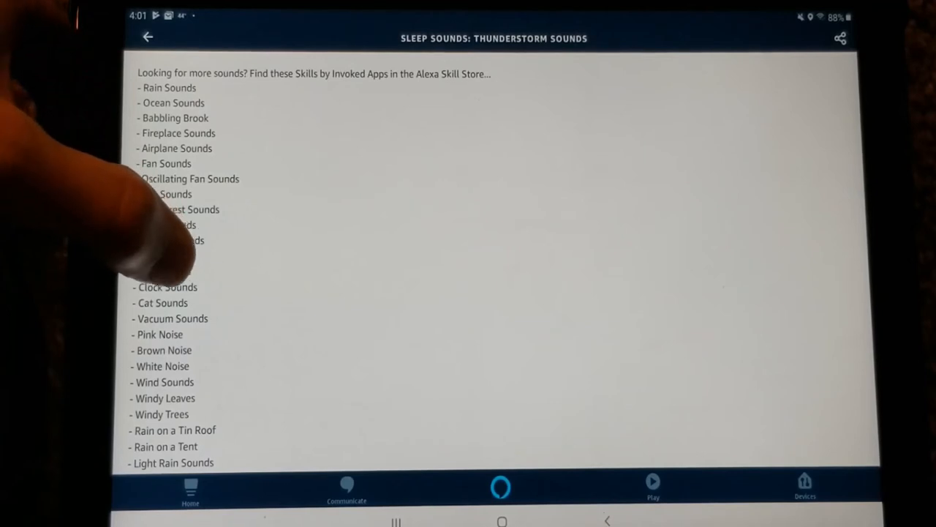
{"action": "scroll", "scroll_direction": "down", "scroll_amount": 3}
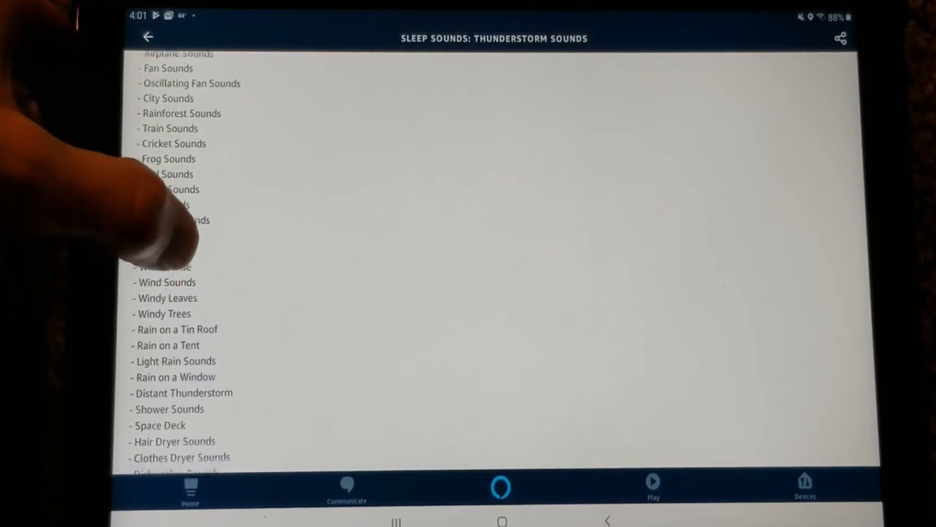
{"action": "scroll", "scroll_direction": "down", "scroll_amount": 3}
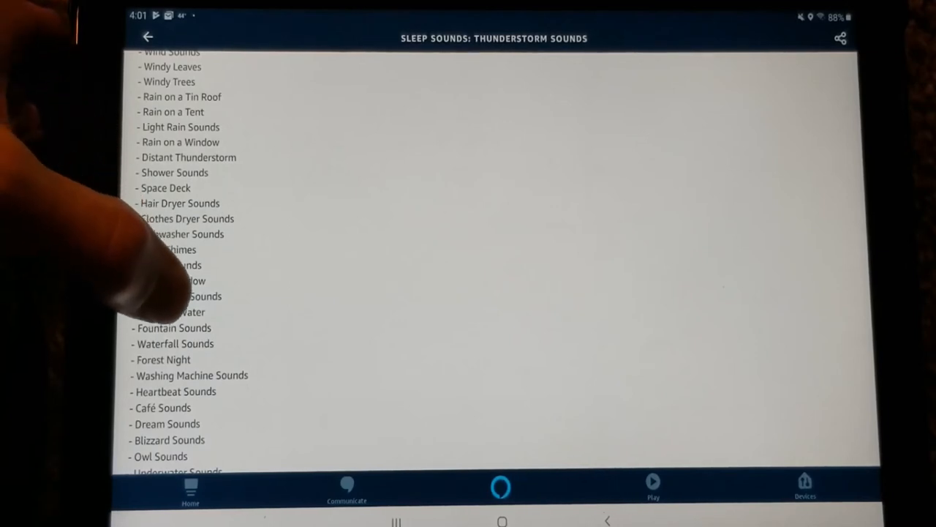
{"action": "scroll", "scroll_direction": "down", "scroll_amount": 3}
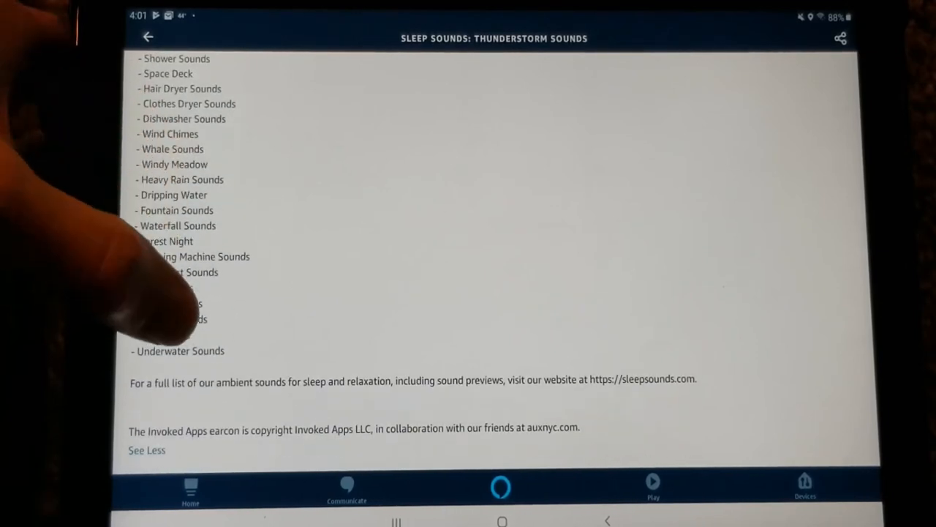
{"action": "scroll", "scroll_direction": "down", "scroll_amount": 3}
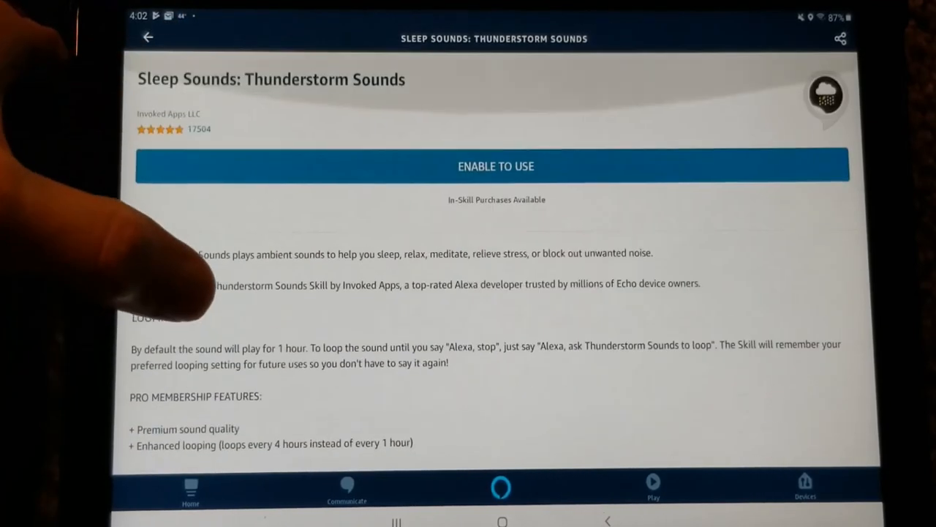
- Enable the Thunderstorm Sounds skill and bring up the app's main menu
{"action": "left_click", "coordinate": [495, 166]}
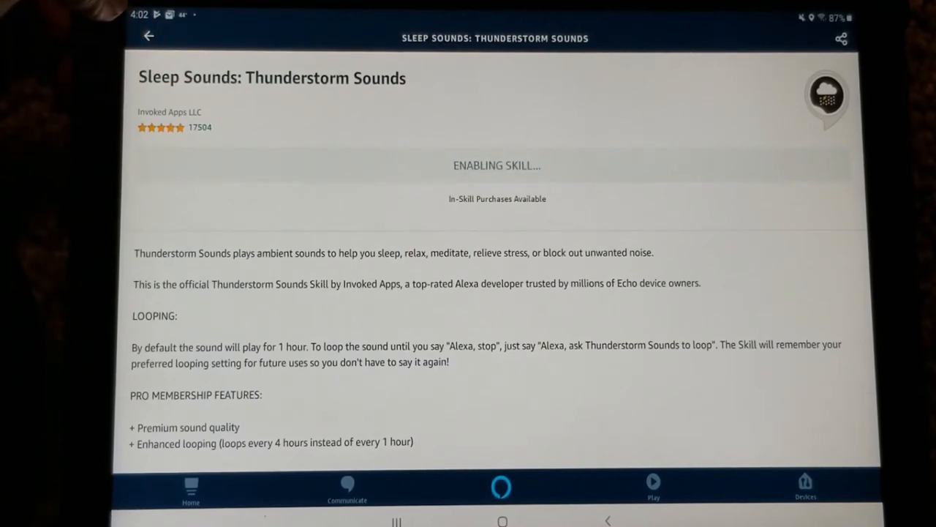
{"action": "left_click", "coordinate": [150, 36]}
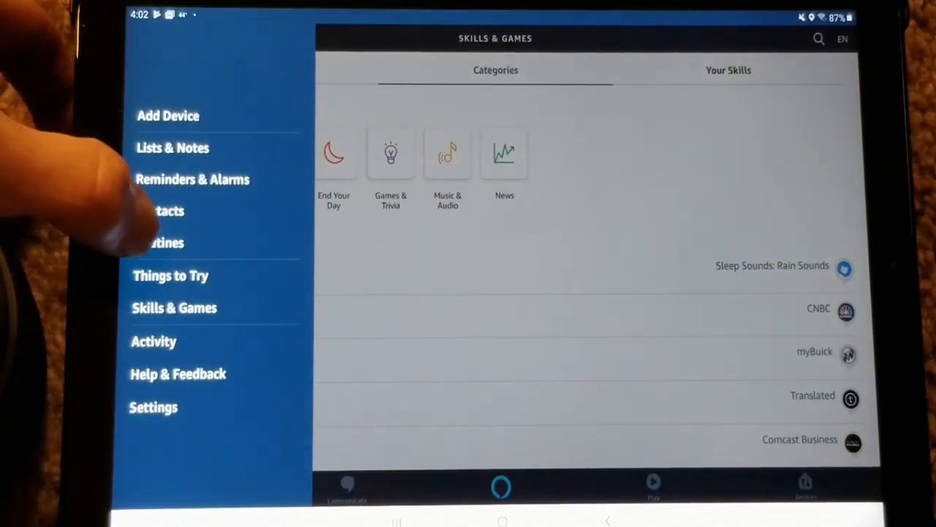
- Go to Routines and bring up the 'Alexa, Start My Day' routine's edit screen
{"action": "left_click", "coordinate": [164, 242]}
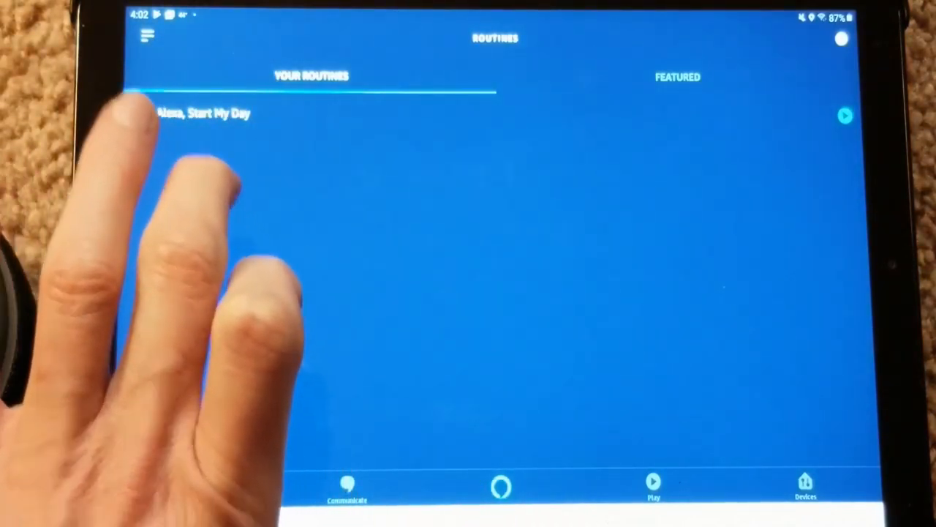
{"action": "left_click", "coordinate": [205, 114]}
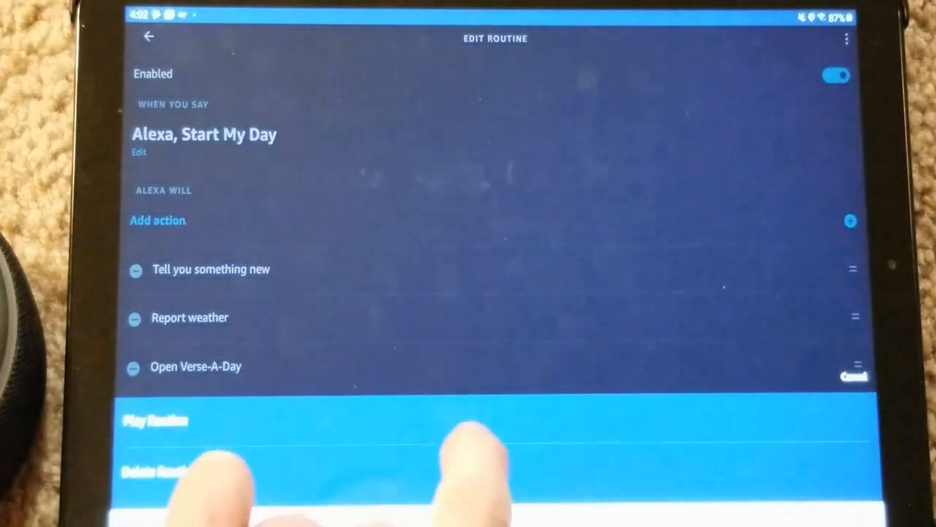
- Cancel out of 'Alexa, Start My Day' back to the routines list without changes
{"action": "left_click", "coordinate": [155, 420]}
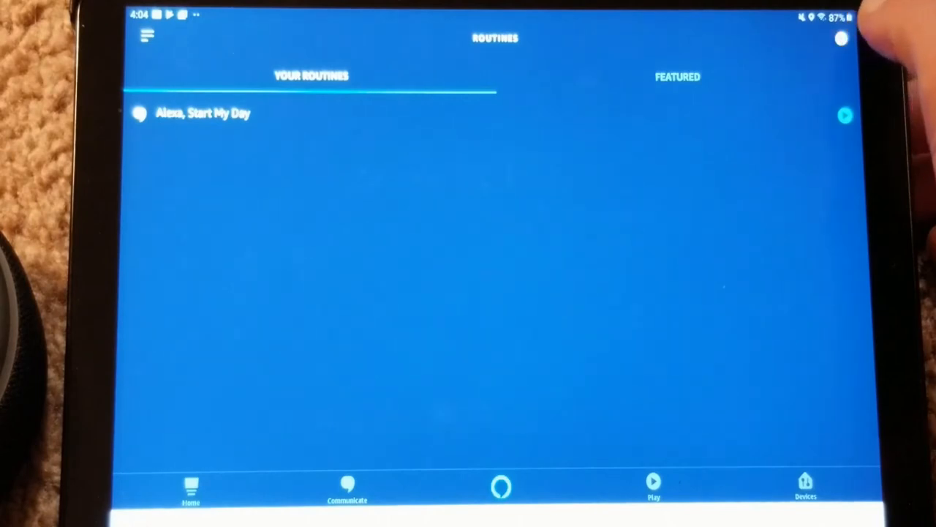
- Create a new routine with the voice trigger phrase 'Open Bible'
{"action": "left_click", "coordinate": [841, 38]}
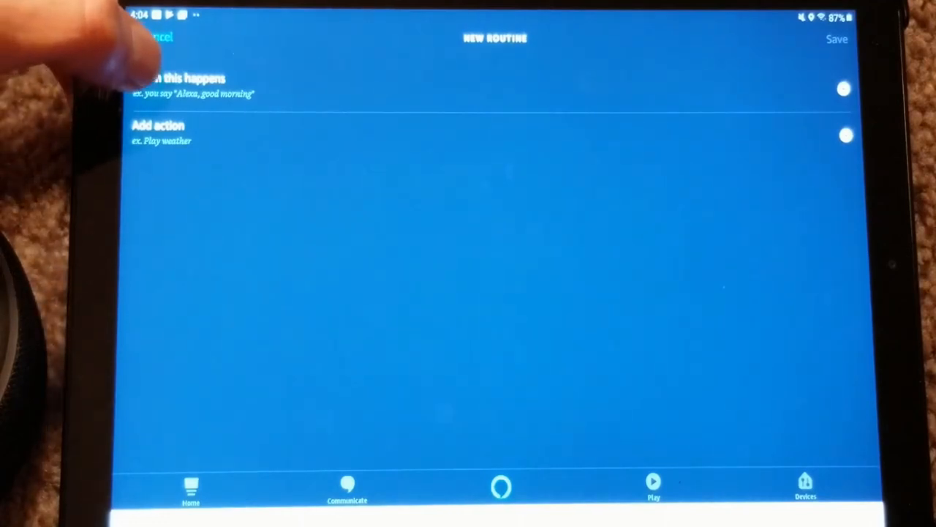
{"action": "left_click", "coordinate": [190, 83]}
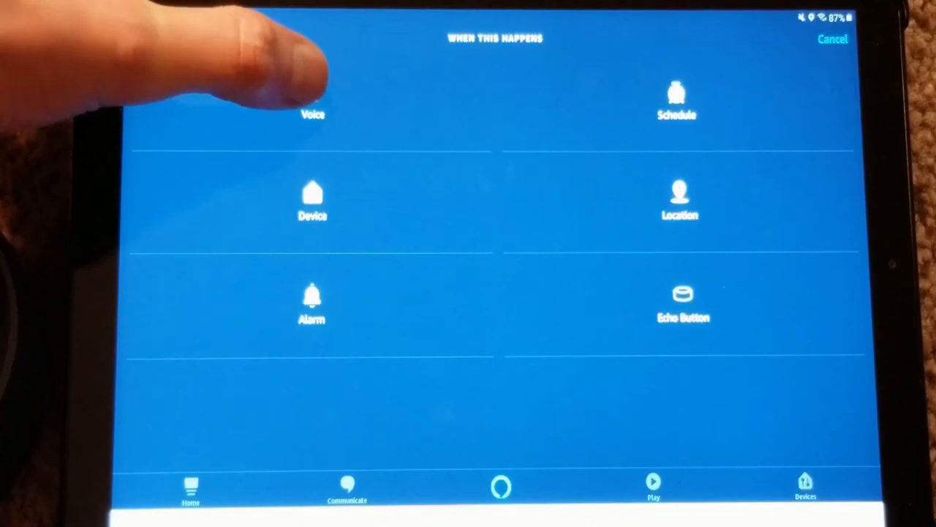
{"action": "left_click", "coordinate": [313, 100]}
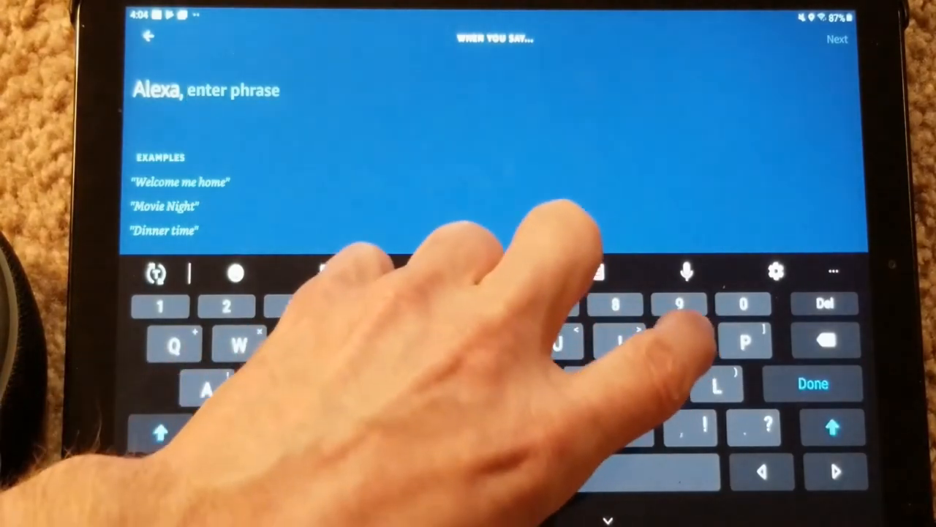
{"action": "type", "text": "Open"}
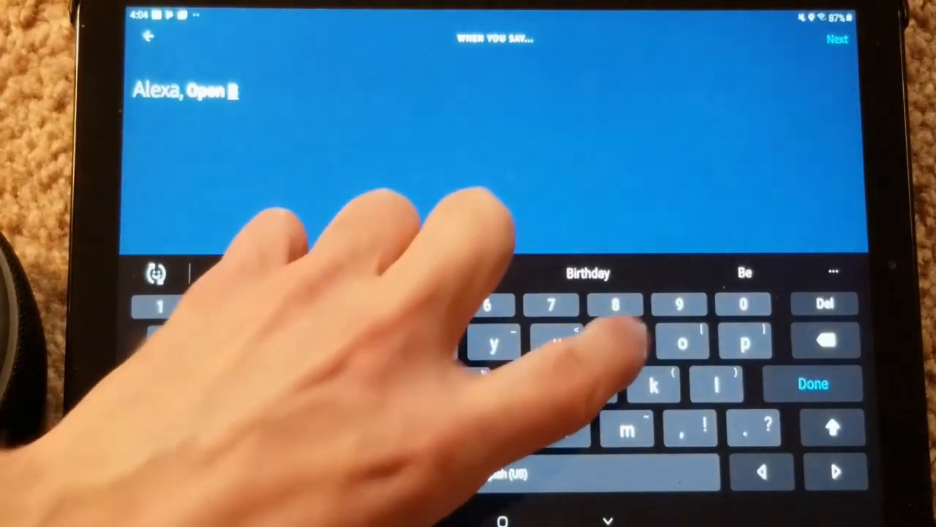
{"action": "type", "text": "Bibl"}
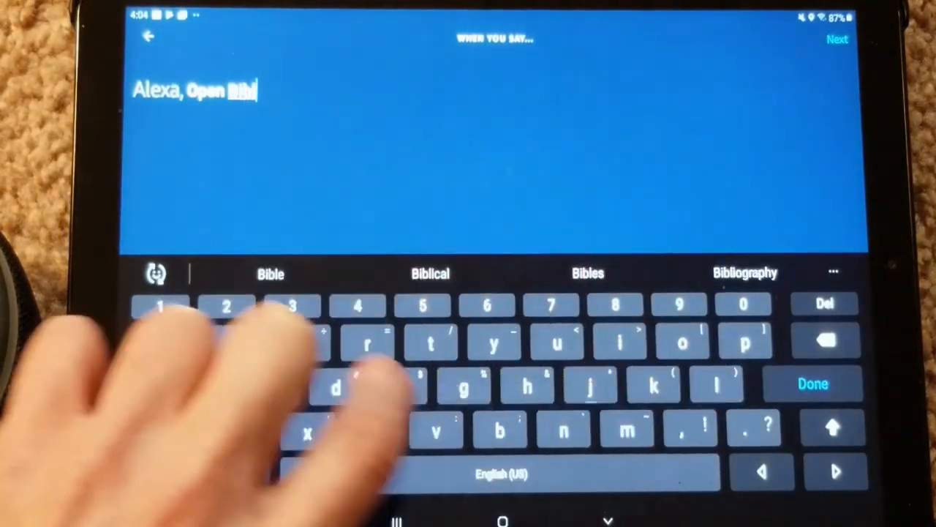
{"action": "type", "text": "e"}
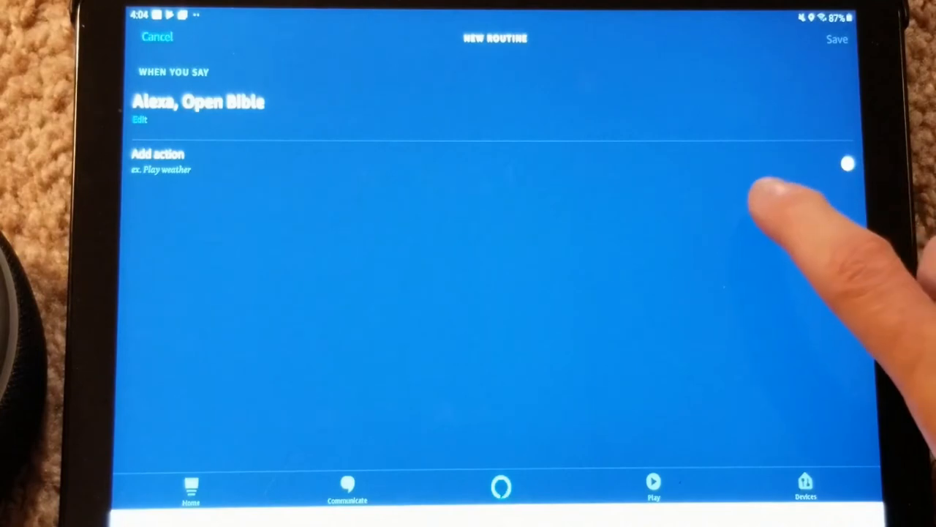
- Add a skill action that opens YouVersion Bible from Your Skills
{"action": "left_click", "coordinate": [158, 155]}
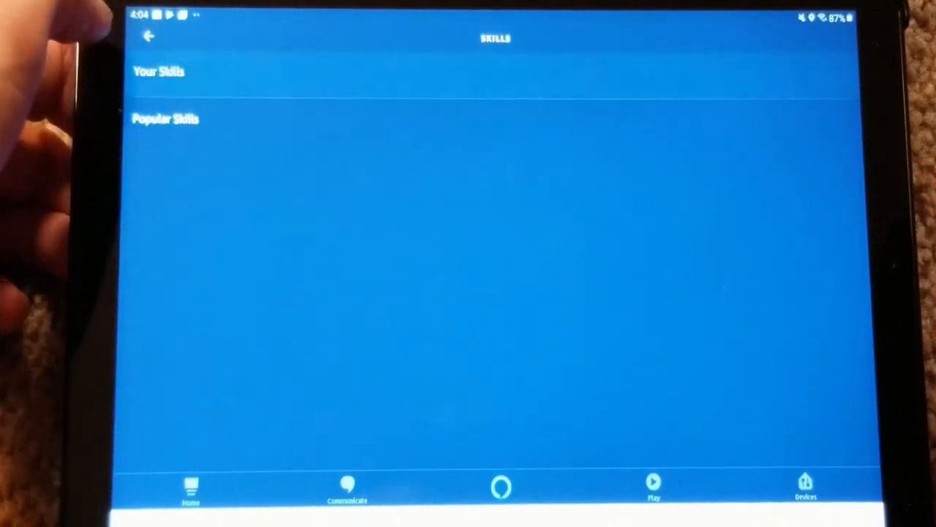
{"action": "left_click", "coordinate": [158, 70]}
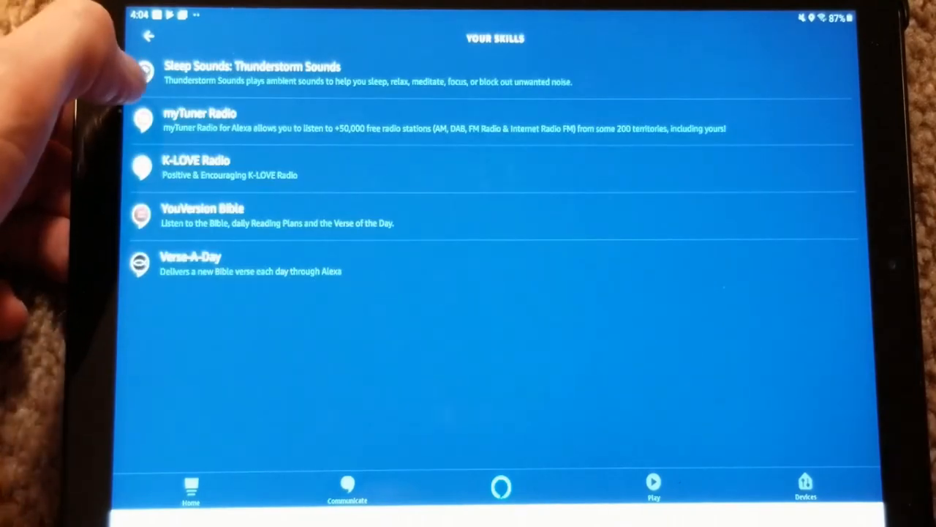
{"action": "mouse_move", "coordinate": [110, 219]}
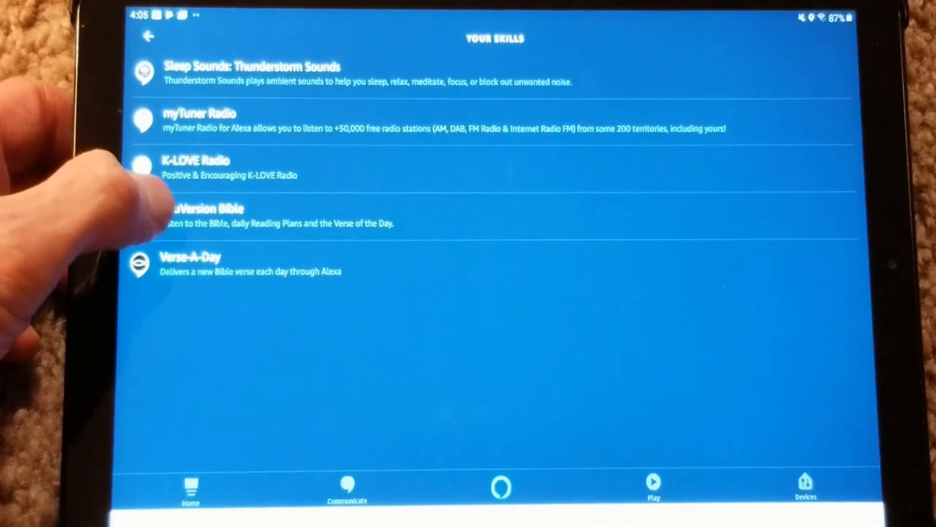
{"action": "left_click", "coordinate": [205, 216]}
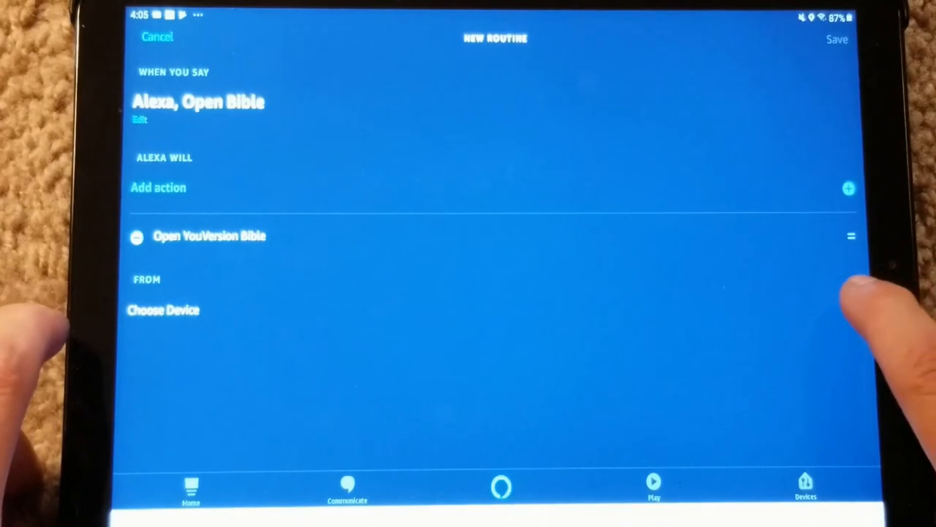
- Set Jeff's Echo Dot as the responding device for the 'Alexa, Open Bible' routine
{"action": "left_click", "coordinate": [162, 310]}
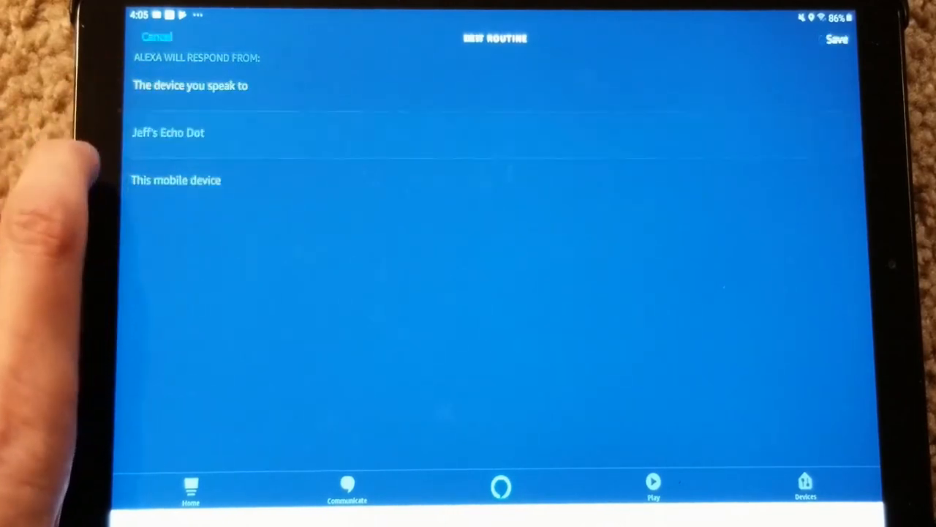
{"action": "left_click", "coordinate": [168, 131]}
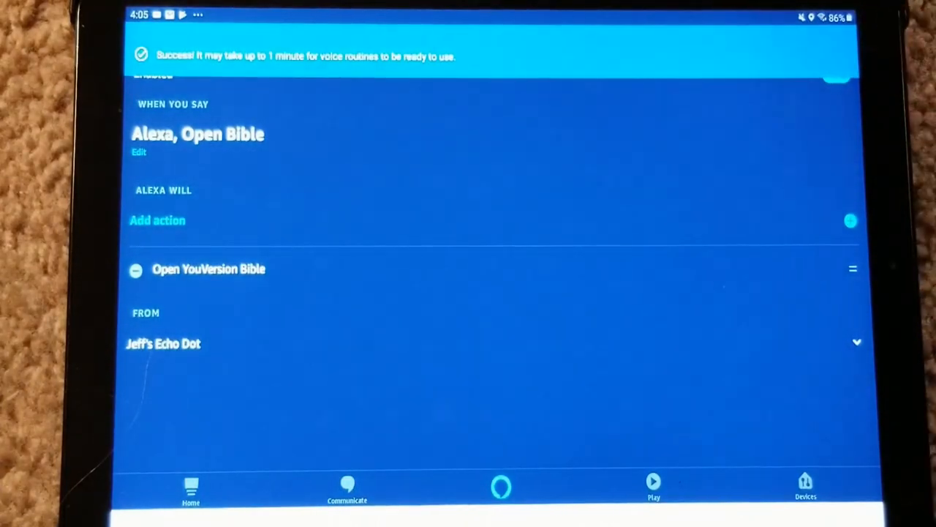
{"action": "left_click", "coordinate": [837, 76]}
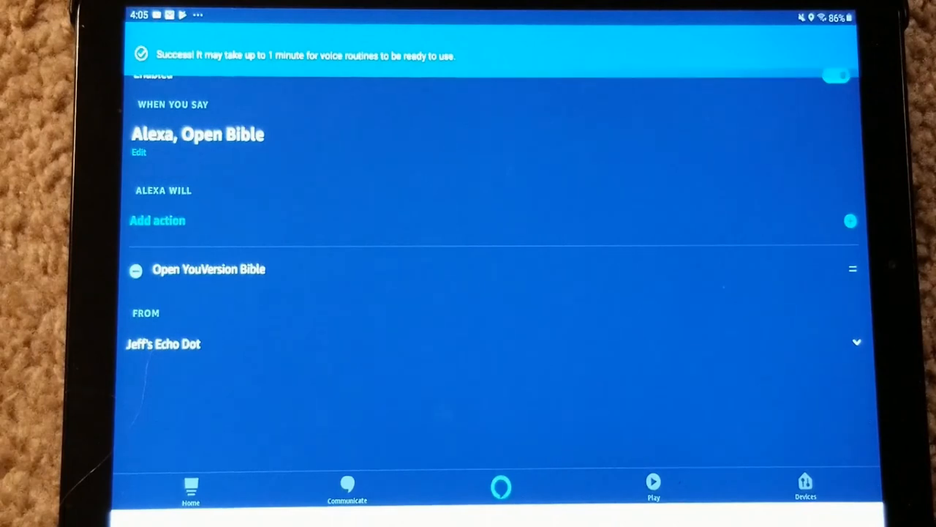
{"action": "left_click", "coordinate": [148, 36]}
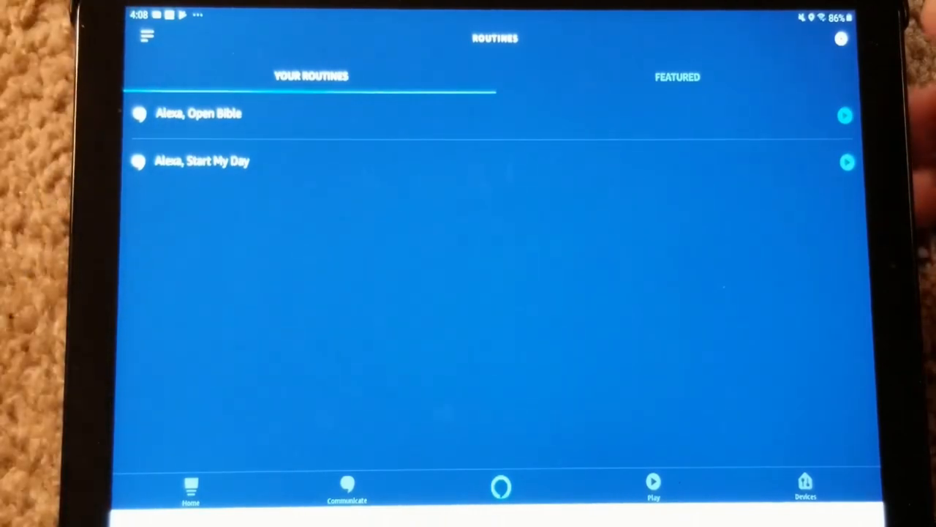
{"action": "left_click", "coordinate": [841, 38]}
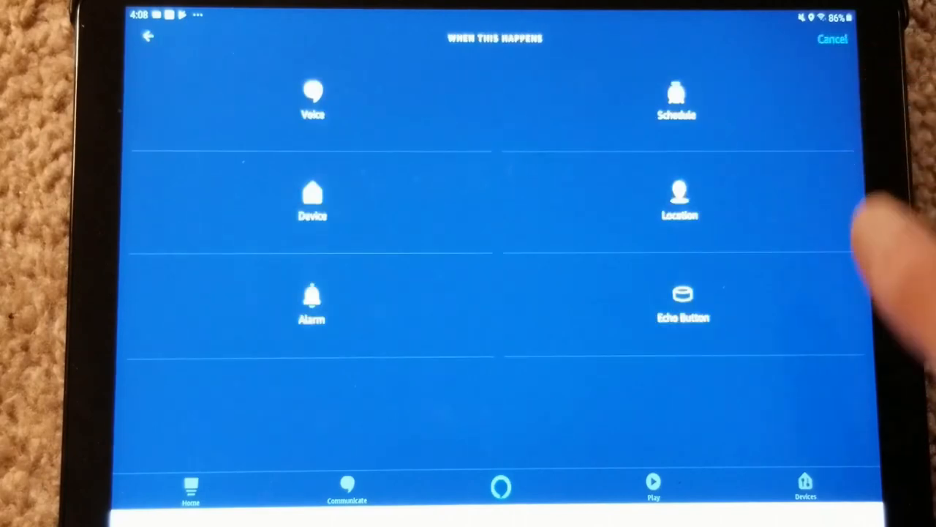
- Set the voice trigger 'Alexa, Open Radio' and start adding an action
{"action": "left_click", "coordinate": [313, 102]}
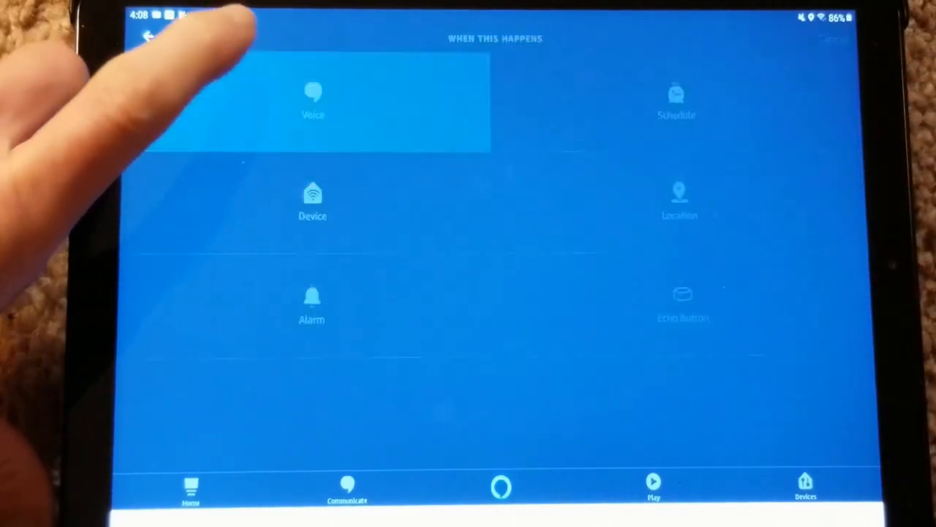
{"action": "left_click", "coordinate": [313, 99]}
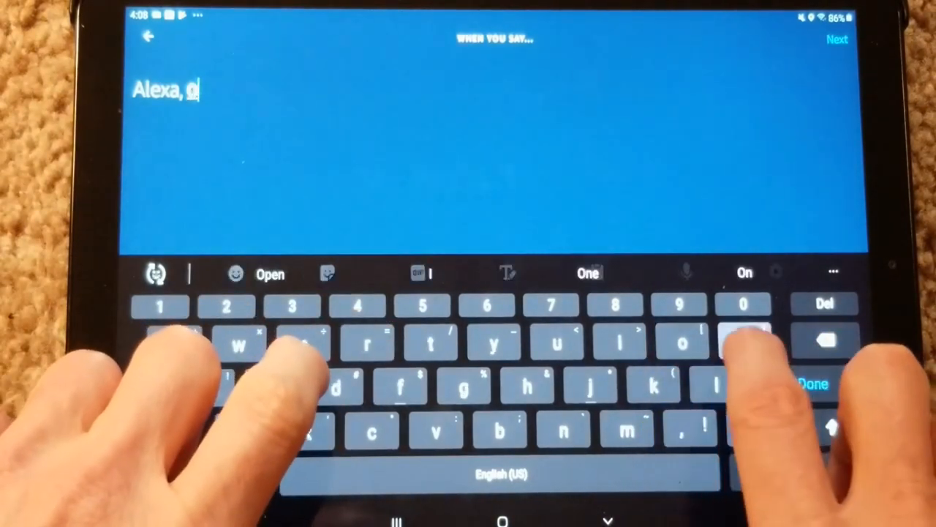
{"action": "left_click", "coordinate": [269, 273]}
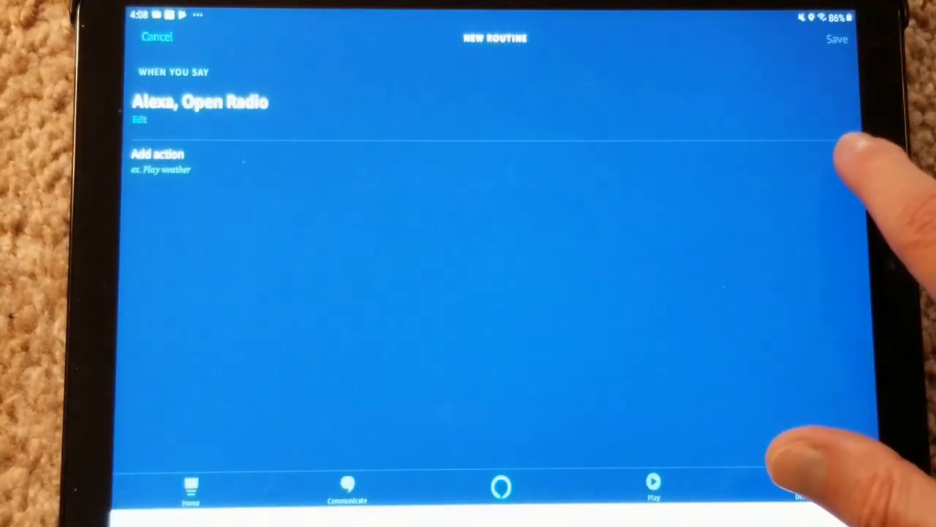
{"action": "left_click", "coordinate": [158, 155]}
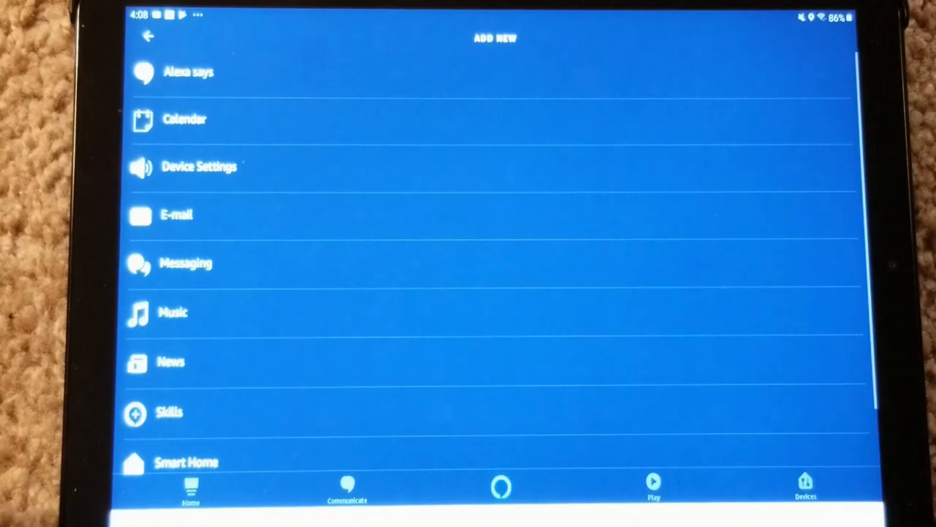
- Add a myTuner Radio skill action on Jeff's Echo Dot and save the routine
{"action": "scroll", "scroll_direction": "down", "scroll_amount": 3}
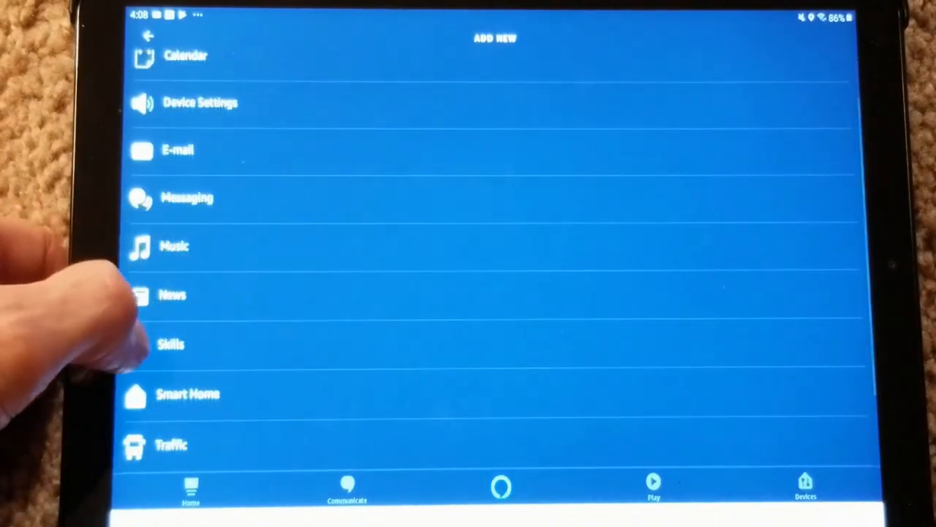
{"action": "left_click", "coordinate": [171, 344]}
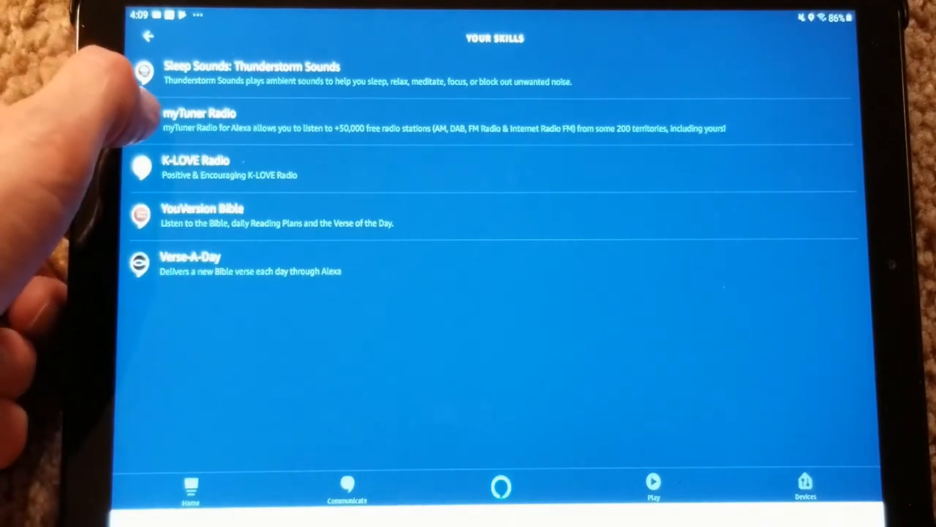
{"action": "left_click", "coordinate": [197, 120]}
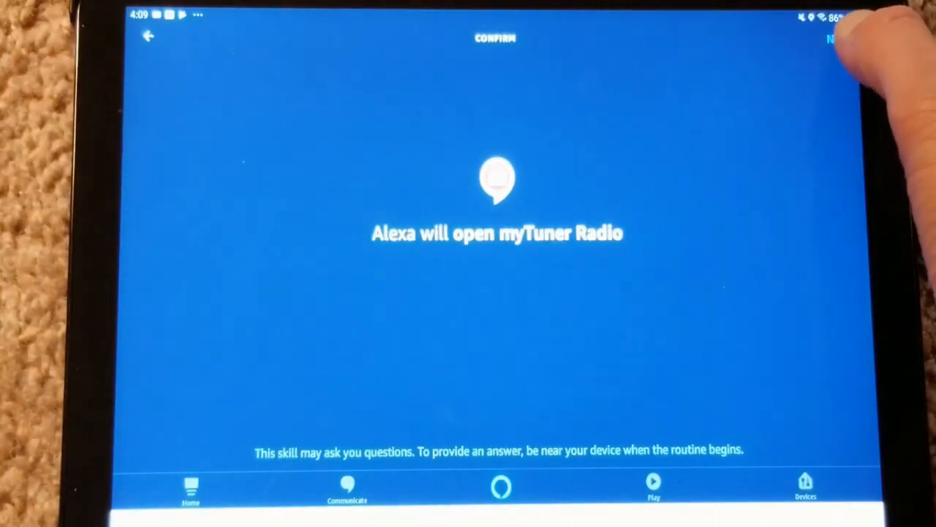
{"action": "left_click", "coordinate": [834, 38]}
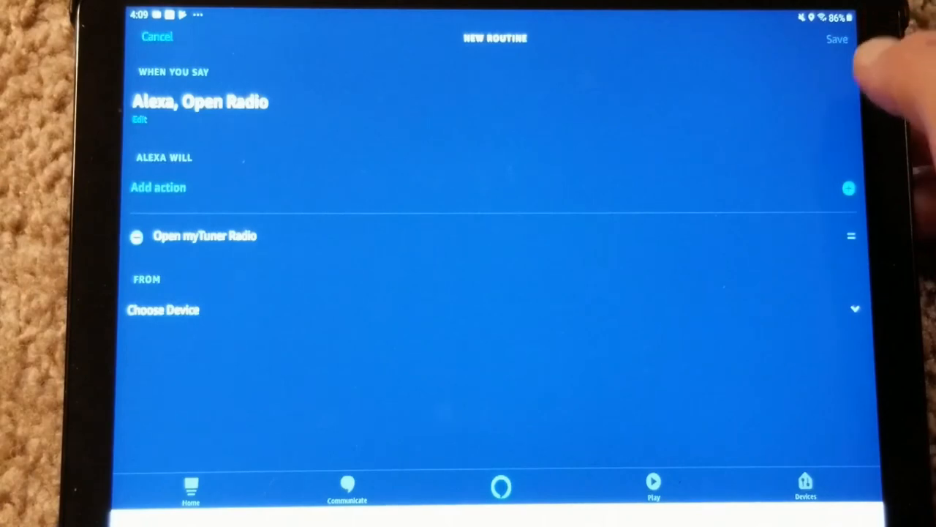
{"action": "left_click", "coordinate": [164, 310]}
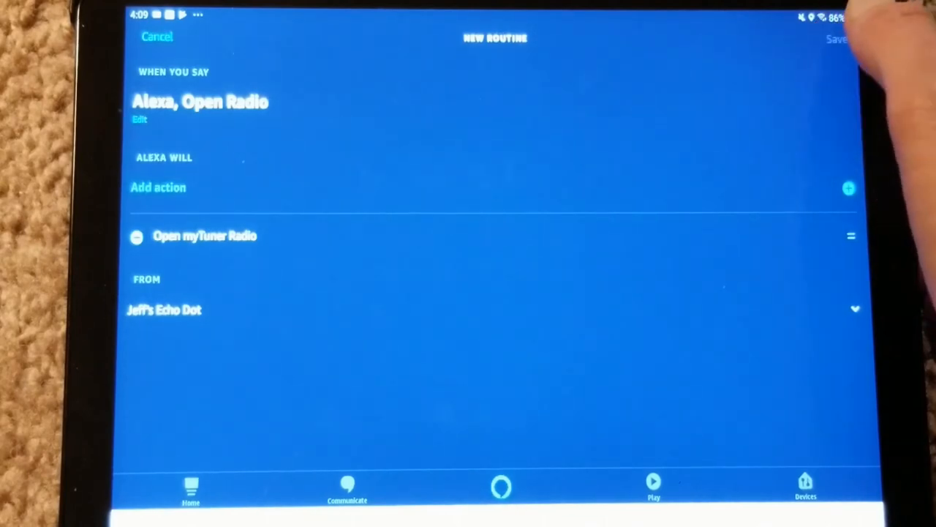
{"action": "left_click", "coordinate": [837, 38]}
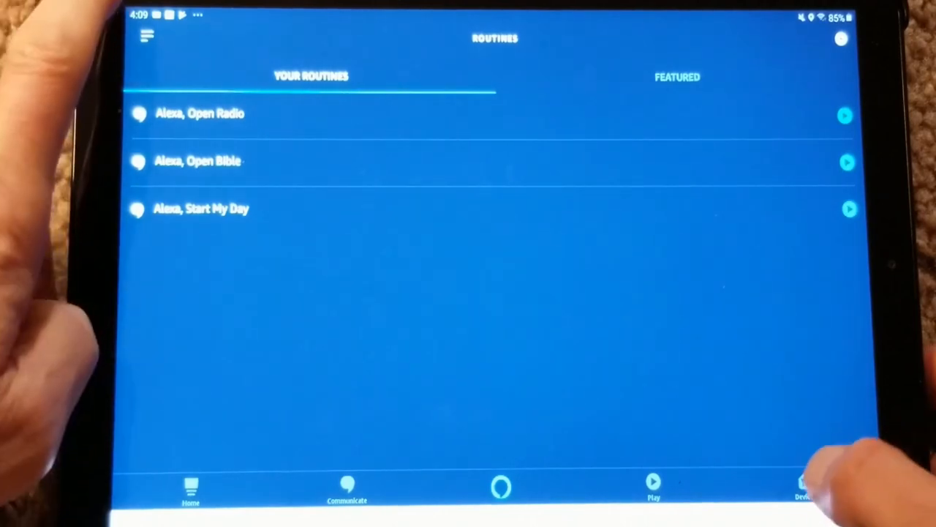
- Go to the Echo Dot's Wake Word setting and select Alexa
{"action": "left_click", "coordinate": [805, 486]}
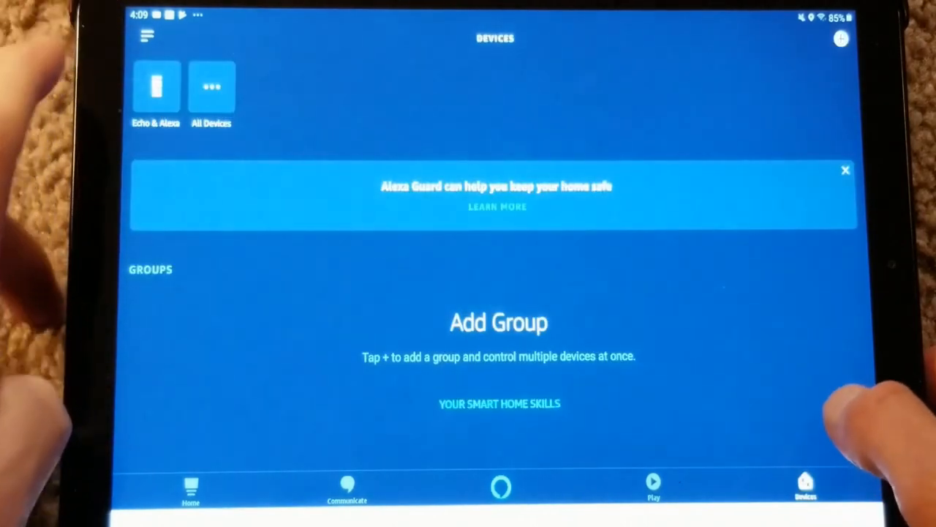
{"action": "left_click", "coordinate": [155, 88]}
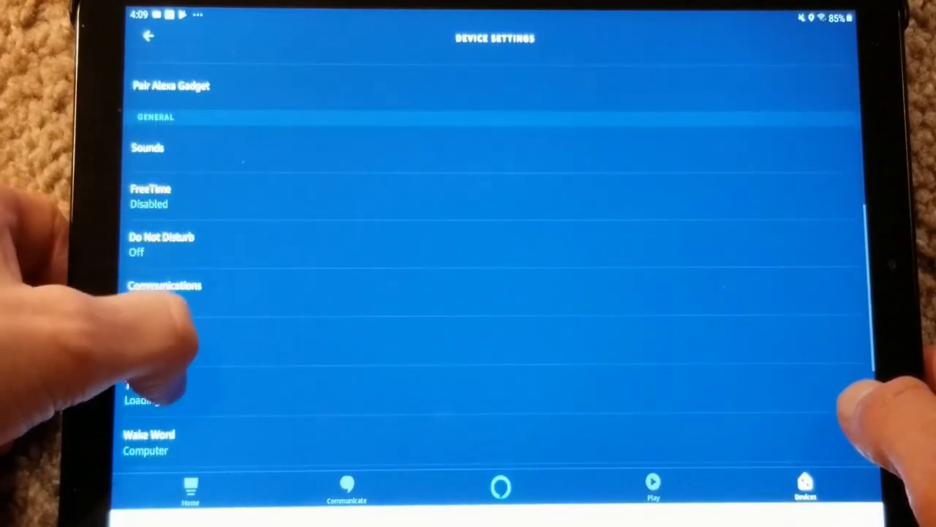
{"action": "left_click", "coordinate": [149, 434]}
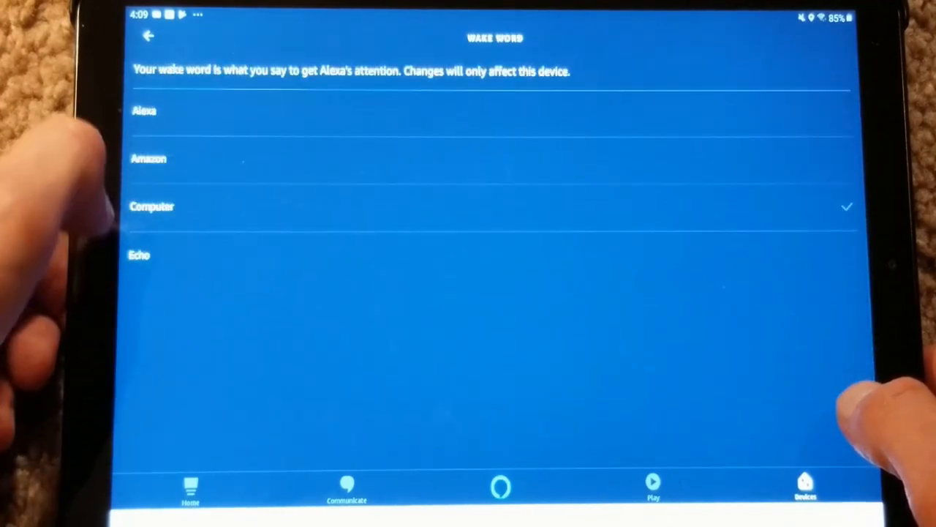
{"action": "left_click", "coordinate": [143, 112]}
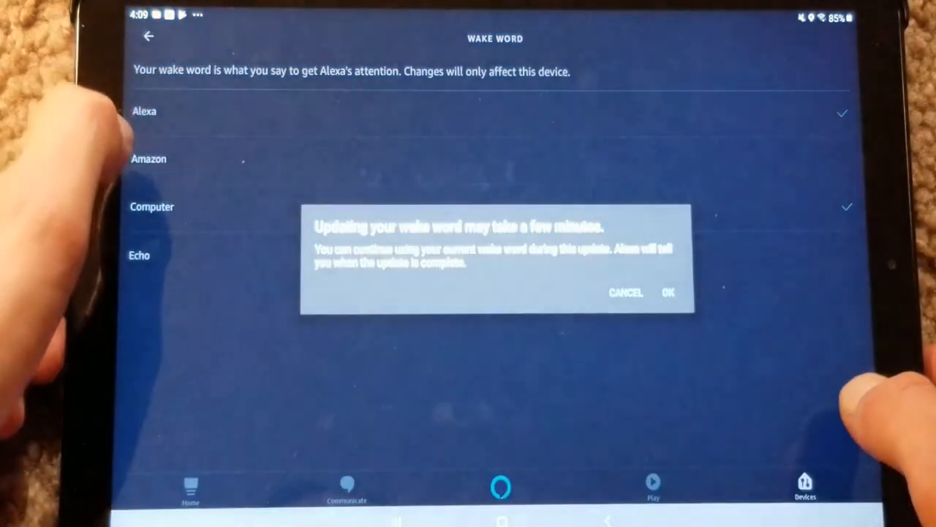
- Confirm the wake word update to Alexa and return to Device Settings
{"action": "left_click", "coordinate": [667, 292]}
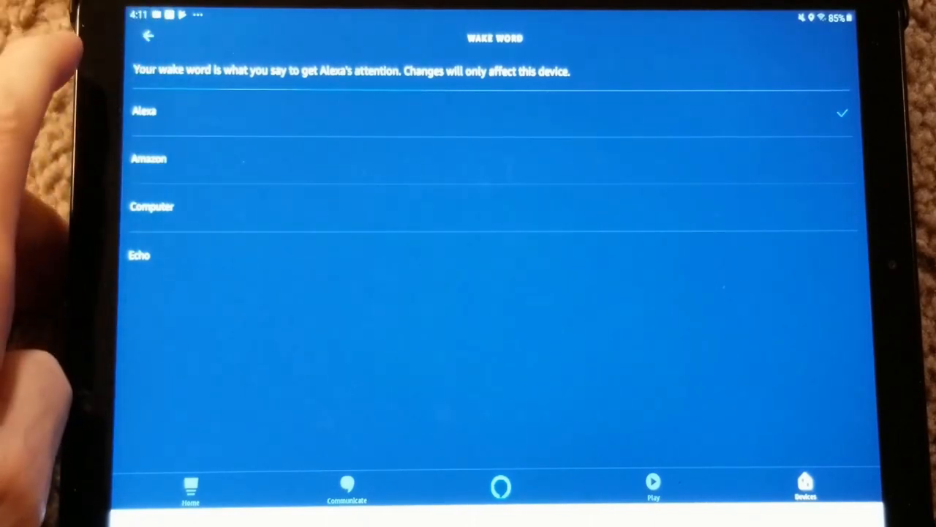
{"action": "left_click", "coordinate": [148, 37]}
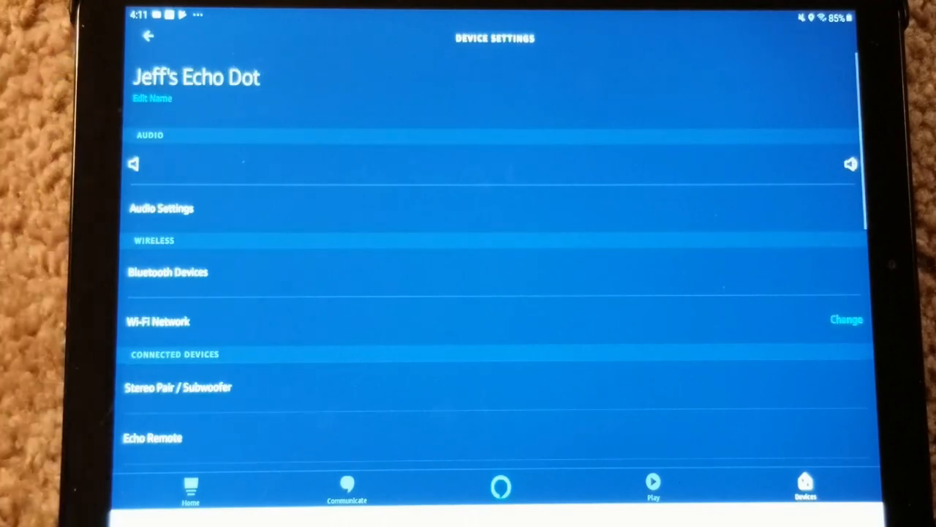
{"action": "left_click_drag", "start_coordinate": [143, 164], "coordinate": [338, 163]}
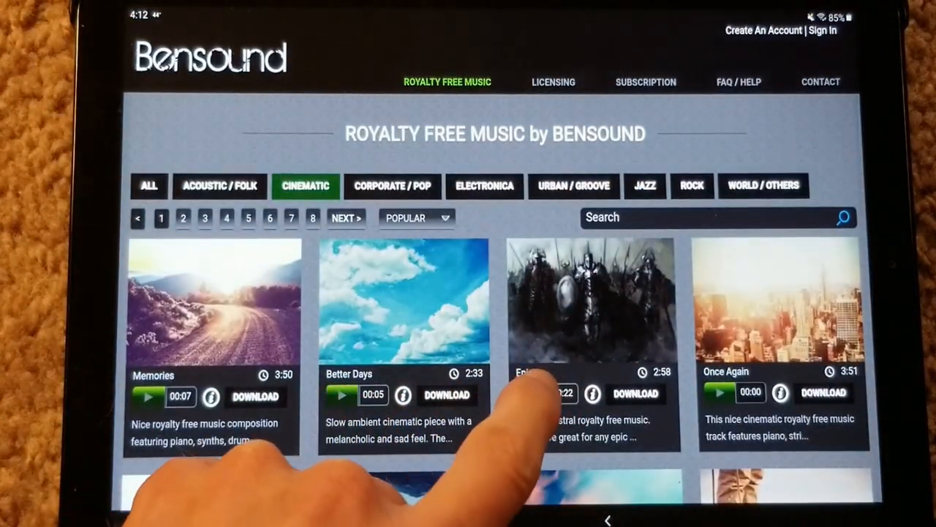
- Play Bensound's 'Epic' orchestral track, lower the media volume, then pause it past 40 seconds
{"action": "left_click", "coordinate": [531, 393]}
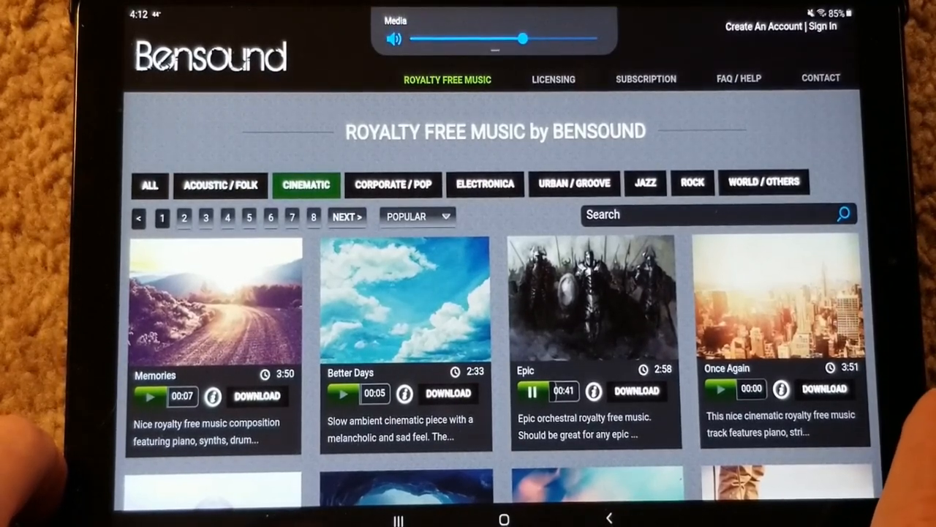
{"action": "left_click_drag", "start_coordinate": [525, 38], "coordinate": [471, 38]}
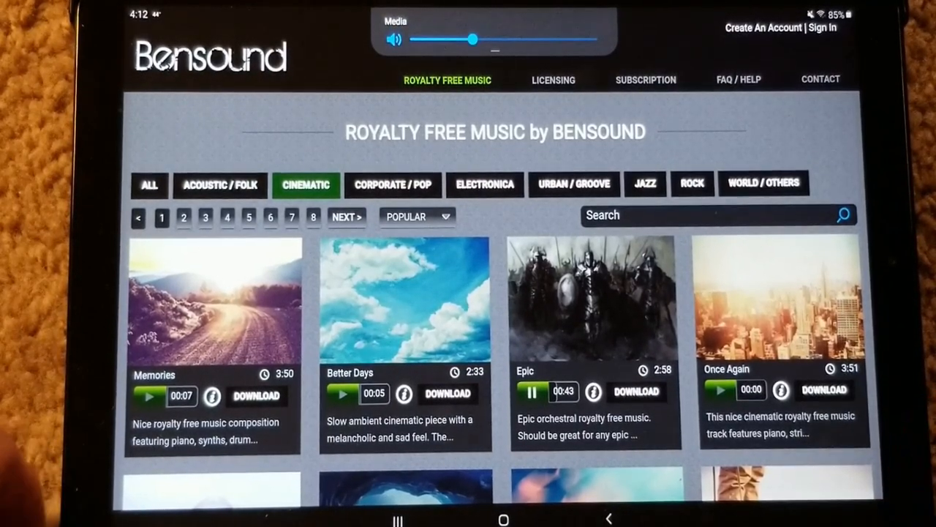
{"action": "left_click", "coordinate": [532, 392]}
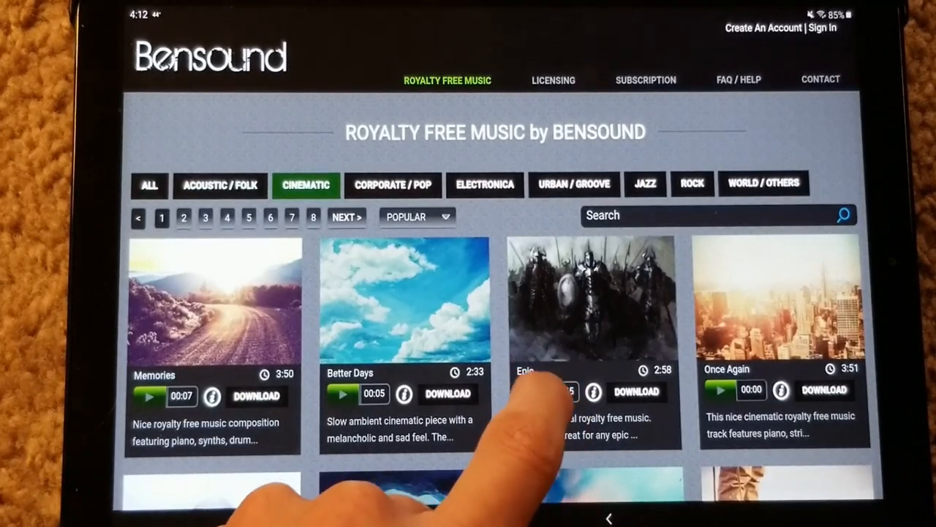